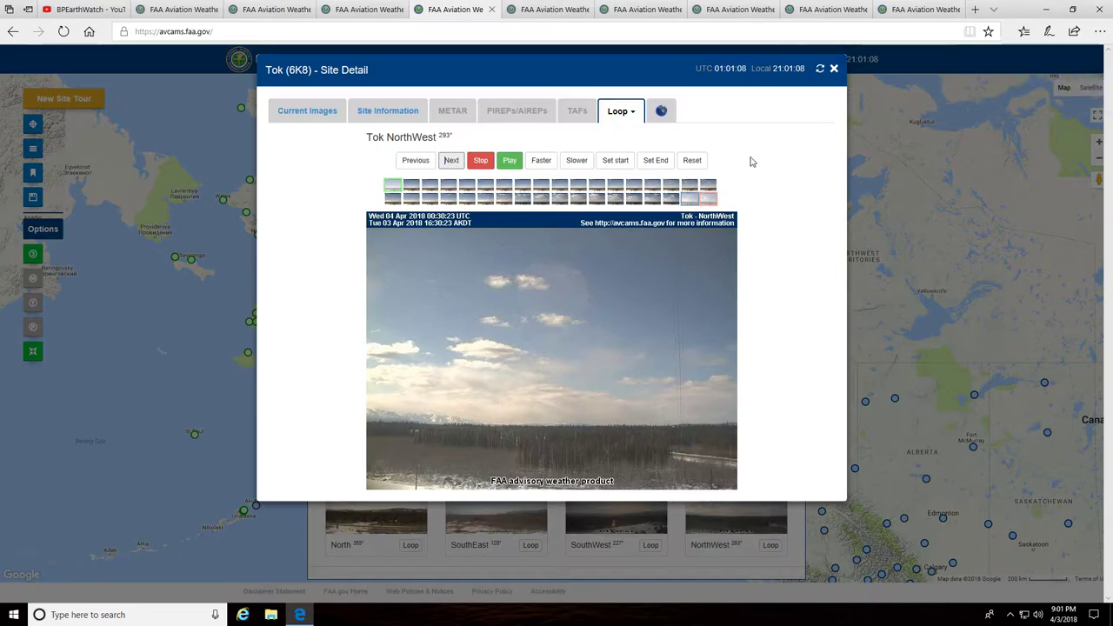
{"action": "mouse_move", "coordinate": [774, 226]}
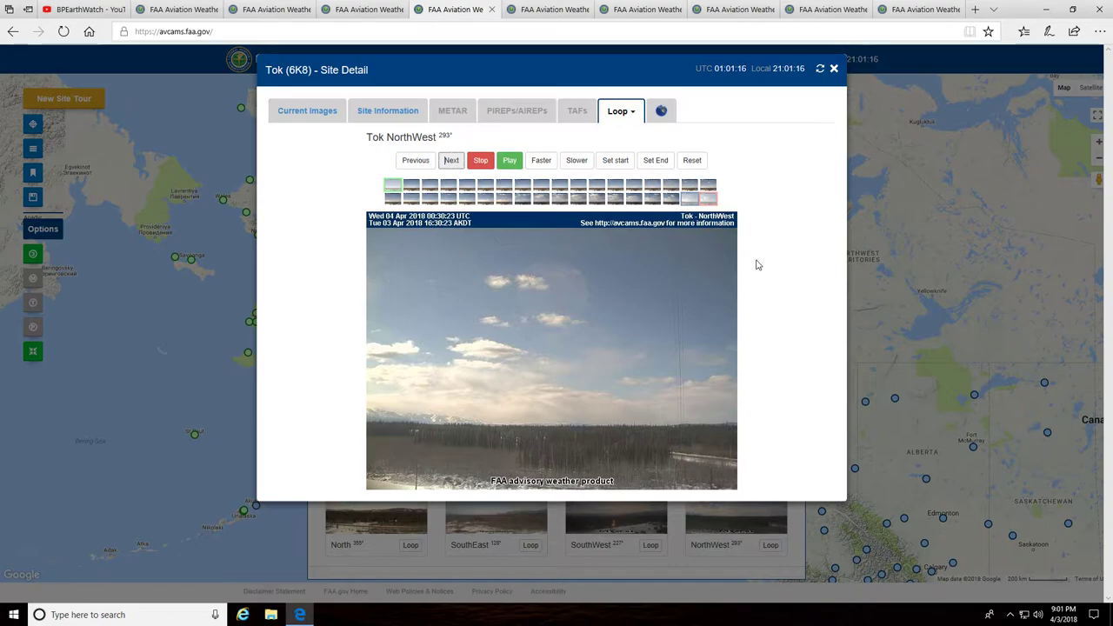
{"action": "mouse_move", "coordinate": [739, 421]}
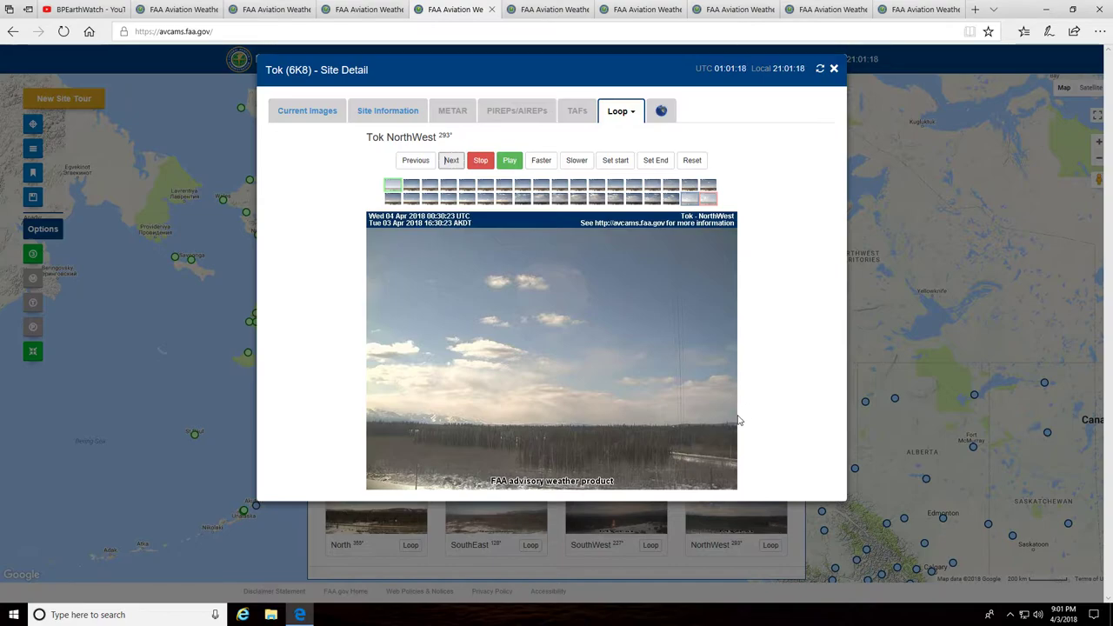
{"action": "mouse_move", "coordinate": [716, 405]}
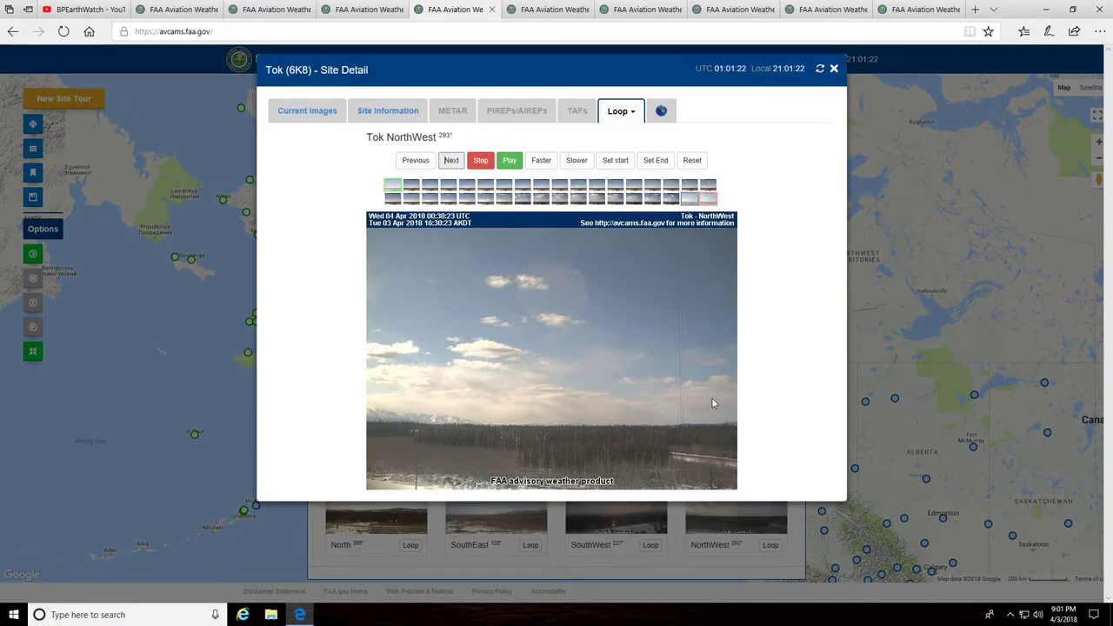
{"action": "mouse_move", "coordinate": [600, 361]}
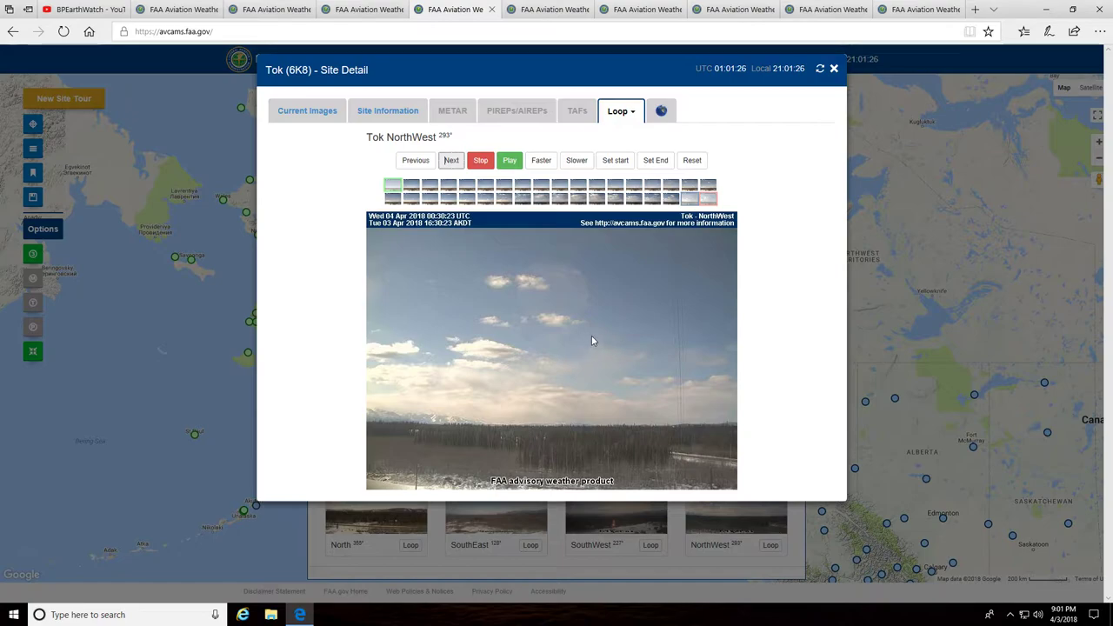
{"action": "mouse_move", "coordinate": [592, 330]}
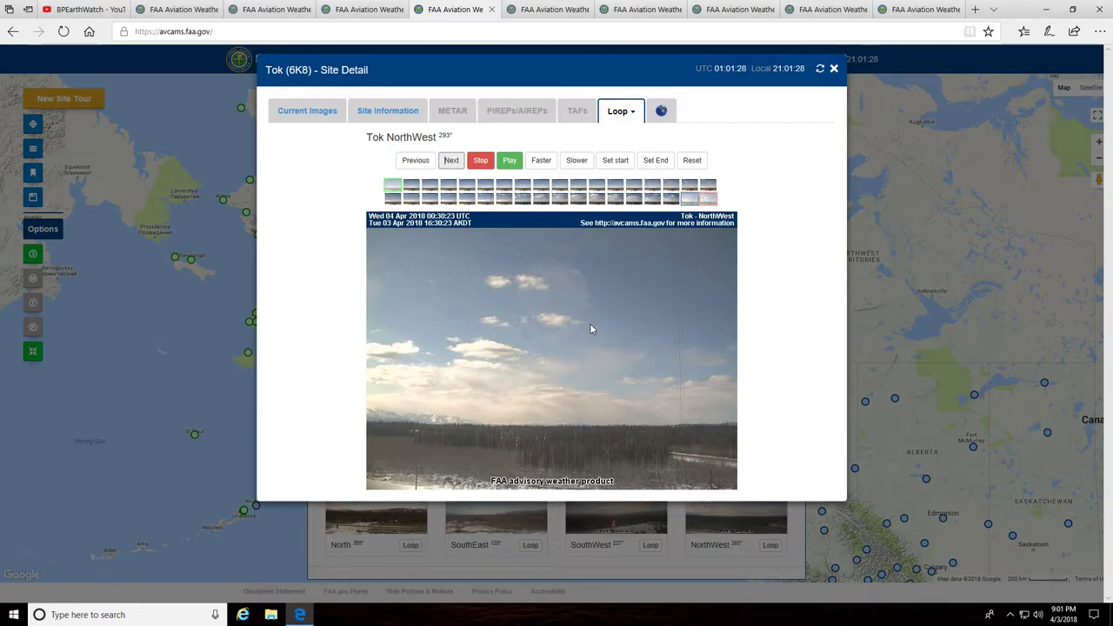
{"action": "mouse_move", "coordinate": [596, 348]}
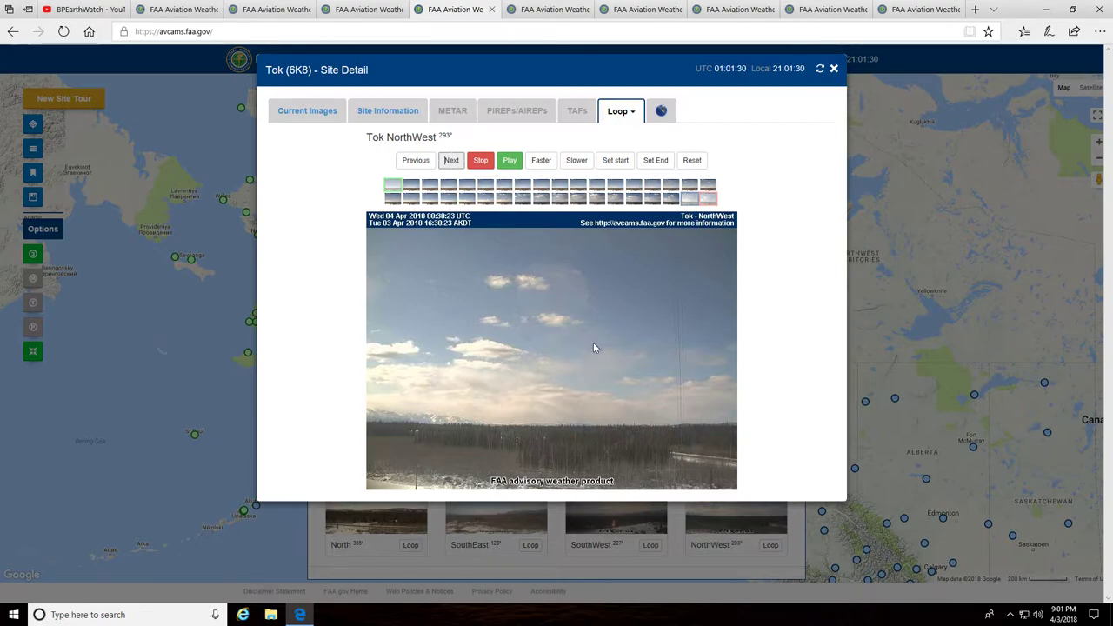
{"action": "mouse_move", "coordinate": [589, 304]}
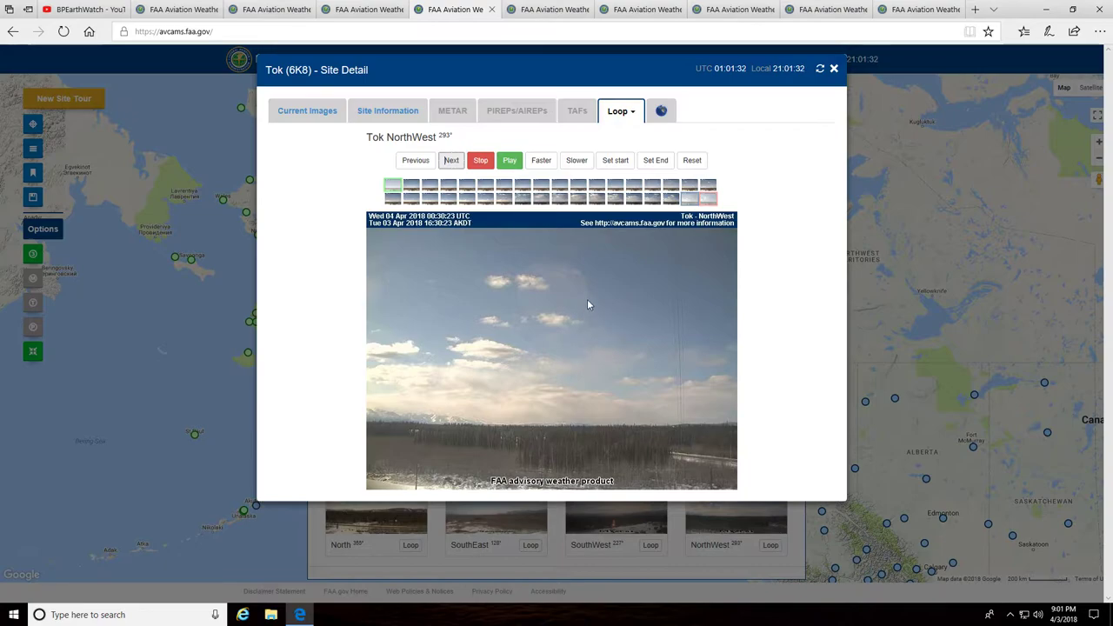
{"action": "mouse_move", "coordinate": [546, 264]}
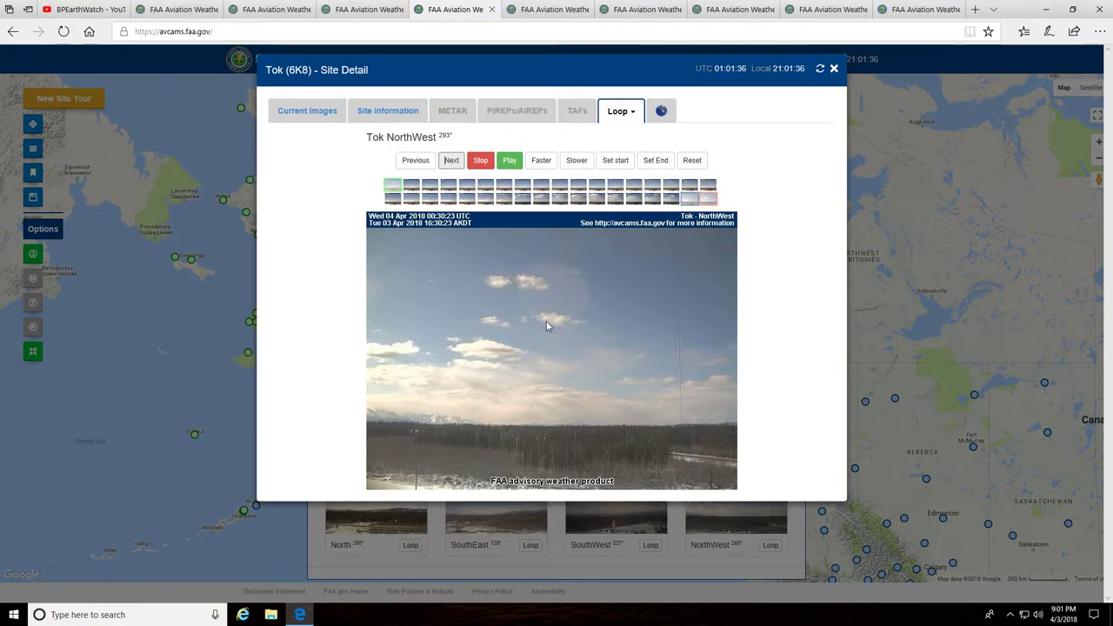
{"action": "mouse_move", "coordinate": [571, 325]}
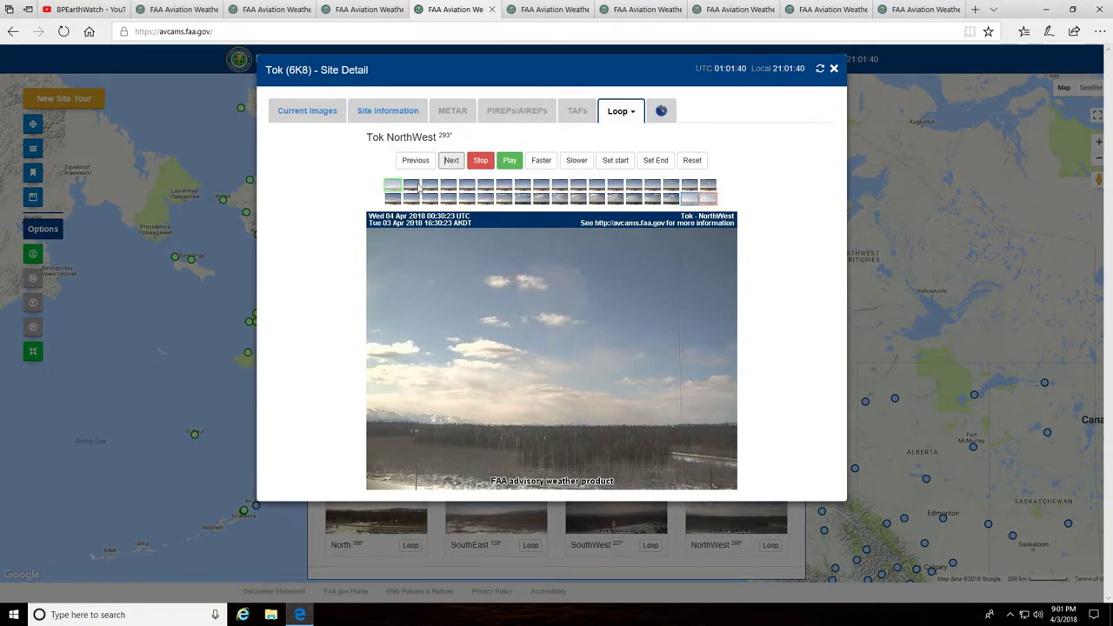
Step the Tok NorthWest loop to the 19:01:09 UTC (11:01 AKDT) clear-sky frame
{"action": "left_click", "coordinate": [415, 160]}
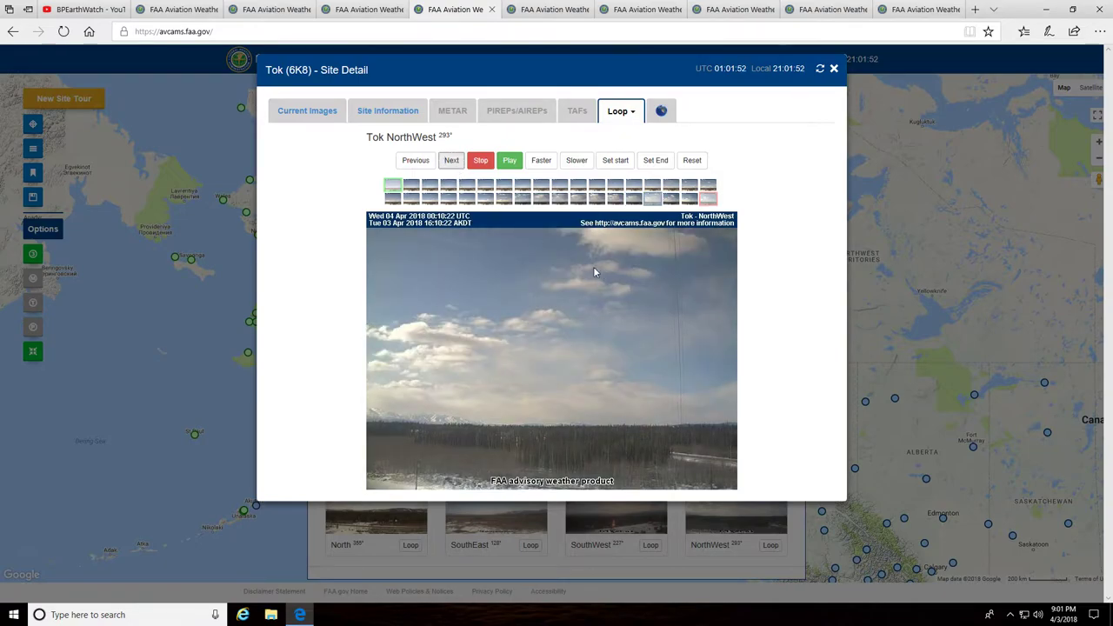
{"action": "mouse_move", "coordinate": [631, 319]}
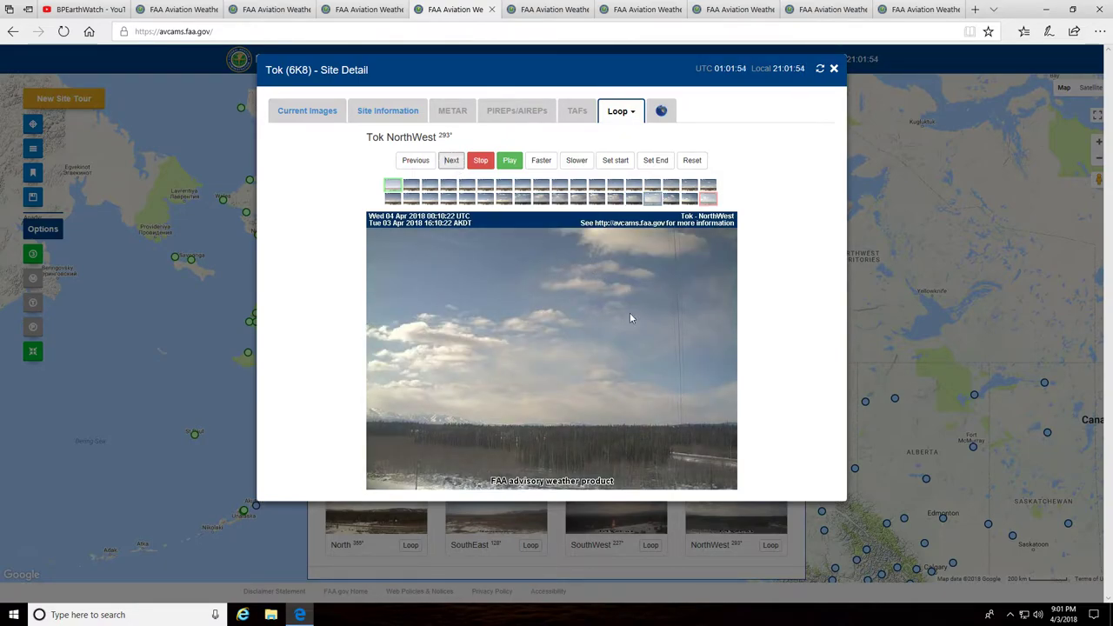
{"action": "left_click", "coordinate": [451, 160]}
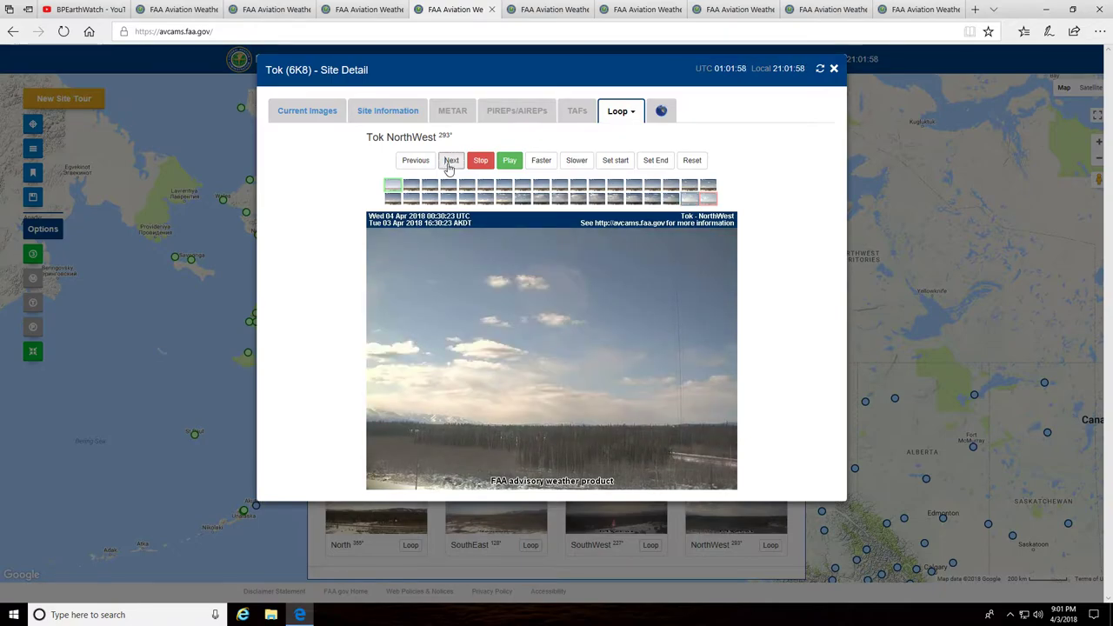
{"action": "left_click", "coordinate": [451, 160]}
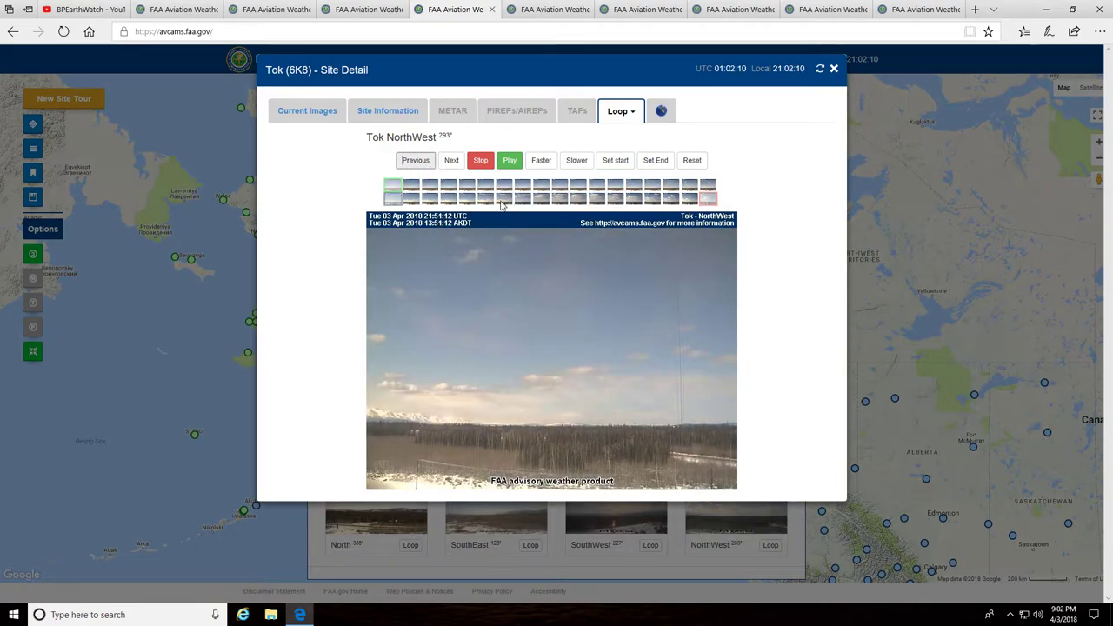
{"action": "left_click", "coordinate": [451, 160]}
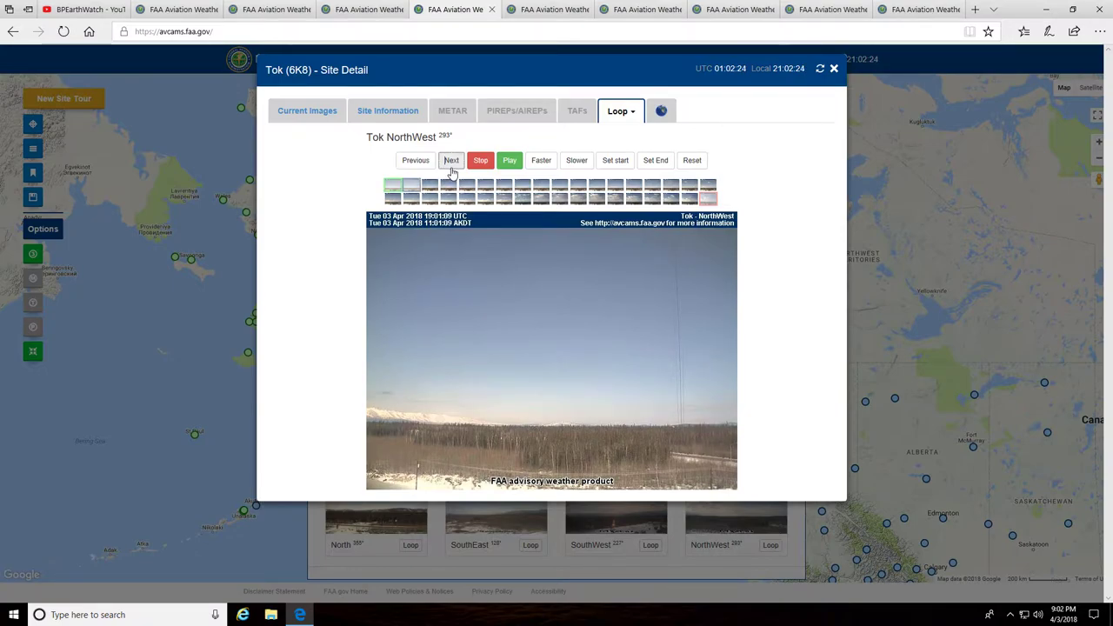
{"action": "mouse_move", "coordinate": [521, 334]}
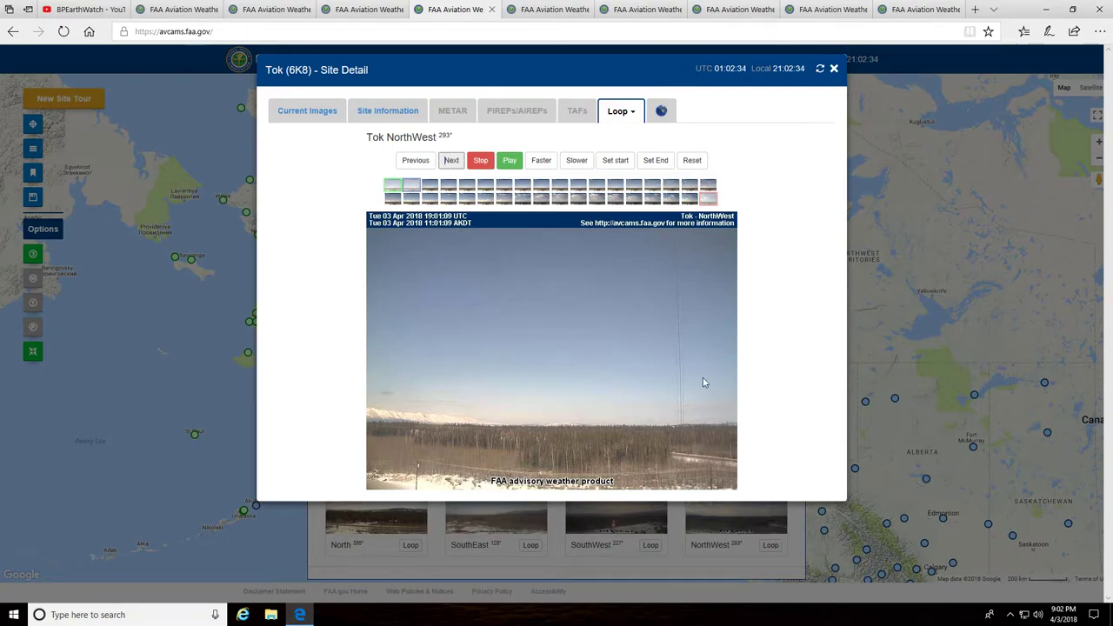
{"action": "mouse_move", "coordinate": [393, 367]}
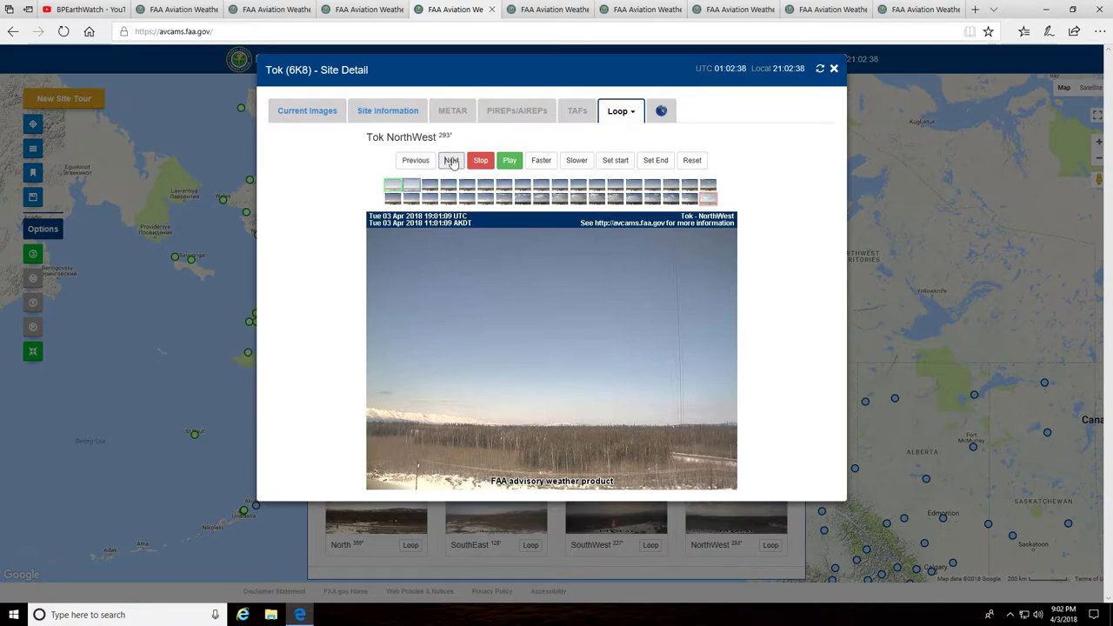
Step the White Mountain SouthEast loop back several frames, then forward to 00:03:29 UTC
{"action": "left_click", "coordinate": [452, 160]}
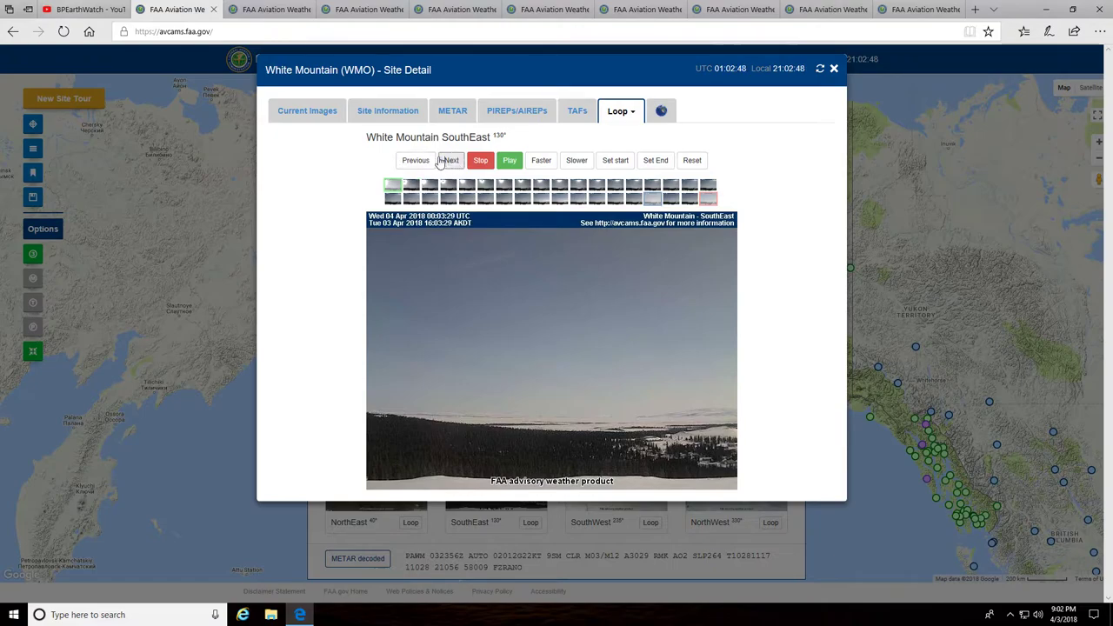
{"action": "left_click", "coordinate": [414, 160]}
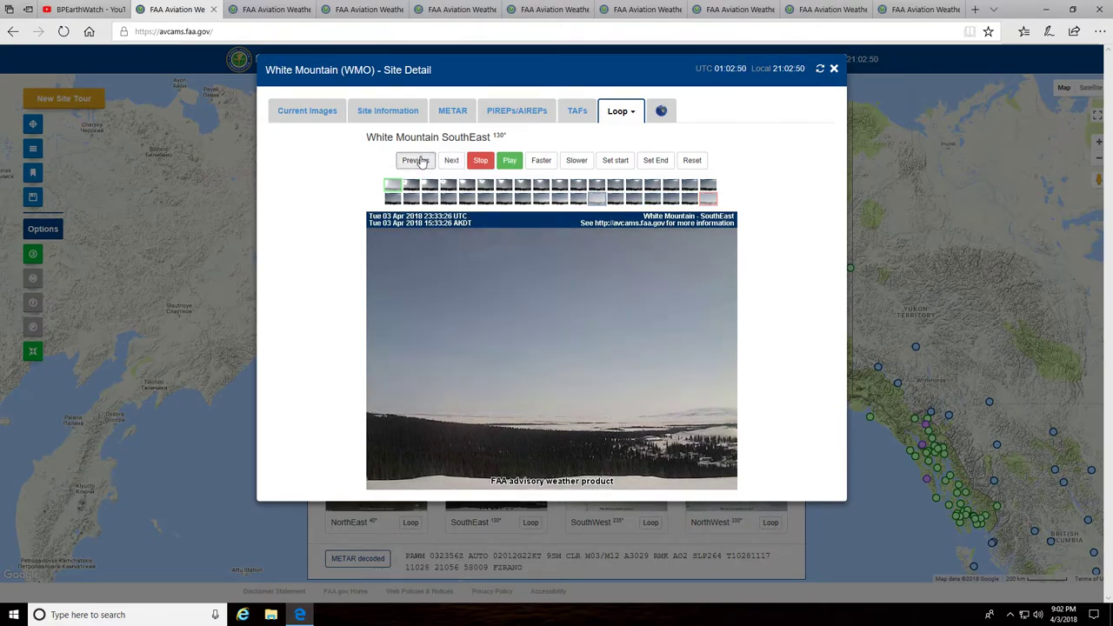
{"action": "left_click", "coordinate": [414, 160]}
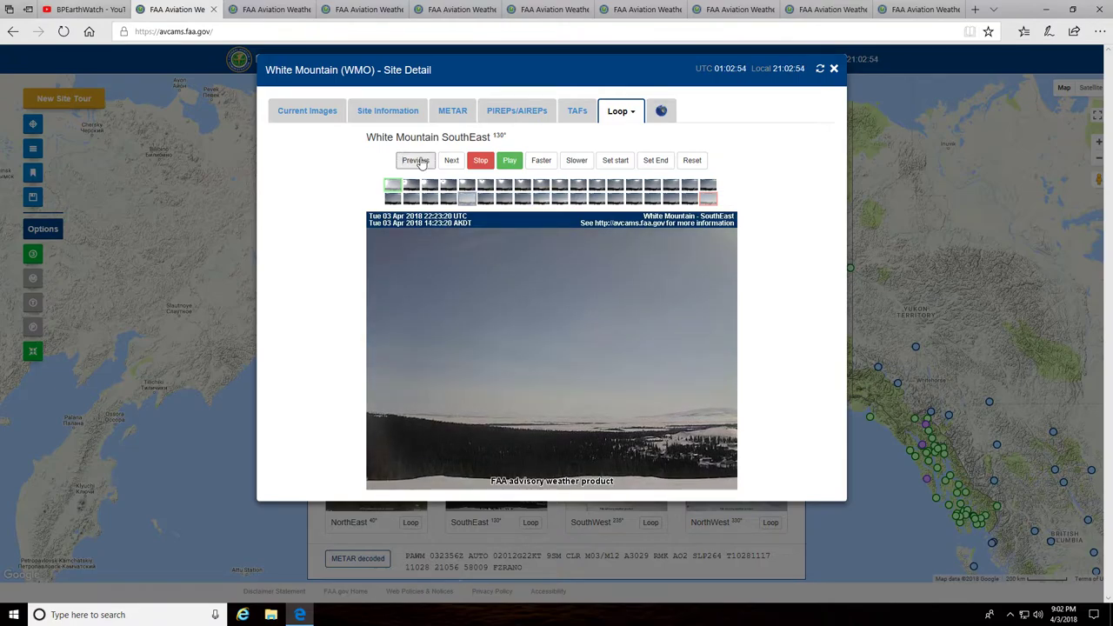
{"action": "left_click", "coordinate": [415, 160]}
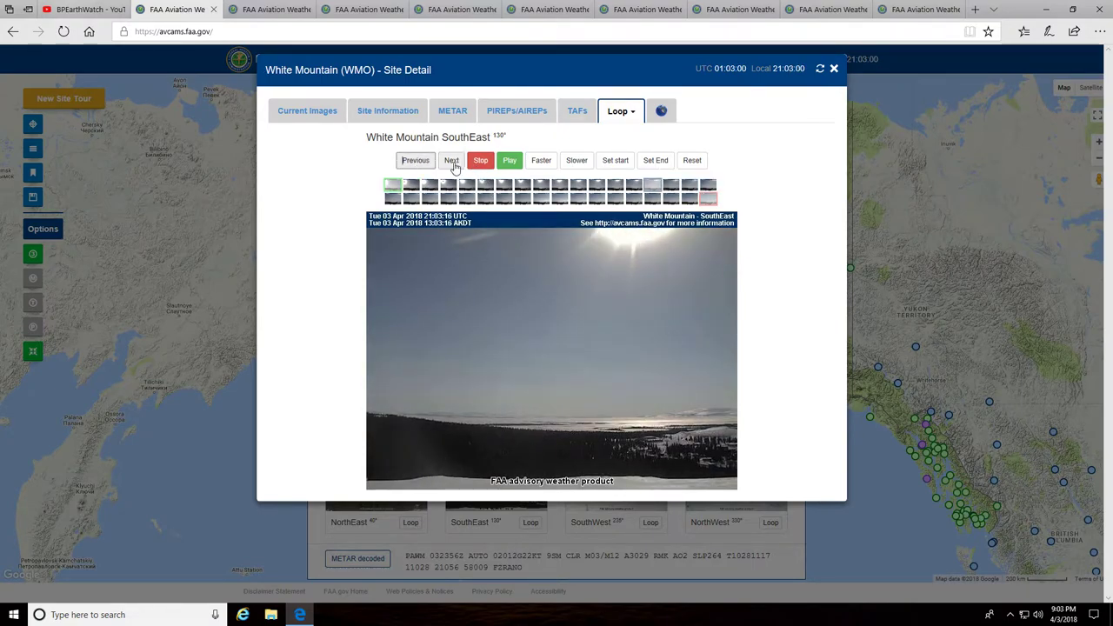
{"action": "left_click", "coordinate": [451, 160]}
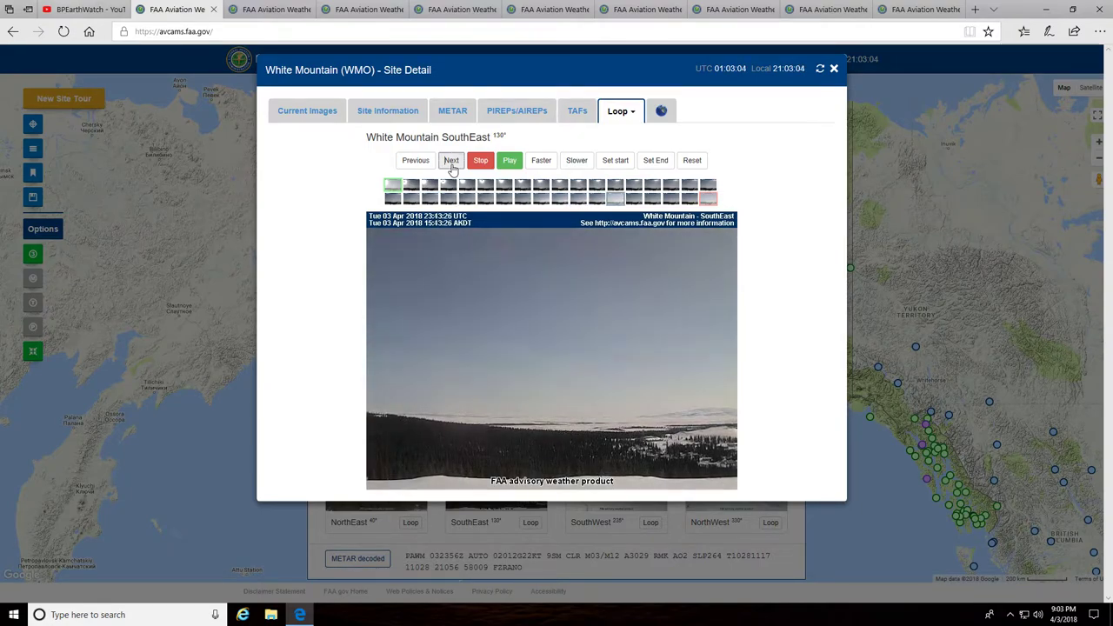
{"action": "left_click", "coordinate": [451, 160]}
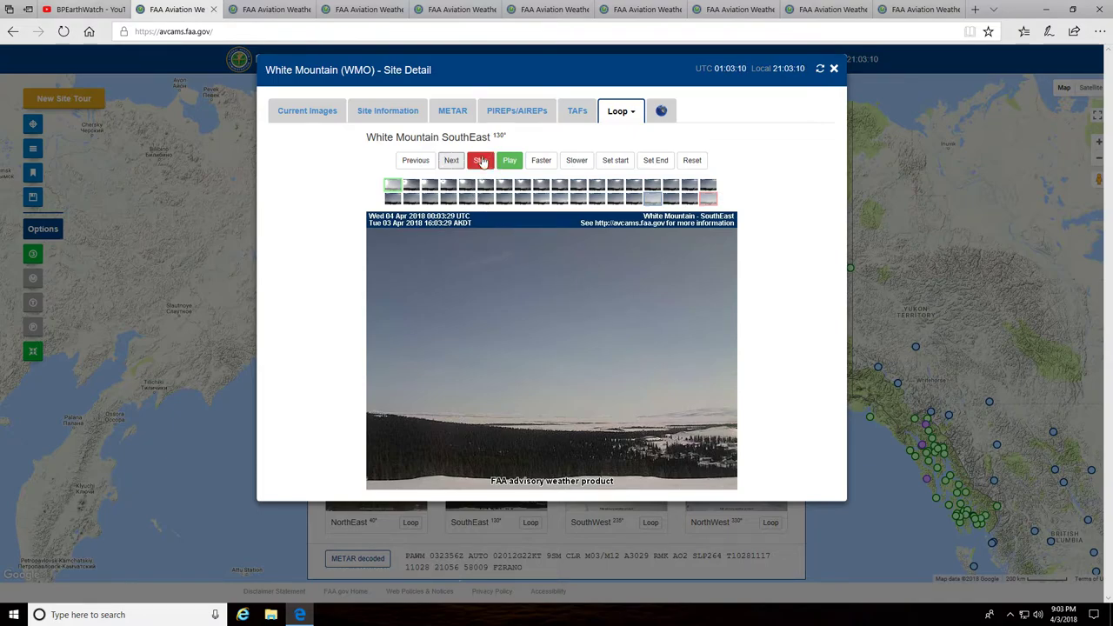
Pause the White Mountain SouthEast loop and step to the 12:13 AKDT midday sun frame
{"action": "left_click", "coordinate": [481, 160]}
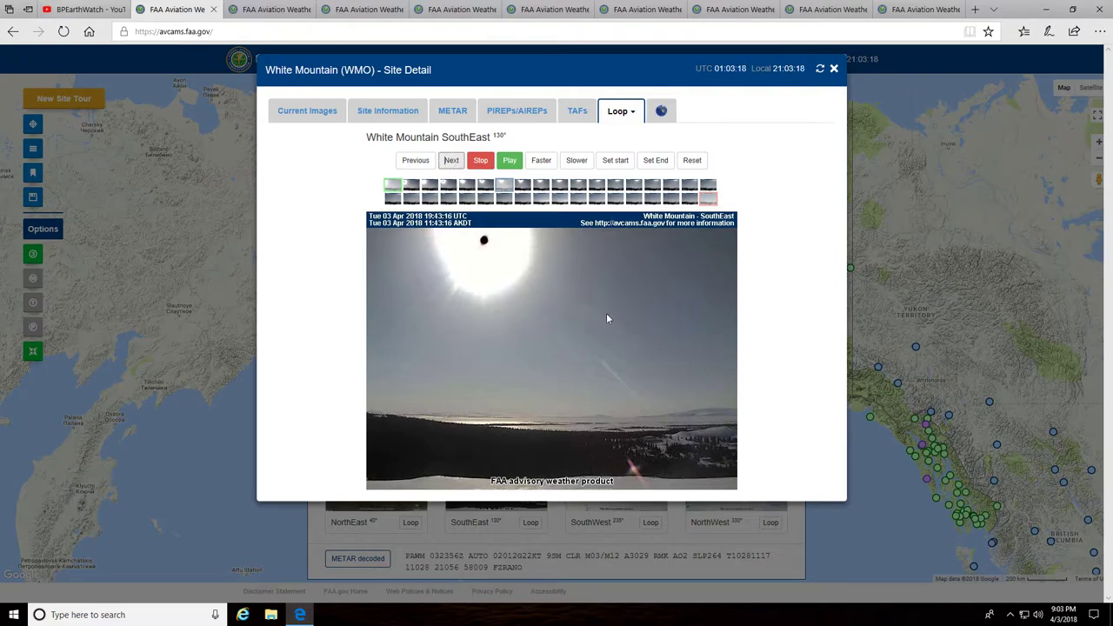
{"action": "mouse_move", "coordinate": [587, 310]}
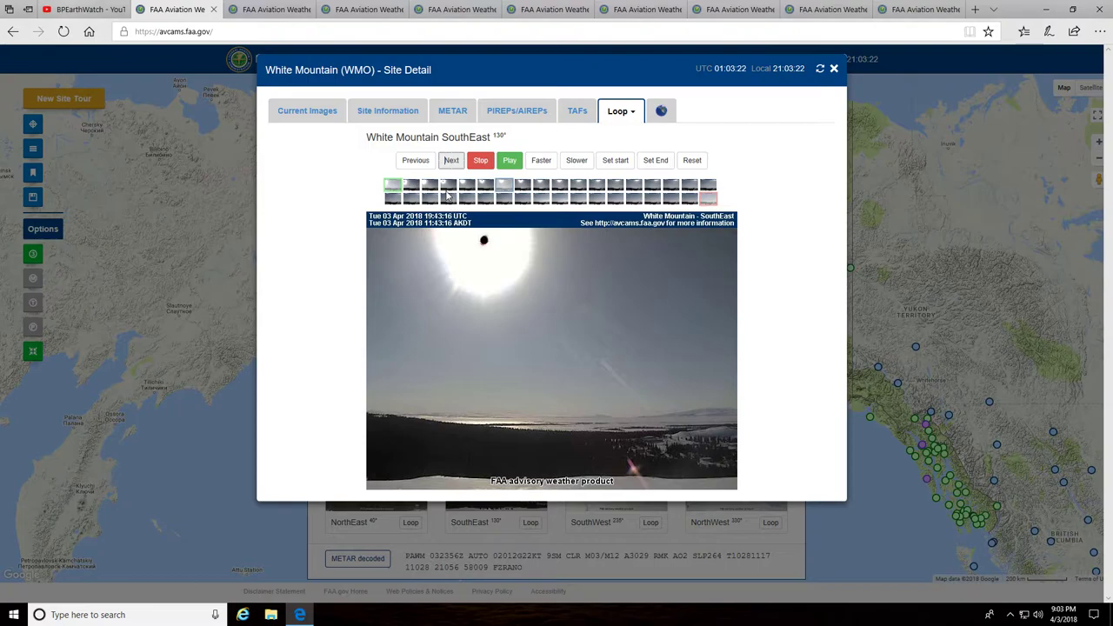
{"action": "left_click", "coordinate": [451, 160]}
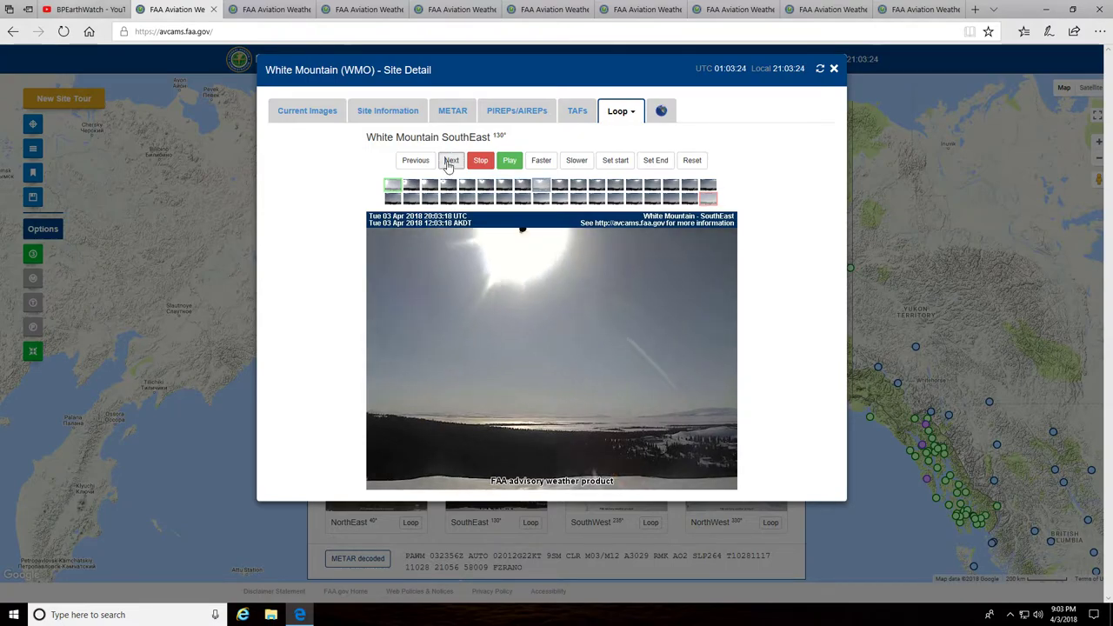
{"action": "left_click", "coordinate": [451, 160]}
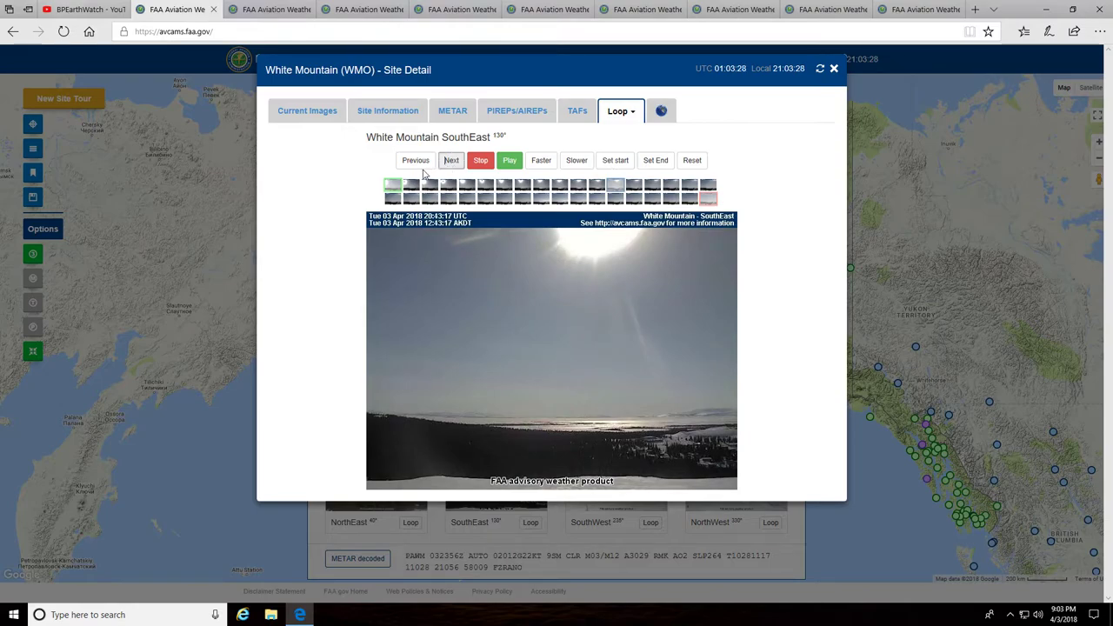
{"action": "left_click", "coordinate": [414, 160]}
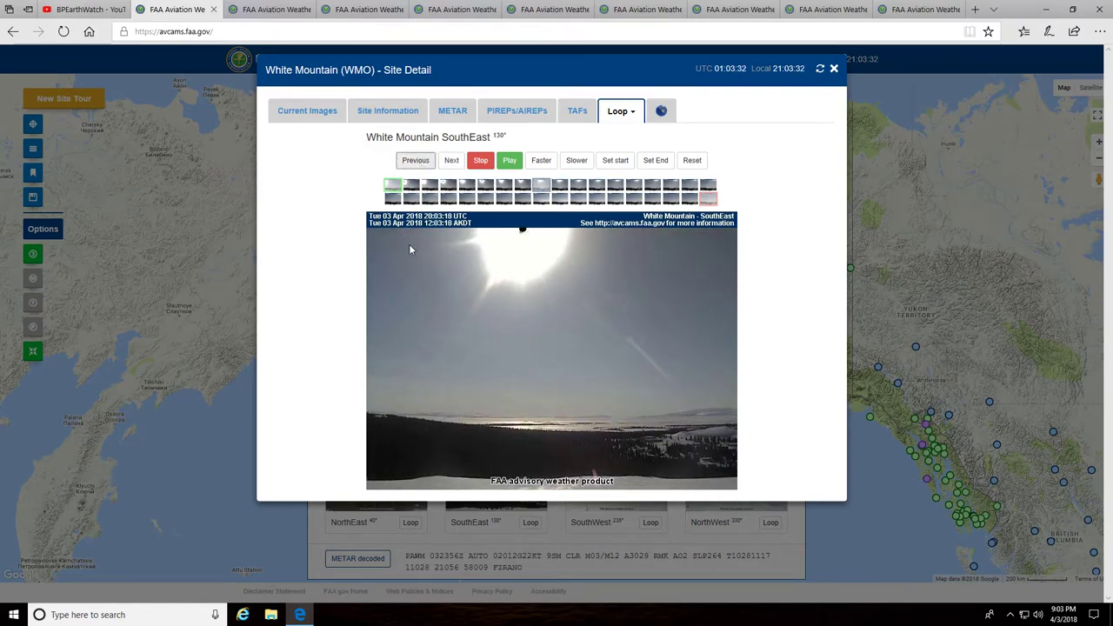
{"action": "mouse_move", "coordinate": [644, 336]}
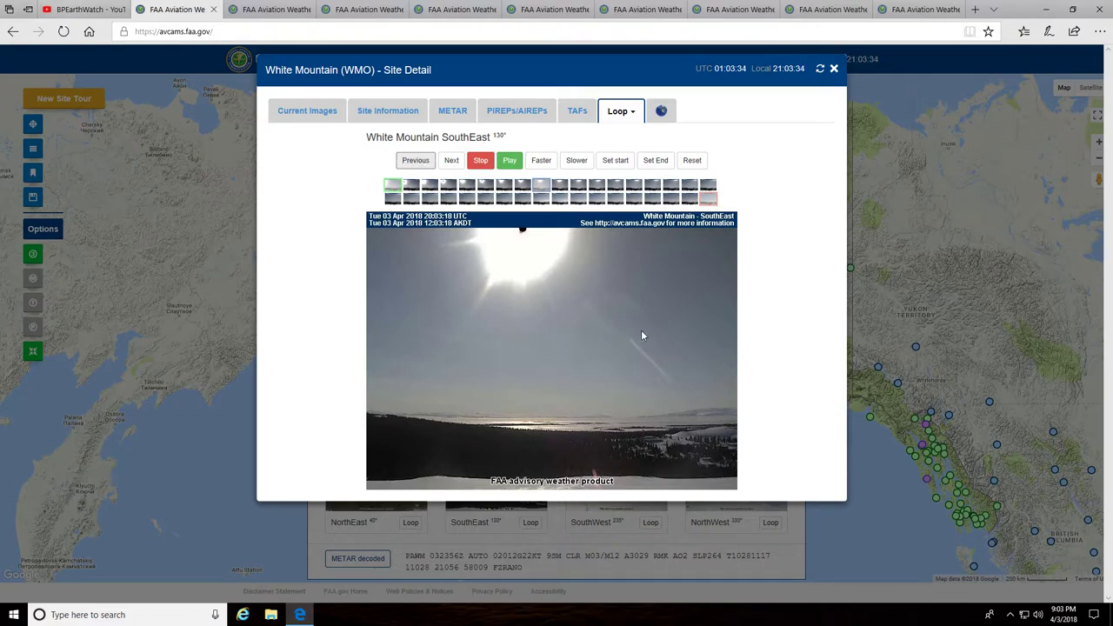
{"action": "mouse_move", "coordinate": [420, 187]}
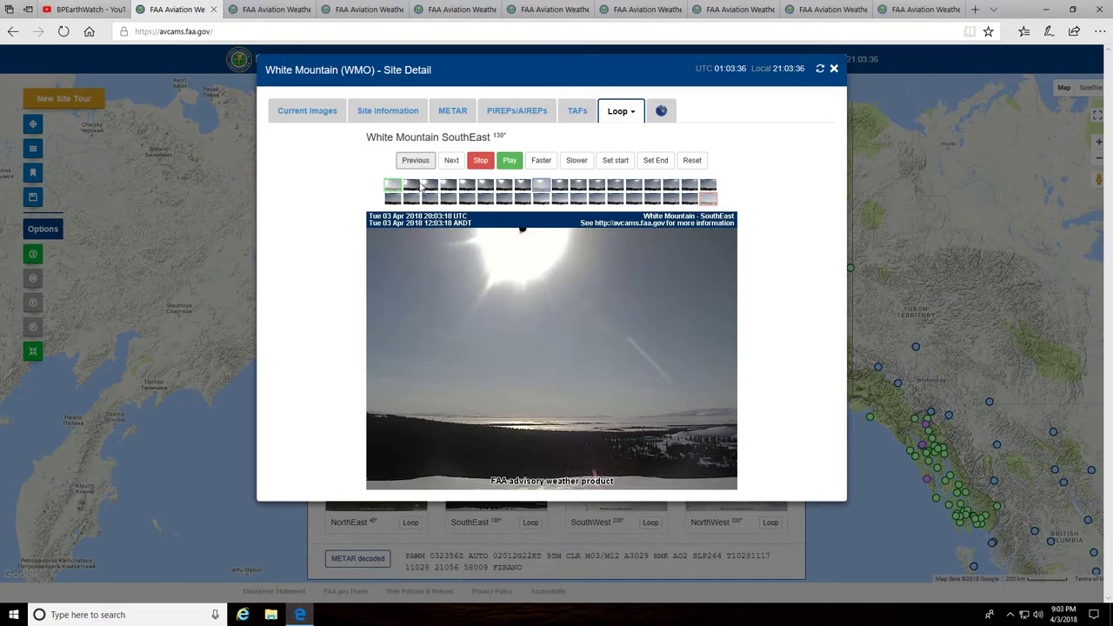
{"action": "left_click", "coordinate": [451, 160]}
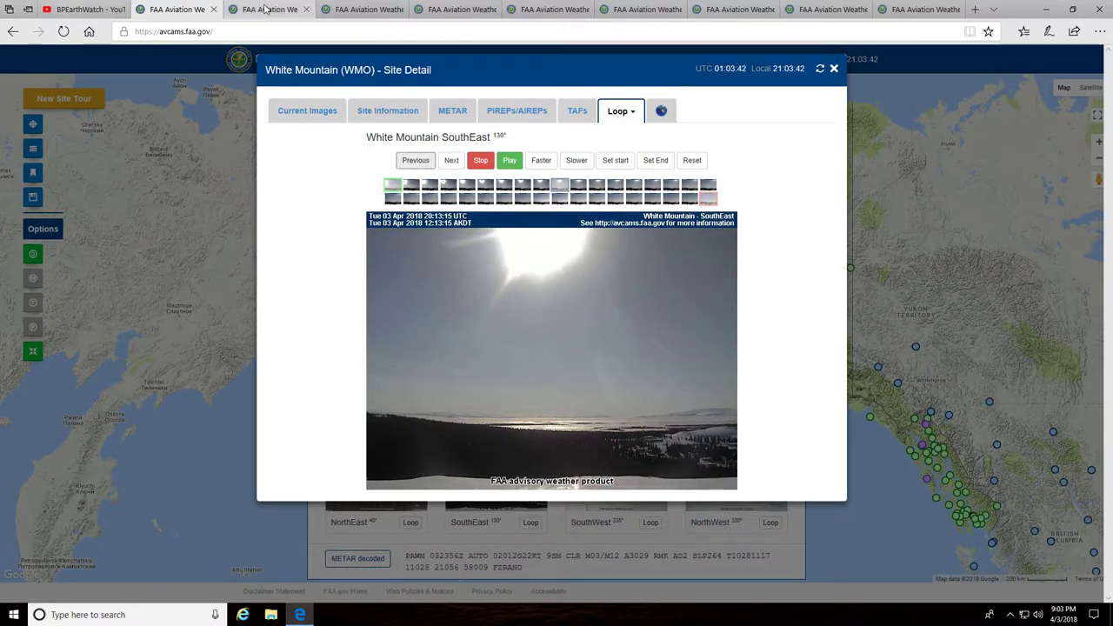
Show the Allakaket SouthEast loop and step it to the 11:07 AKDT sunlit frame
{"action": "left_click", "coordinate": [269, 9]}
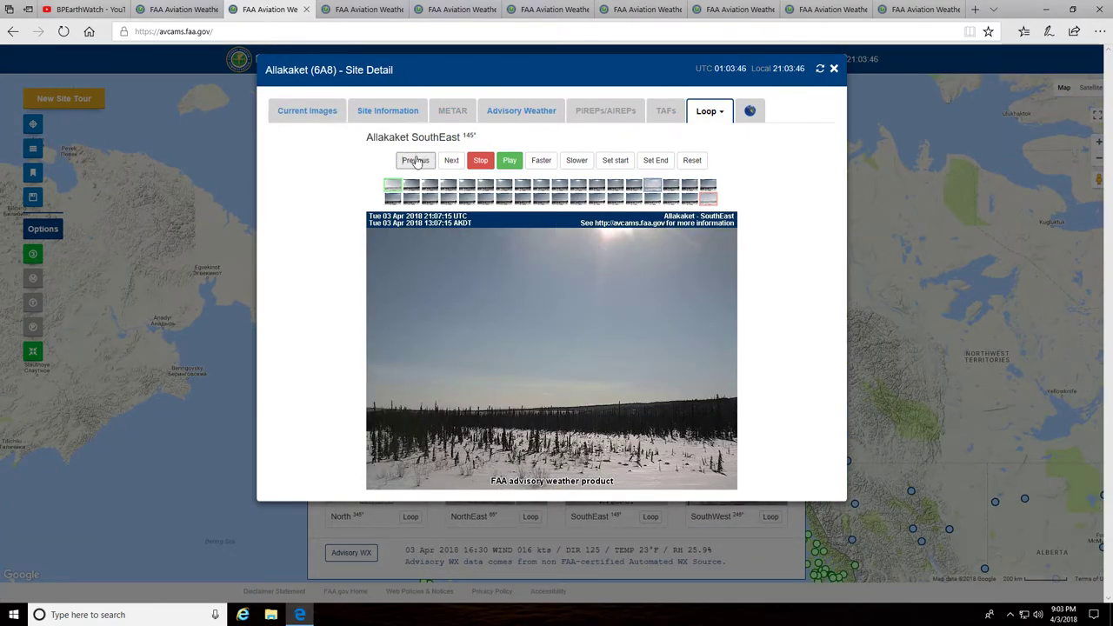
{"action": "left_click", "coordinate": [415, 160]}
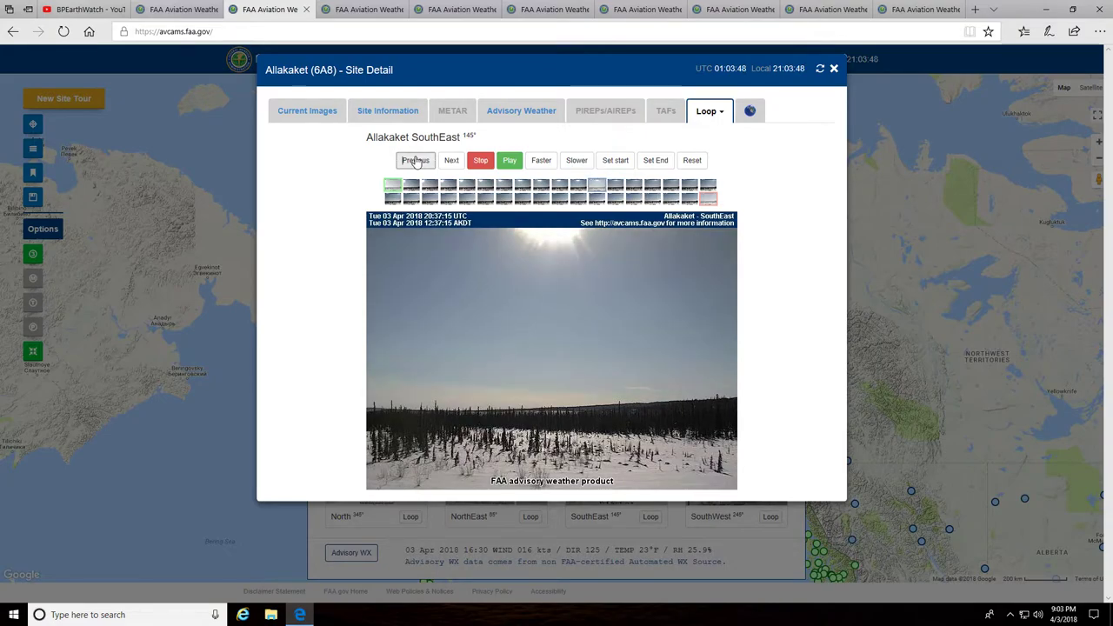
{"action": "left_click", "coordinate": [452, 160]}
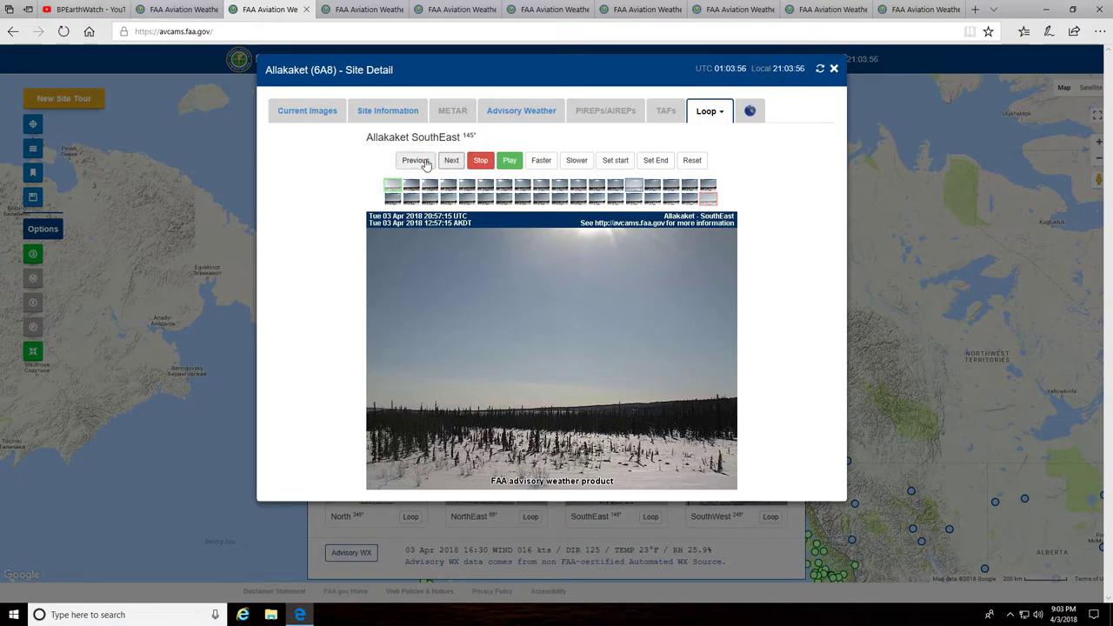
{"action": "left_click", "coordinate": [415, 160]}
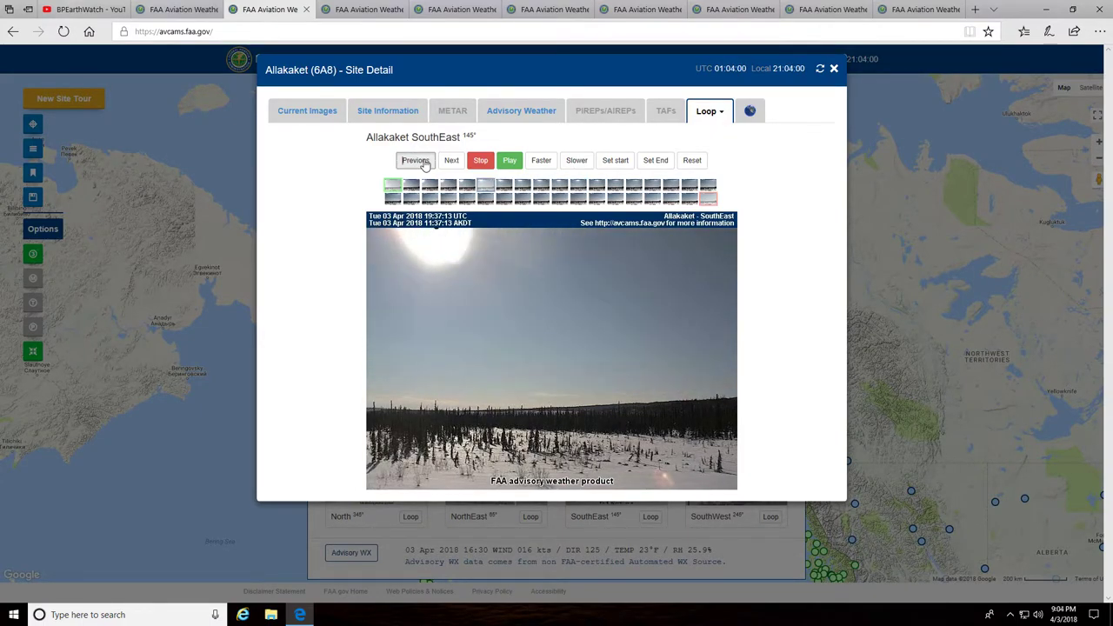
{"action": "left_click", "coordinate": [450, 160]}
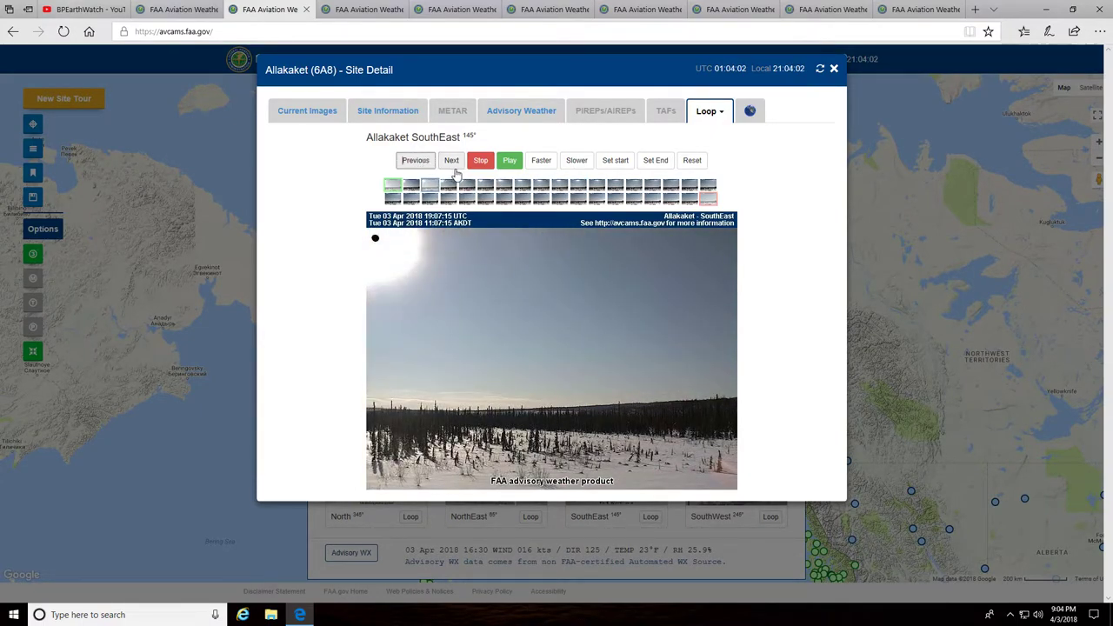
Advance the Allakaket SouthEast loop to the 20:17:13 UTC (13:07 AKDT) frame
{"action": "left_click", "coordinate": [451, 160]}
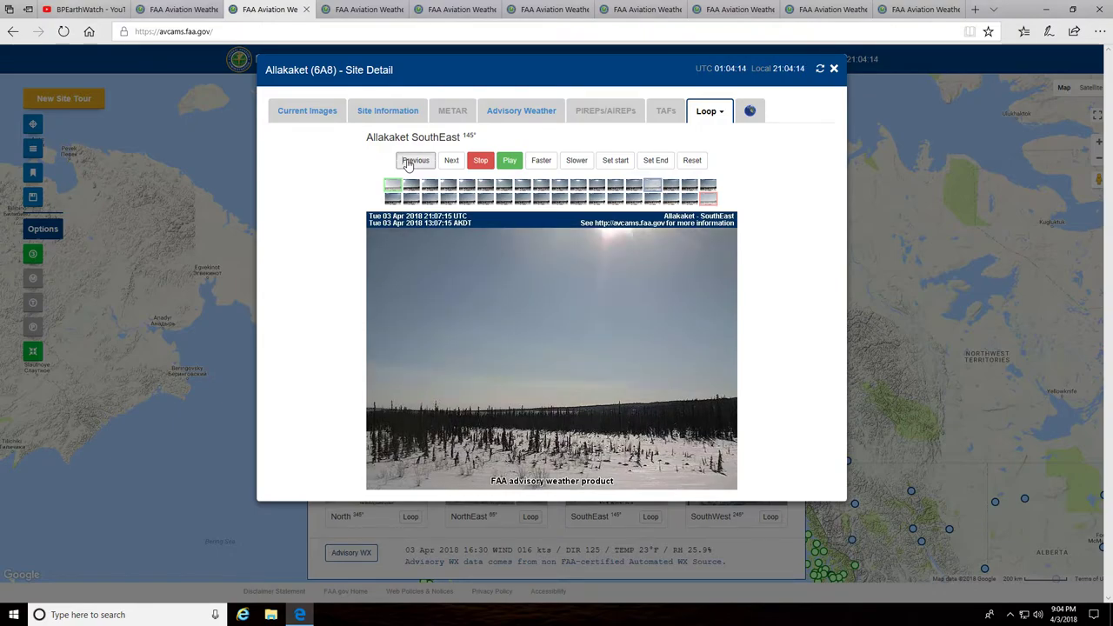
{"action": "mouse_move", "coordinate": [451, 160]}
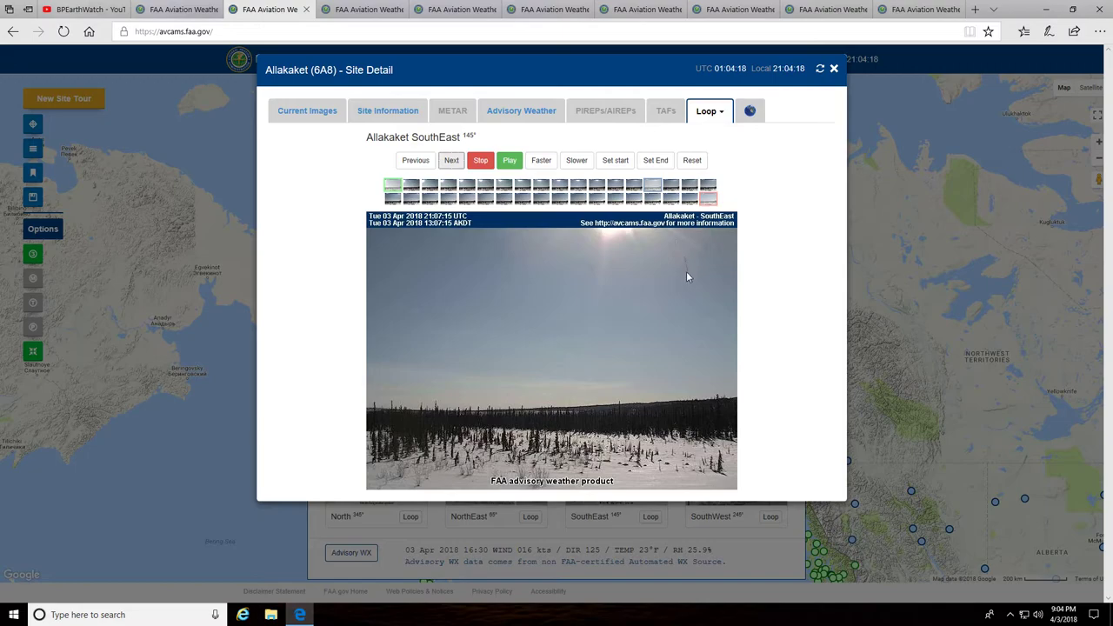
{"action": "mouse_move", "coordinate": [512, 205]}
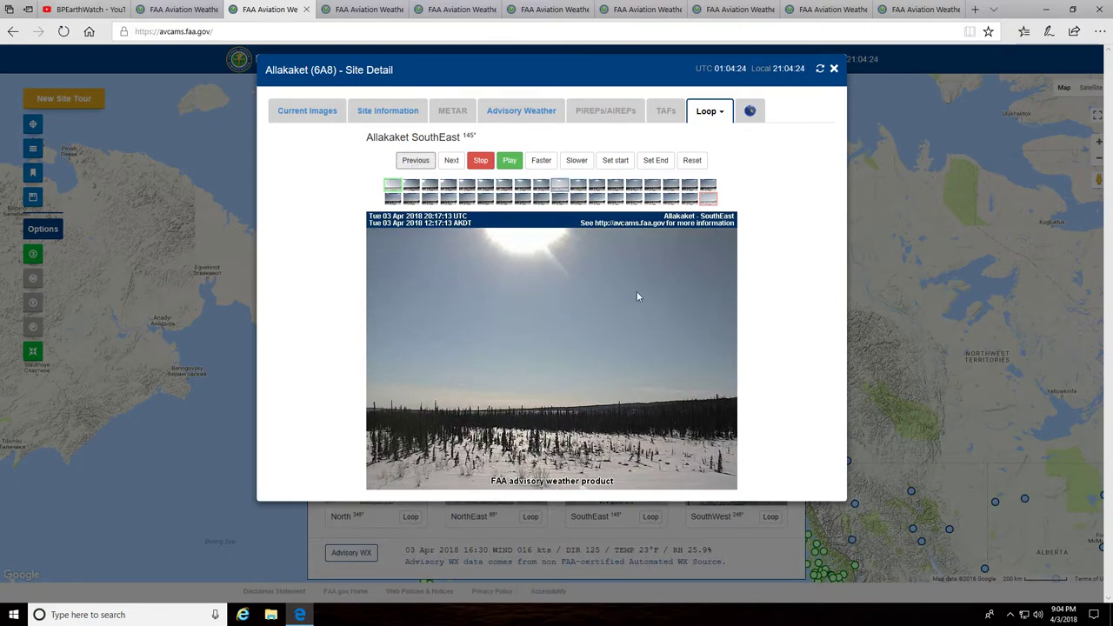
{"action": "mouse_move", "coordinate": [601, 255]}
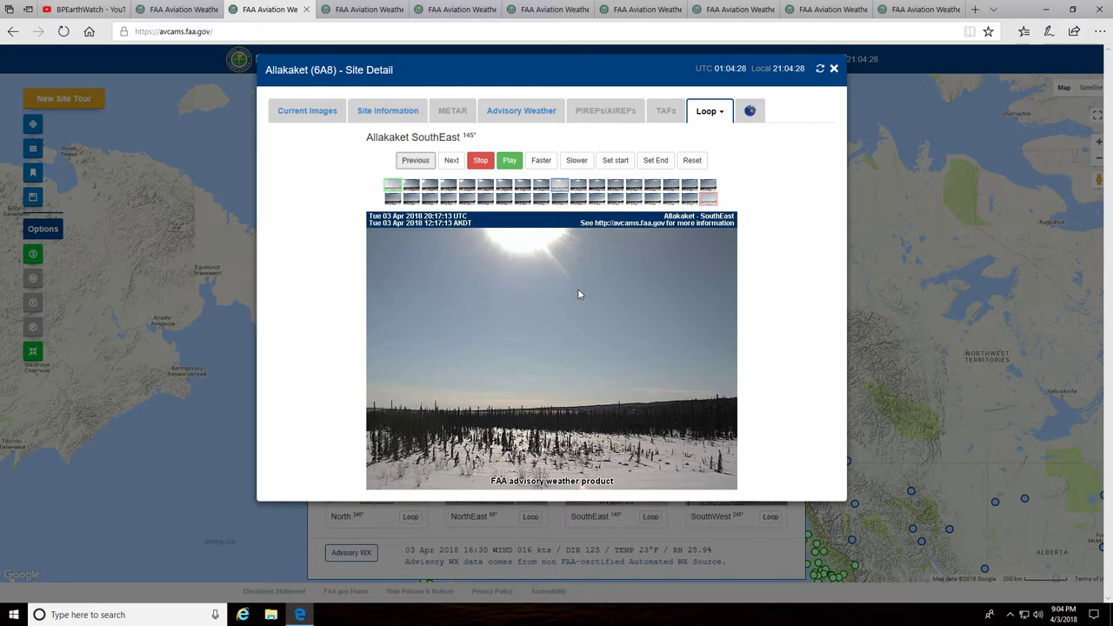
{"action": "mouse_move", "coordinate": [571, 258]}
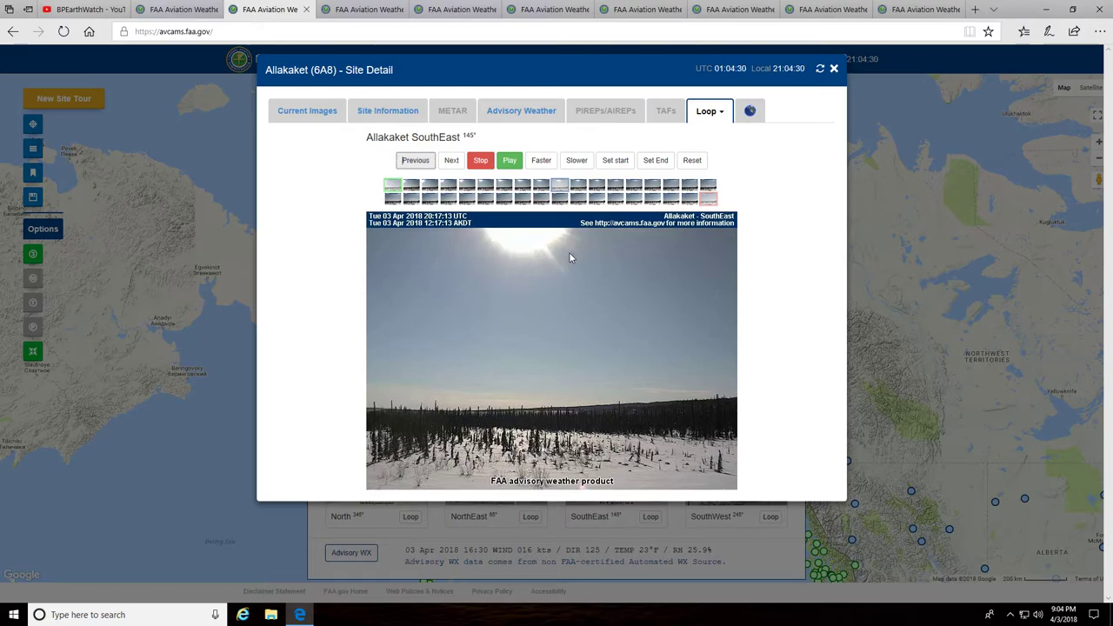
{"action": "mouse_move", "coordinate": [459, 177]}
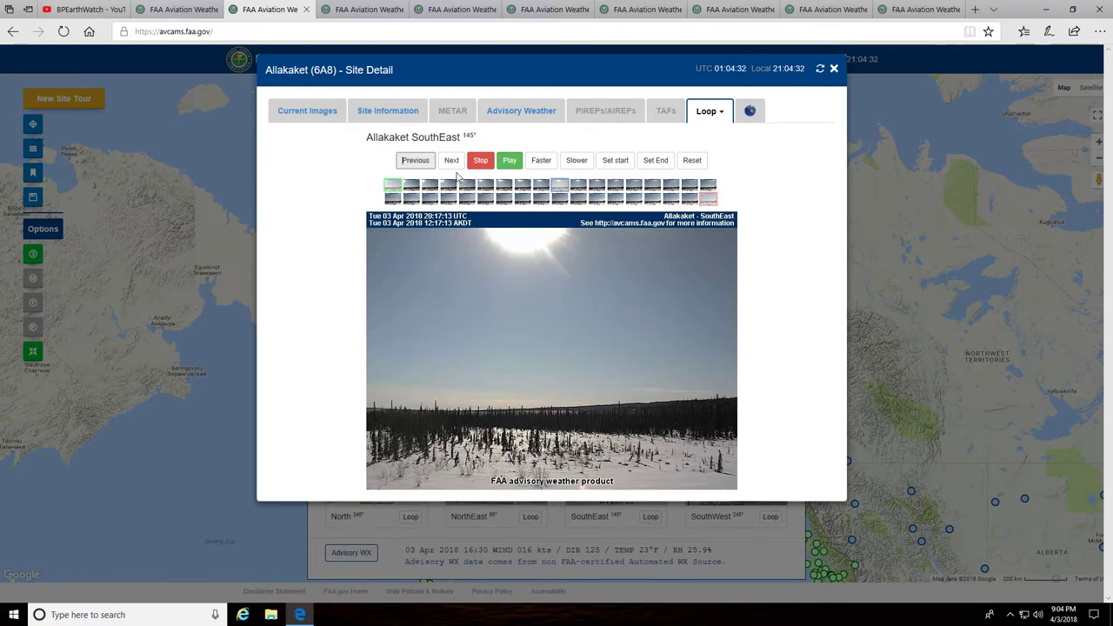
Show the Black Rapids South loop and step it back to the 12:01 AKDT frame
{"action": "left_click", "coordinate": [359, 9]}
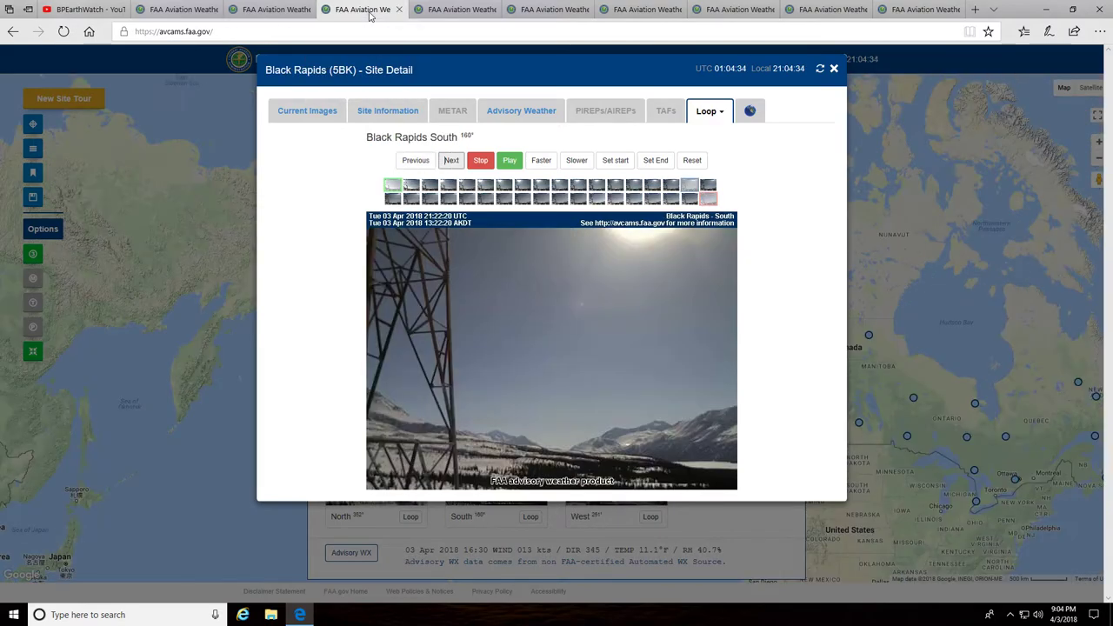
{"action": "mouse_move", "coordinate": [663, 361]}
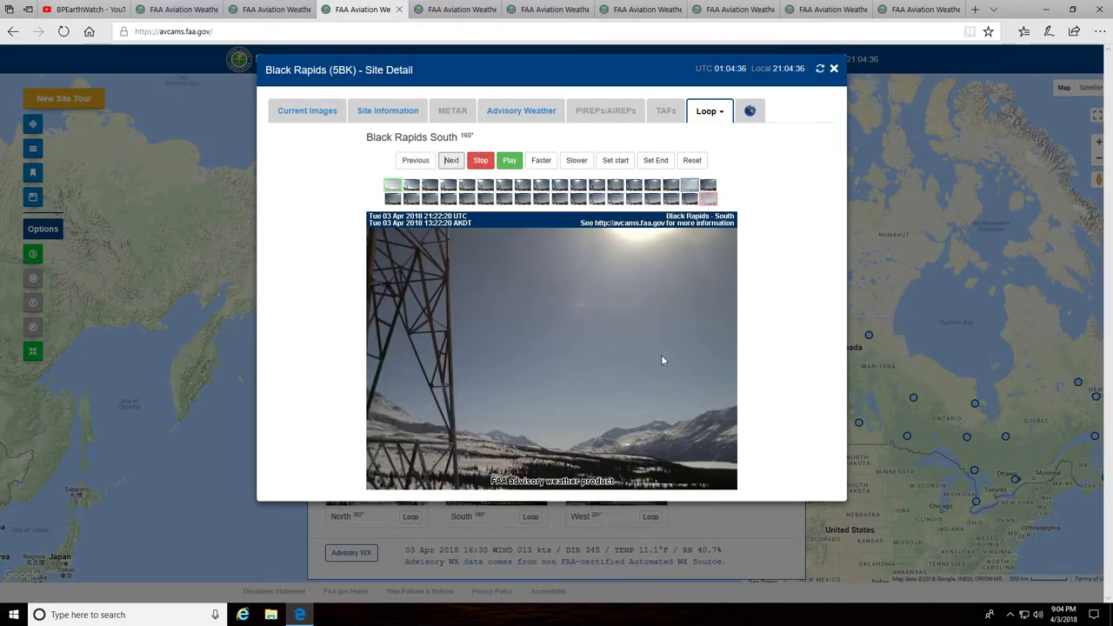
{"action": "mouse_move", "coordinate": [574, 228]}
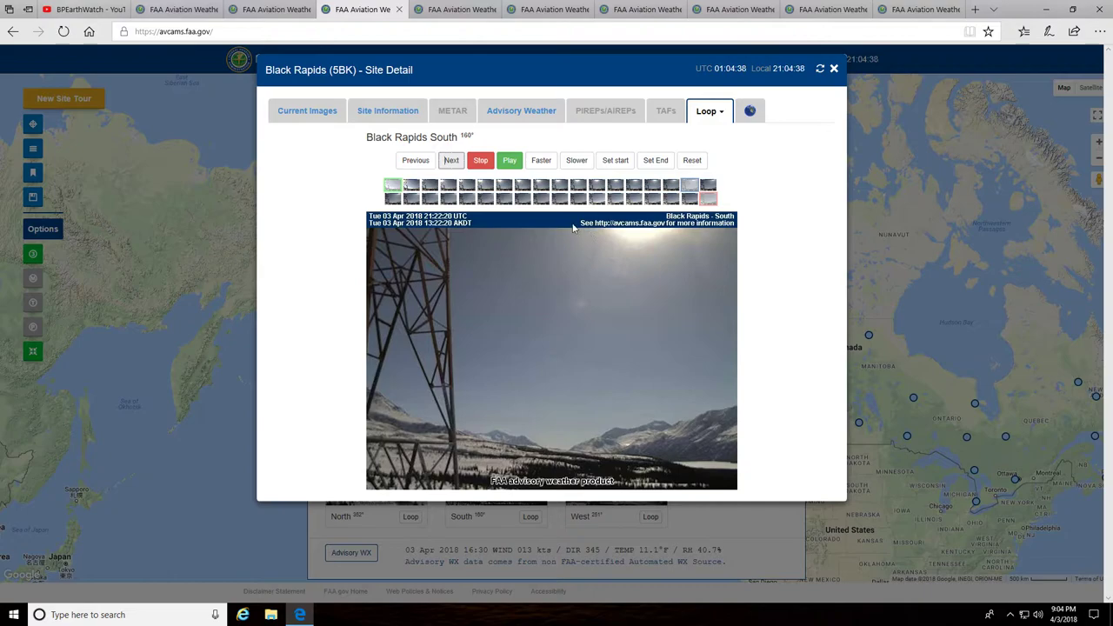
{"action": "left_click", "coordinate": [415, 160]}
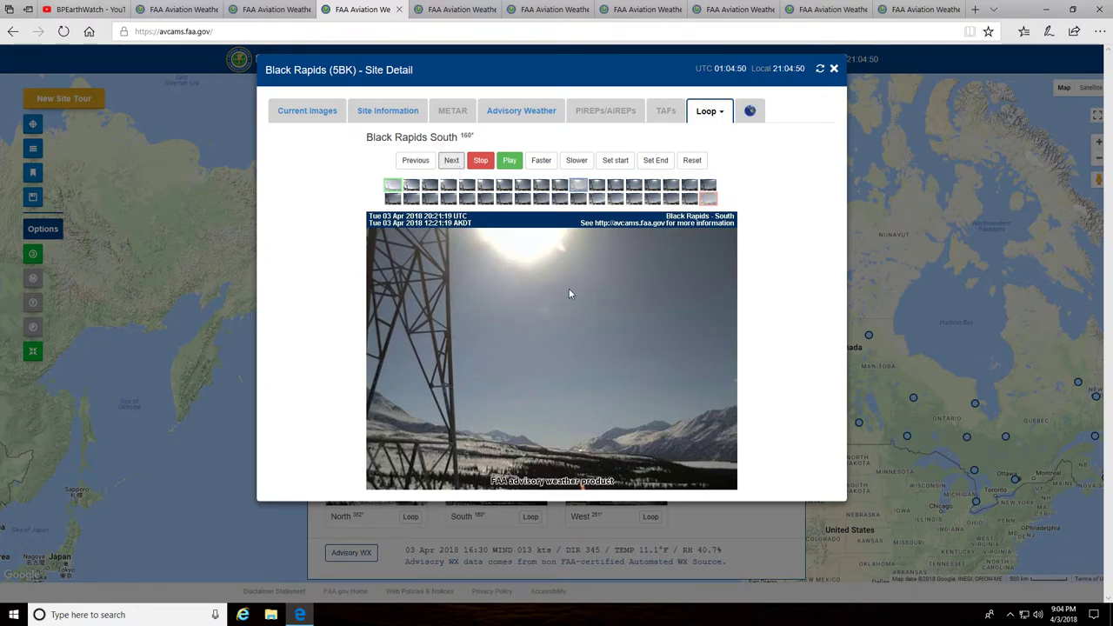
{"action": "left_click", "coordinate": [451, 160]}
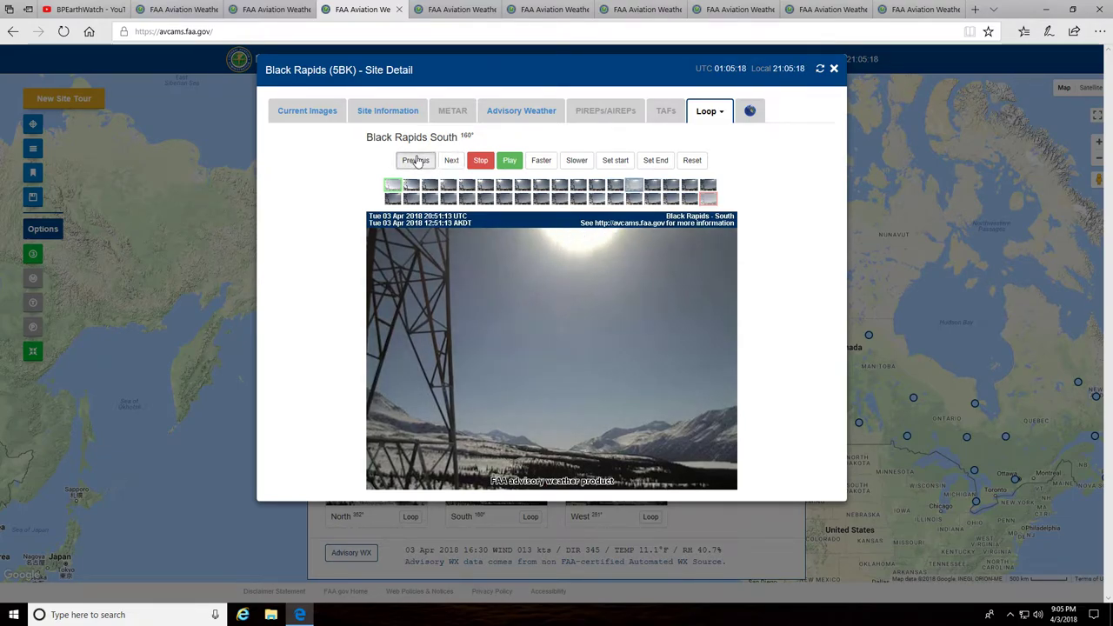
{"action": "left_click", "coordinate": [415, 160]}
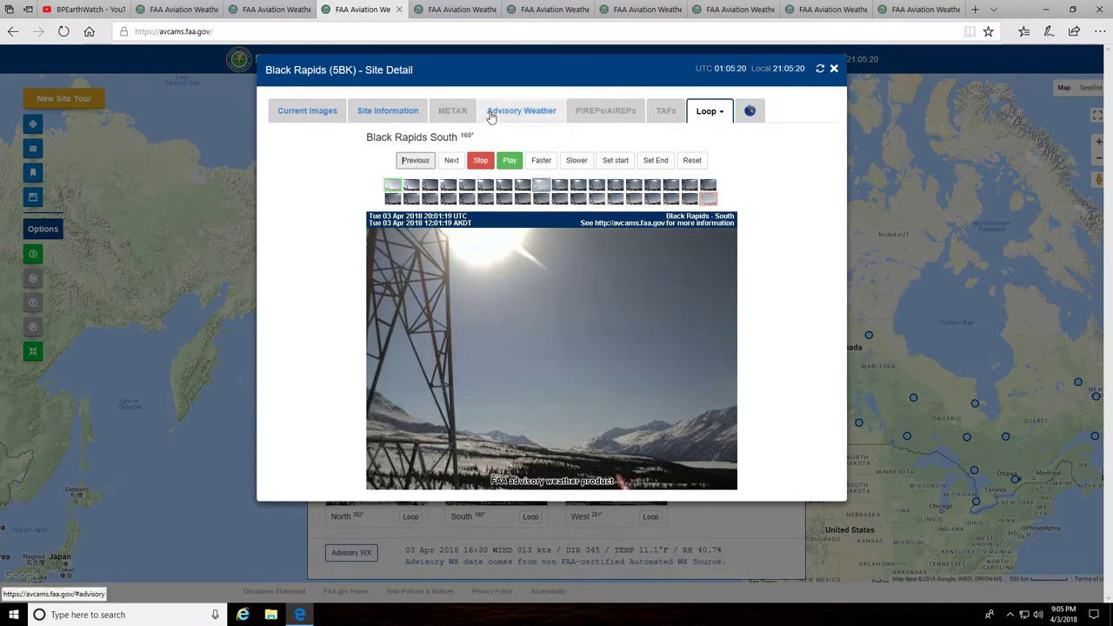
Show the Mentasta SouthWest loop and step it to the 10:48 AKDT frame
{"action": "left_click", "coordinate": [453, 9]}
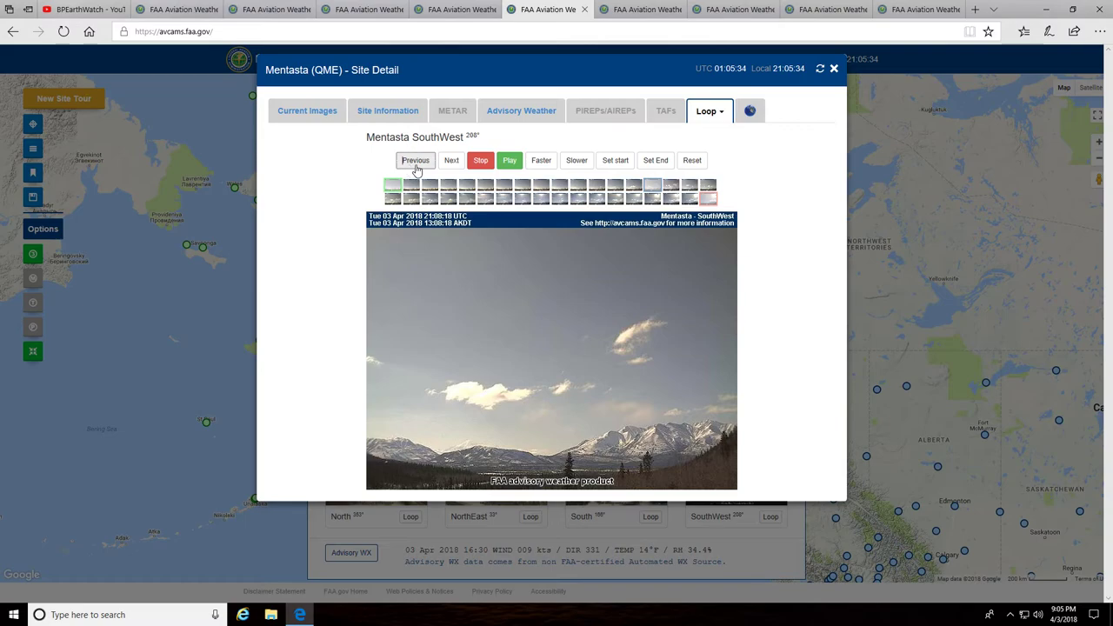
{"action": "left_click", "coordinate": [452, 160]}
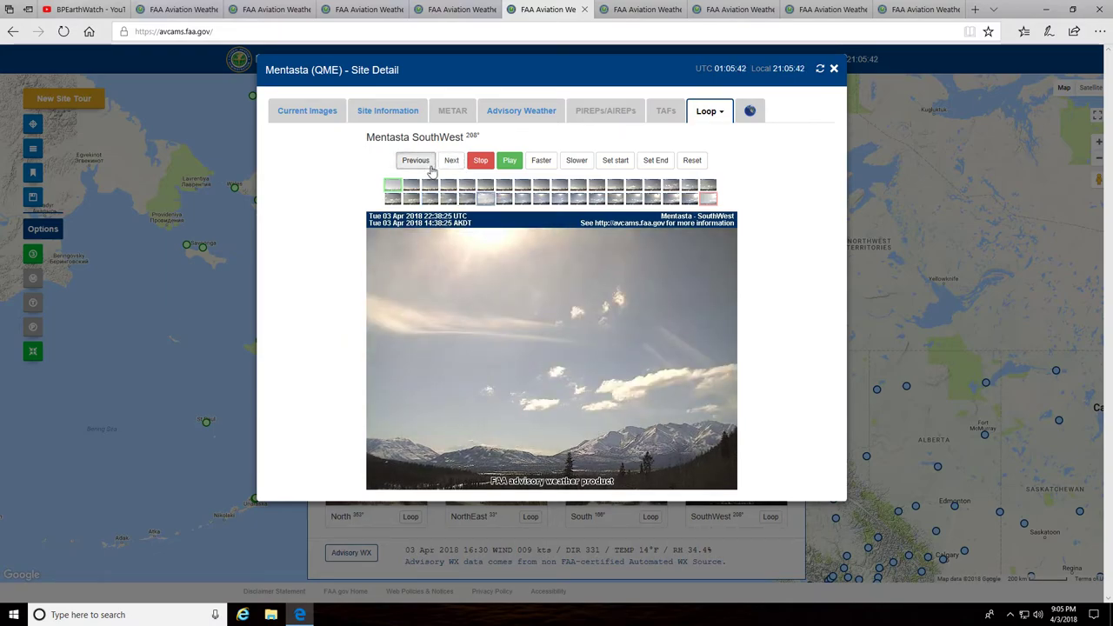
{"action": "left_click", "coordinate": [451, 160]}
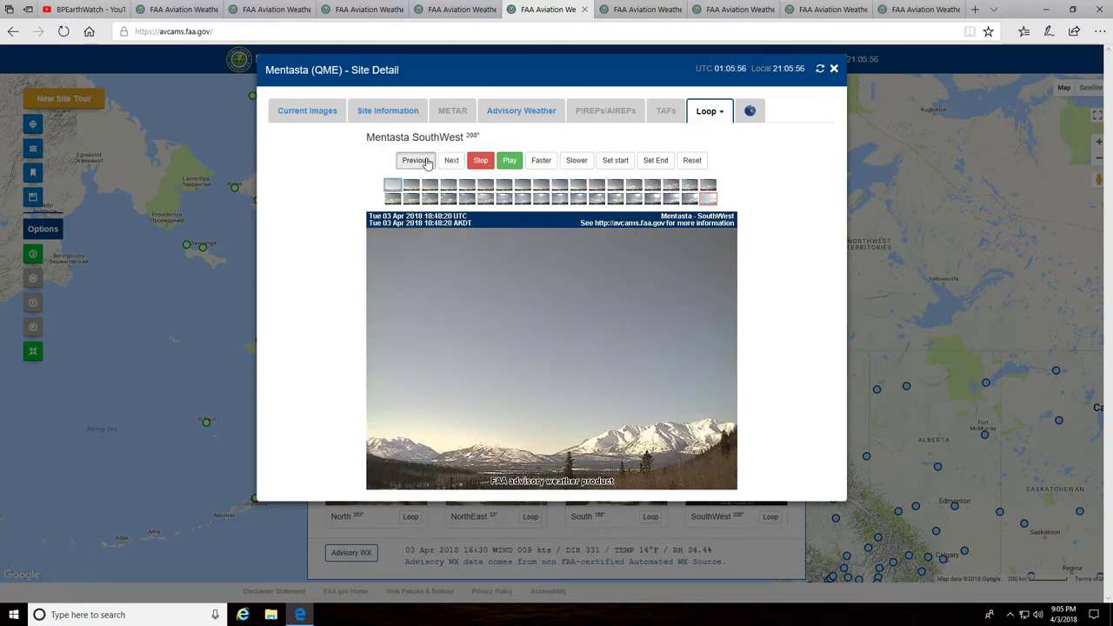
Step the Mentasta SouthWest loop to the 21:48:22 UTC (13:48 AKDT) cumulus frame
{"action": "left_click", "coordinate": [451, 160]}
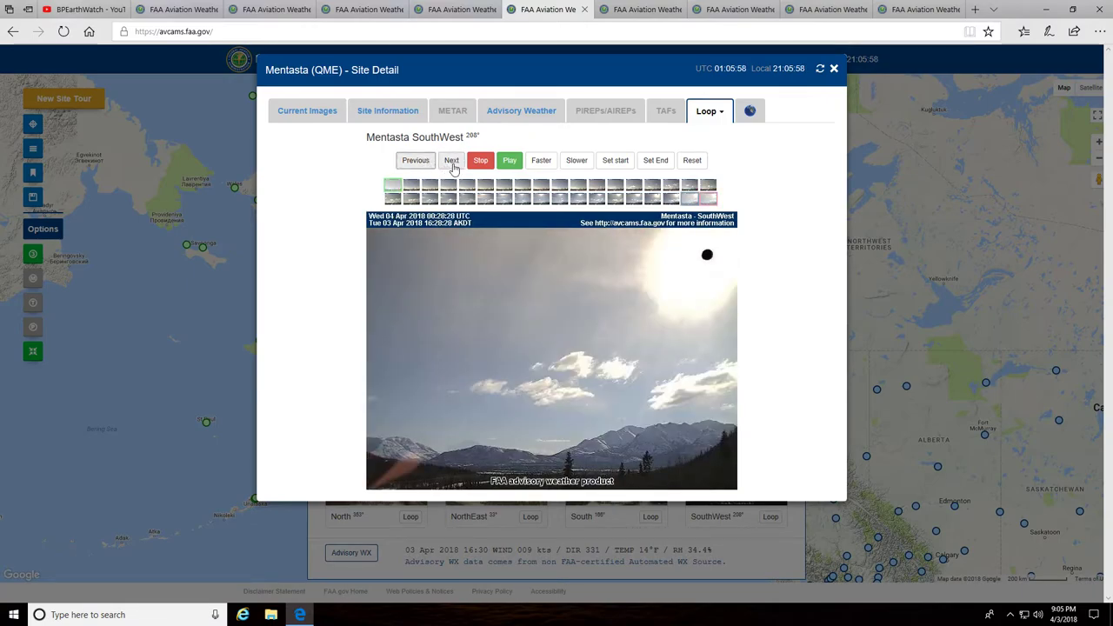
{"action": "left_click", "coordinate": [451, 160]}
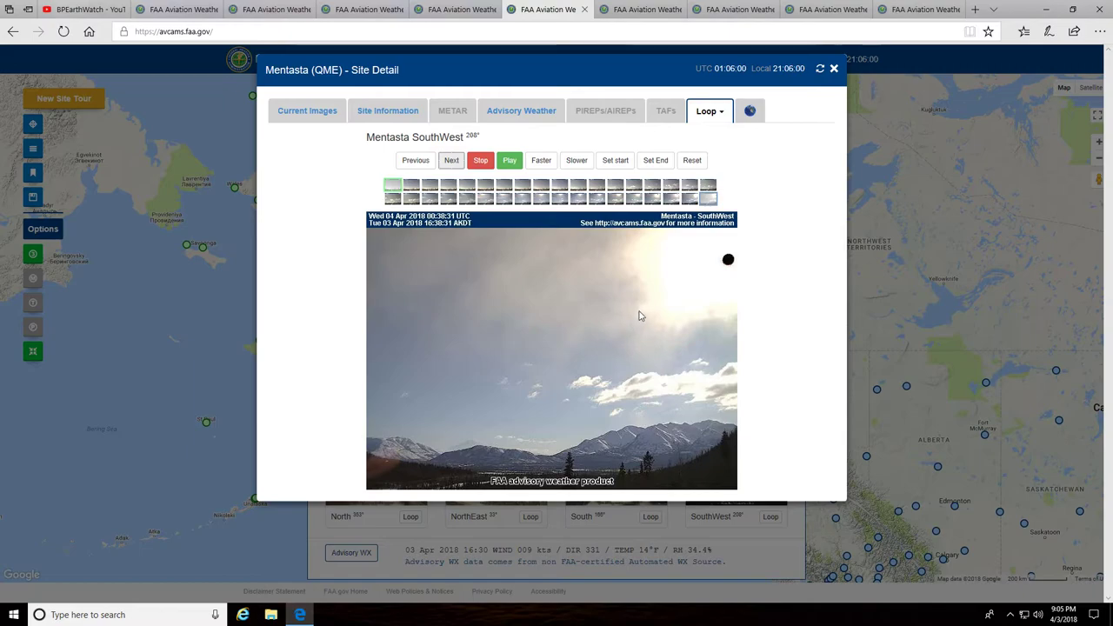
{"action": "mouse_move", "coordinate": [565, 282]}
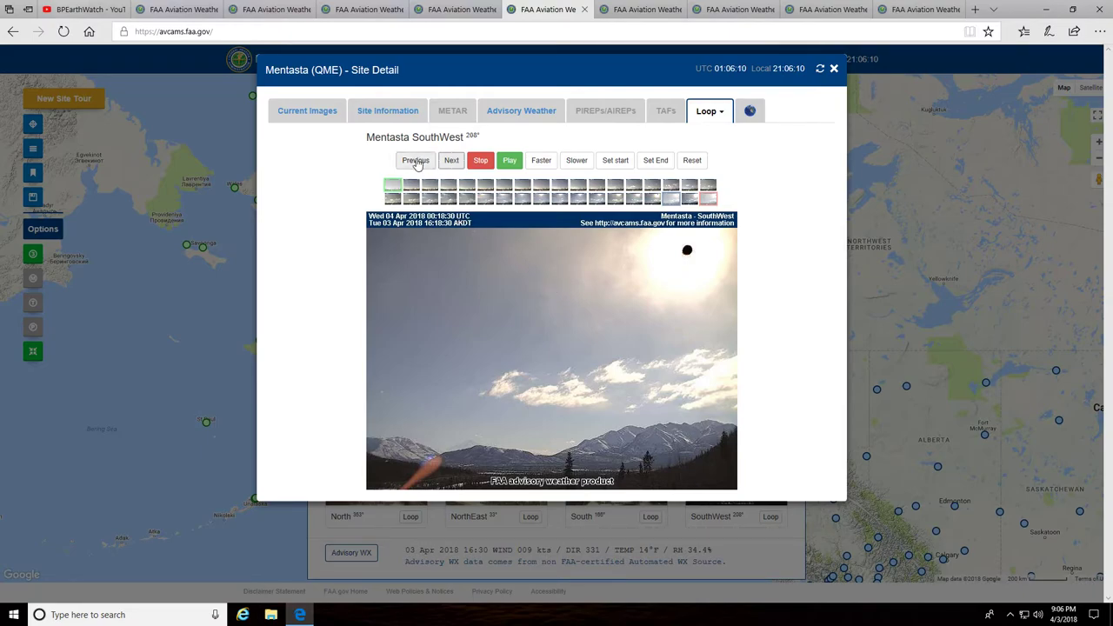
{"action": "left_click", "coordinate": [414, 160]}
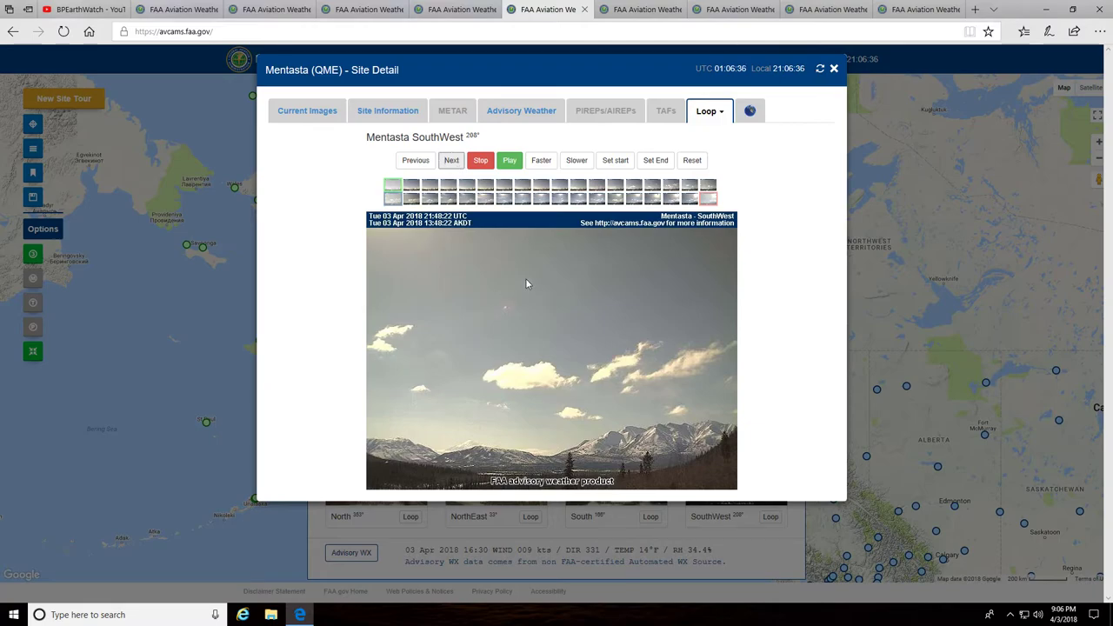
{"action": "mouse_move", "coordinate": [465, 235]}
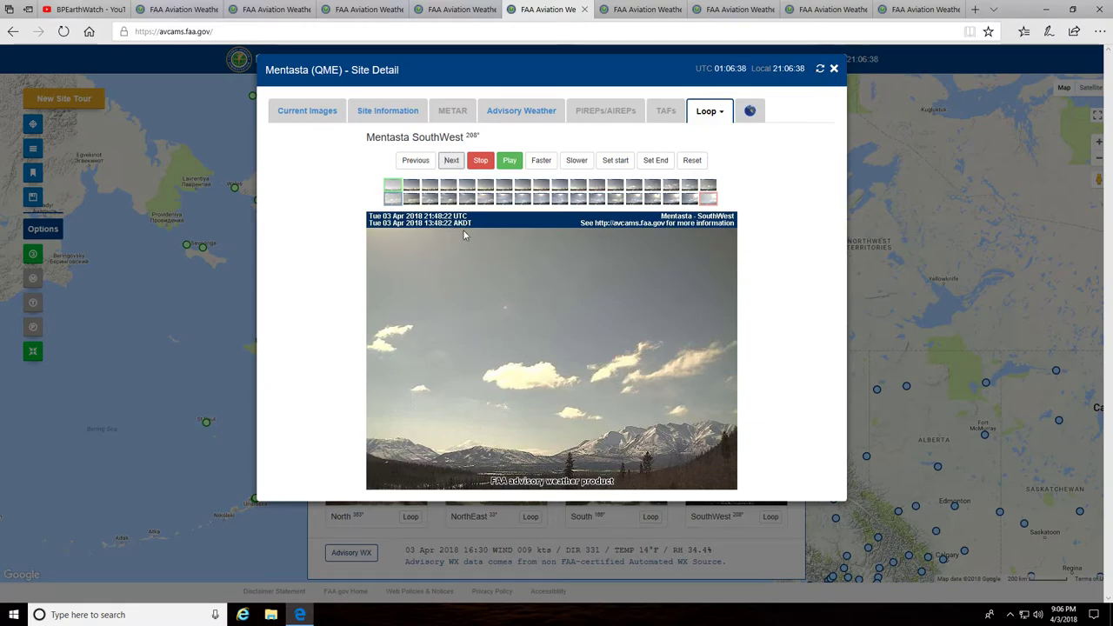
{"action": "mouse_move", "coordinate": [510, 312]}
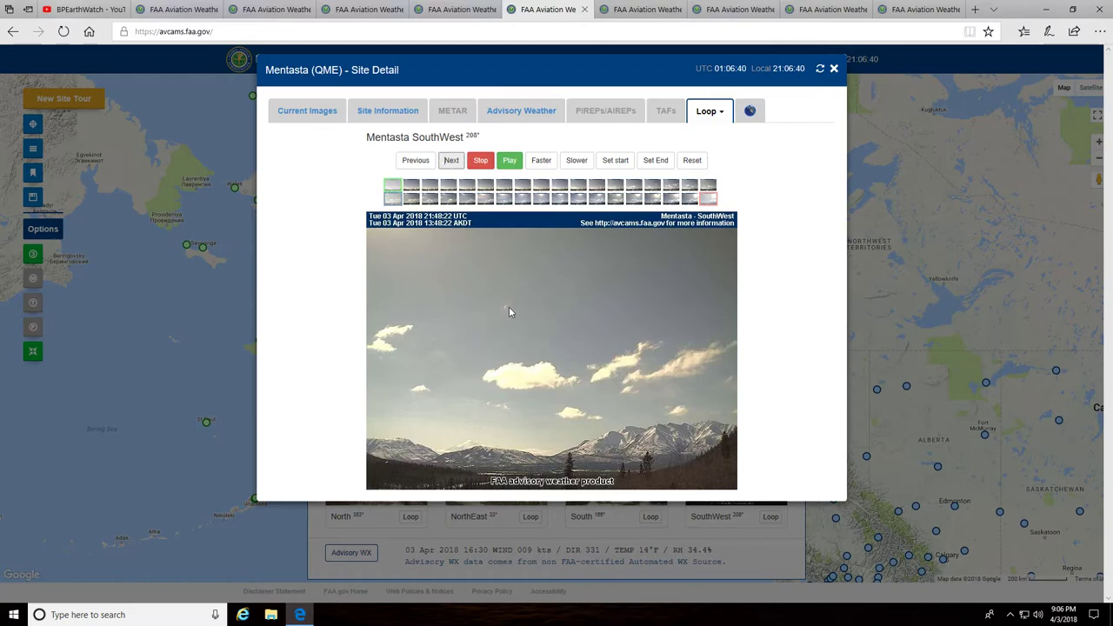
{"action": "mouse_move", "coordinate": [542, 440]}
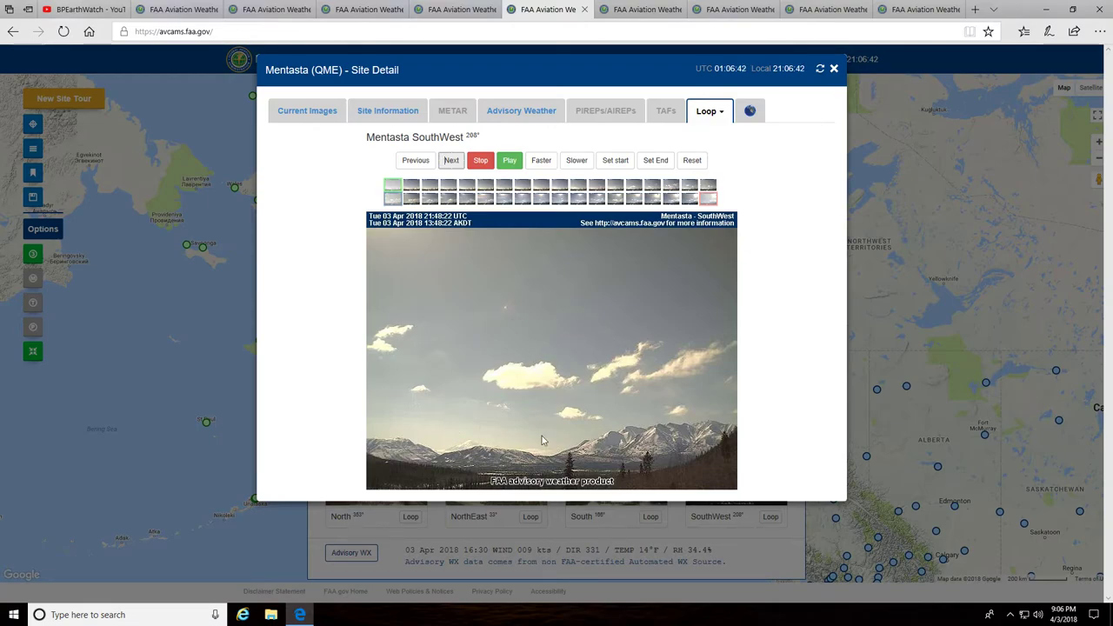
{"action": "mouse_move", "coordinate": [509, 332]}
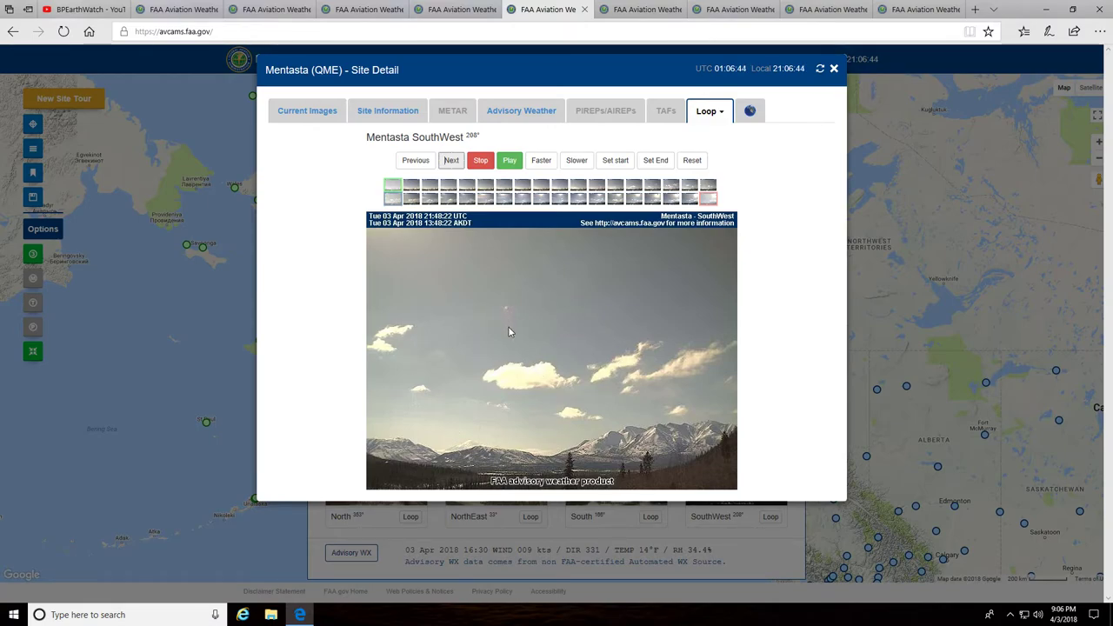
{"action": "mouse_move", "coordinate": [502, 324]}
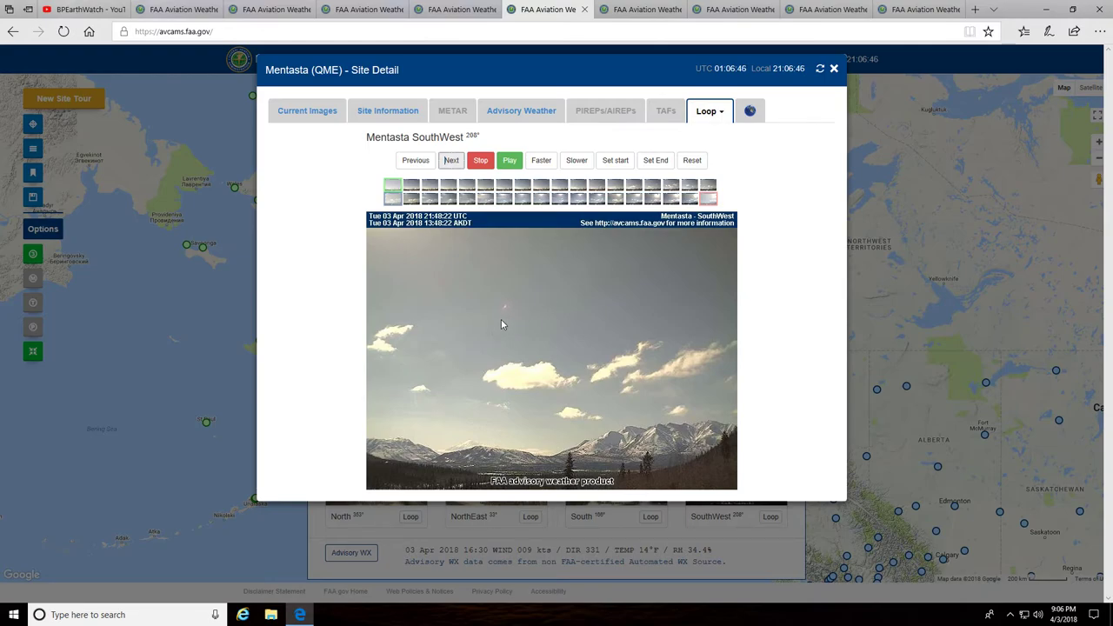
Advance the Mentasta loop to the dark orb frames, then show the Tazlina-Tolsona tab
{"action": "left_click", "coordinate": [451, 160]}
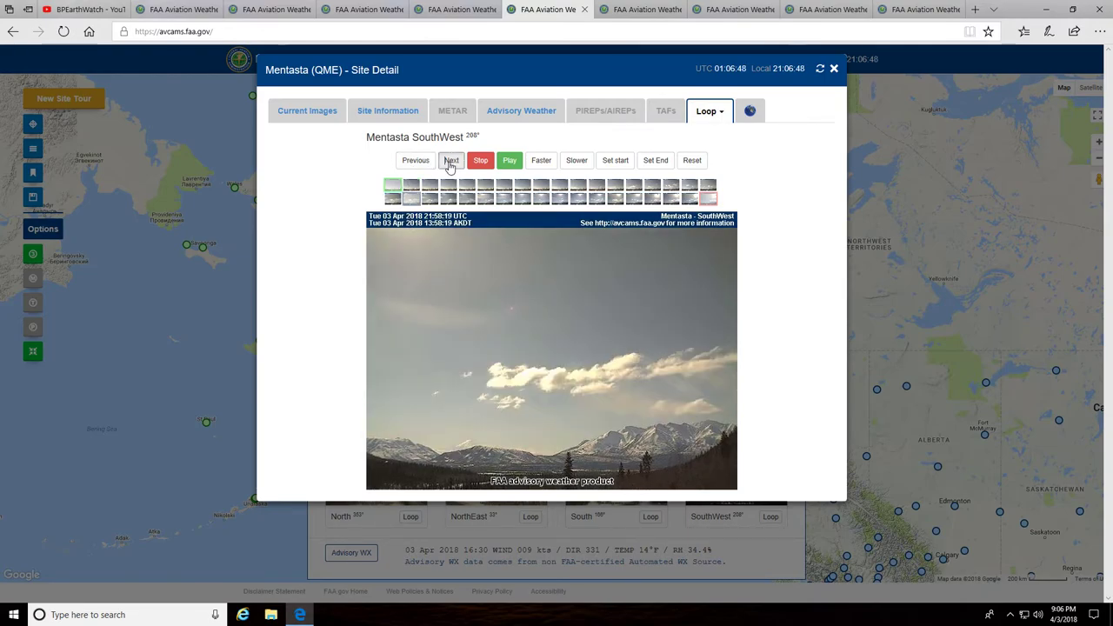
{"action": "left_click", "coordinate": [451, 160]}
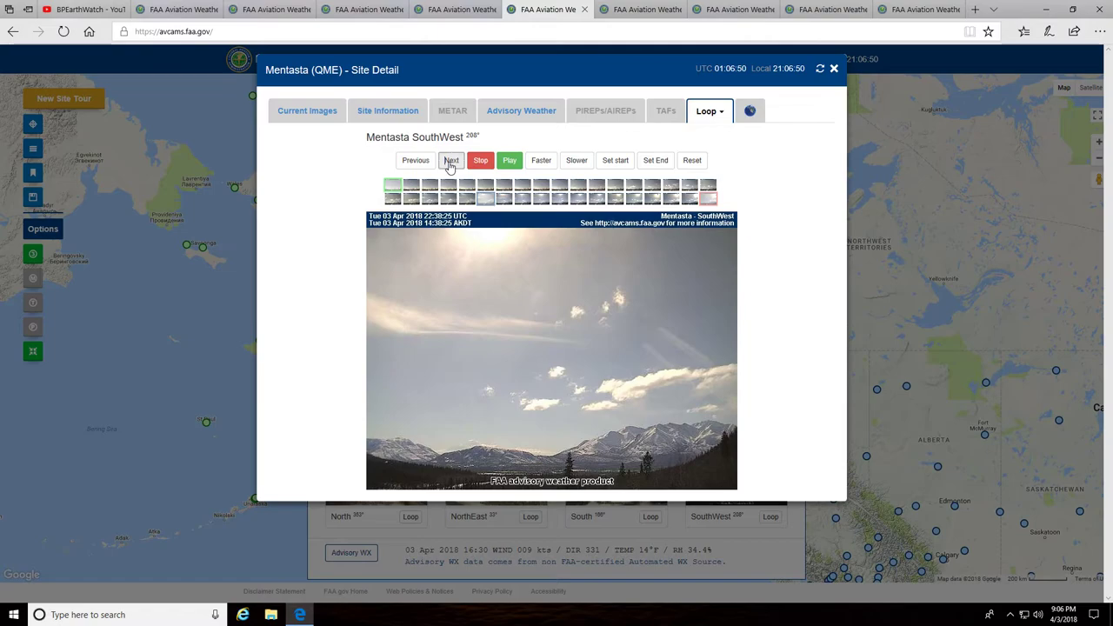
{"action": "left_click", "coordinate": [451, 160]}
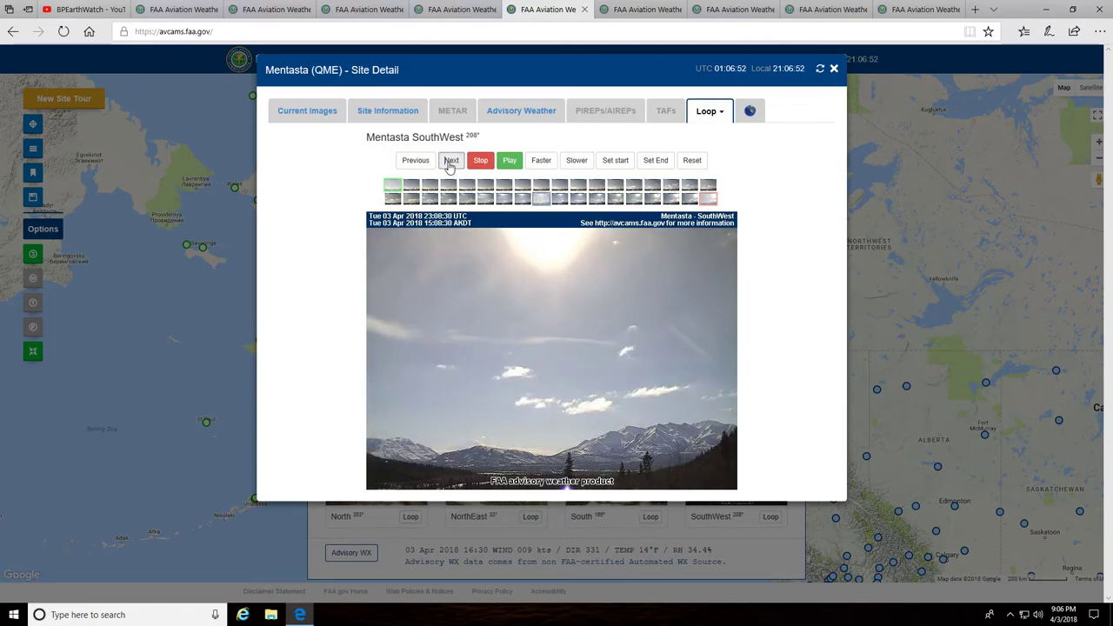
{"action": "left_click", "coordinate": [450, 160]}
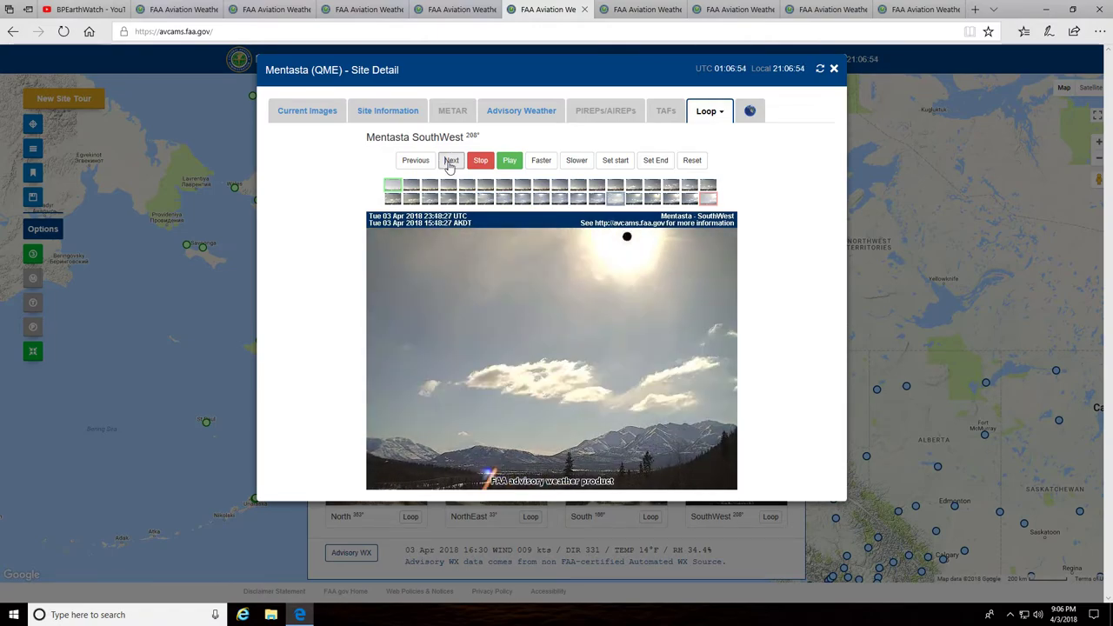
{"action": "left_click", "coordinate": [450, 160]}
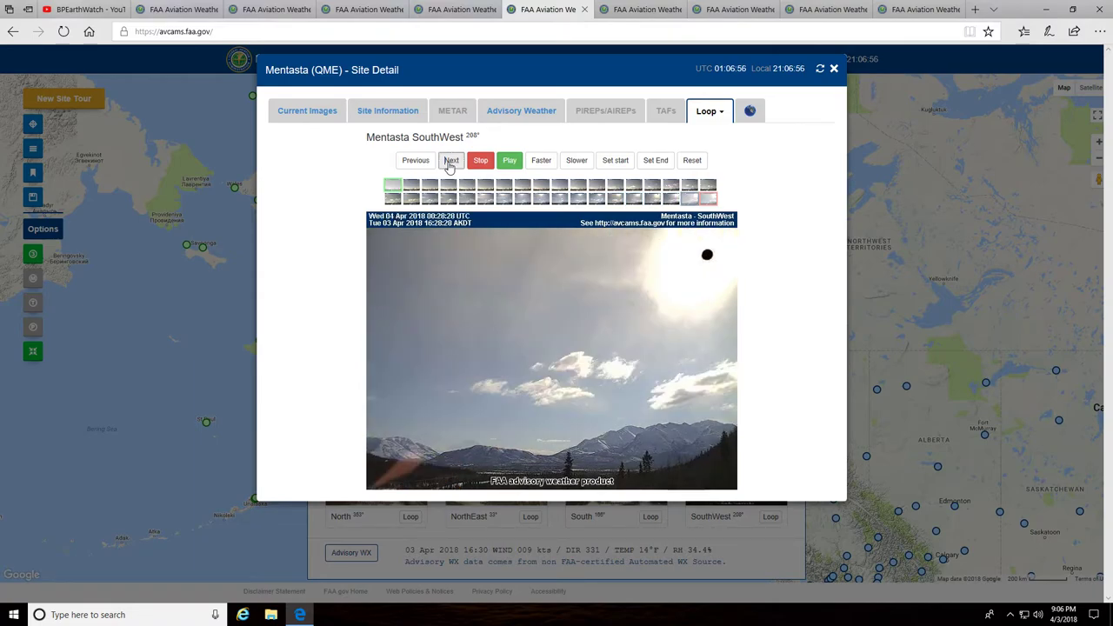
{"action": "left_click", "coordinate": [451, 160]}
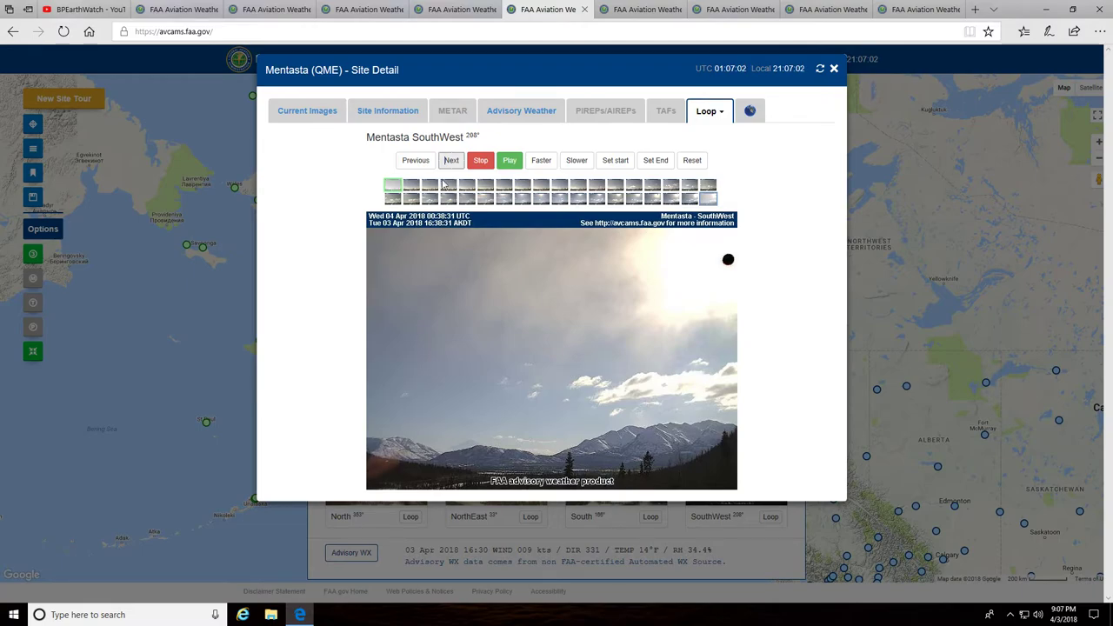
{"action": "left_click", "coordinate": [641, 10]}
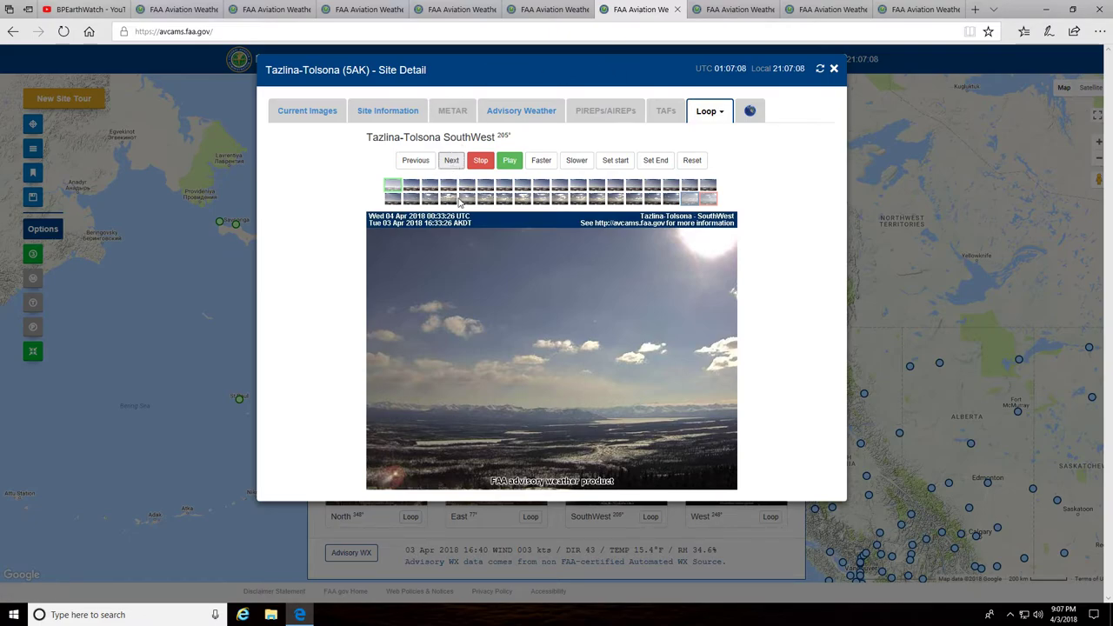
Step the Tazlina-Tolsona SouthWest loop back to the 15:33 AKDT clouded-sun frame
{"action": "left_click", "coordinate": [415, 160]}
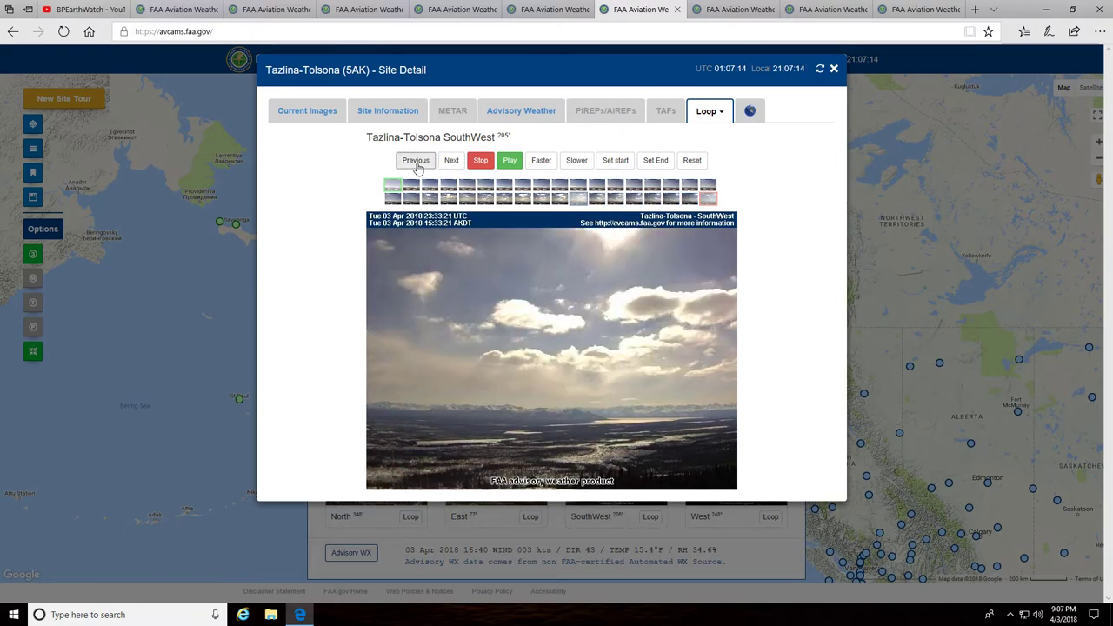
{"action": "mouse_move", "coordinate": [450, 160]}
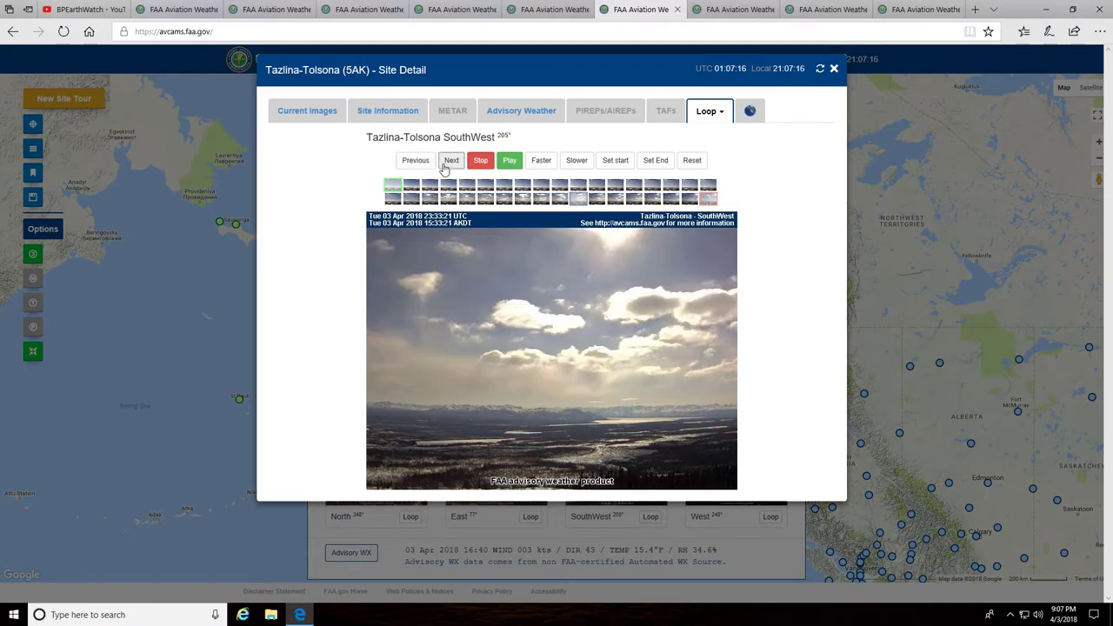
{"action": "mouse_move", "coordinate": [610, 268]}
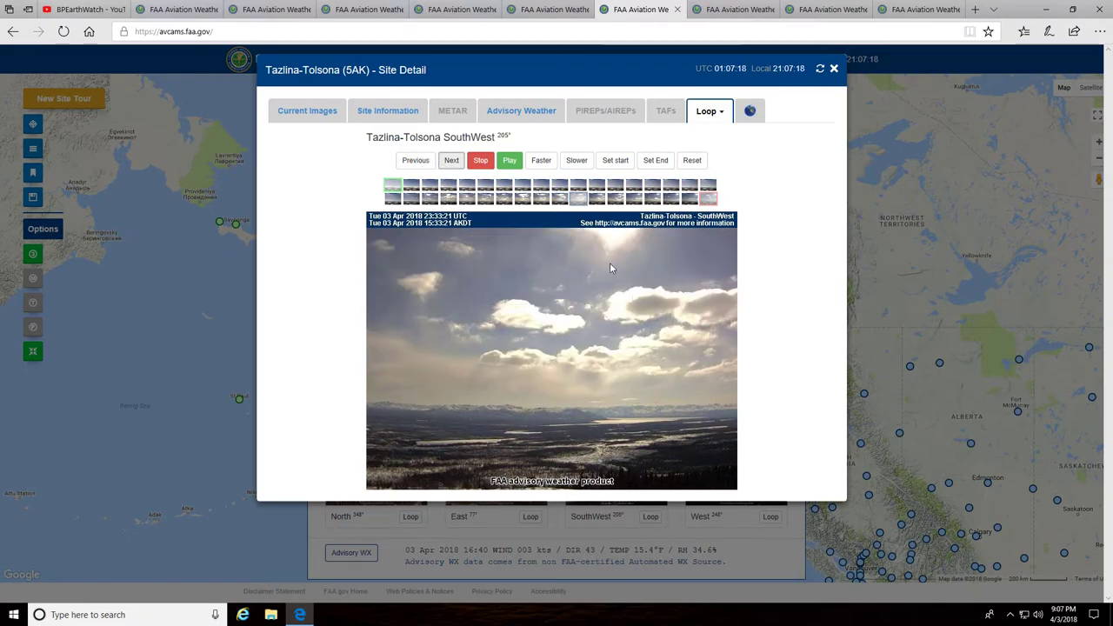
{"action": "mouse_move", "coordinate": [583, 236]}
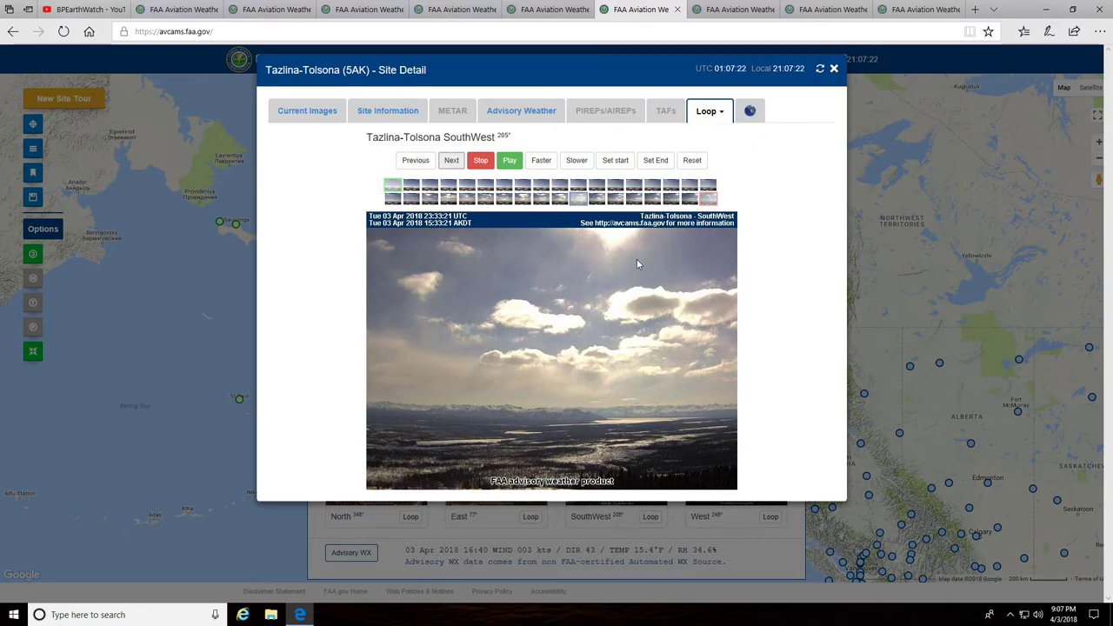
{"action": "mouse_move", "coordinate": [607, 253]}
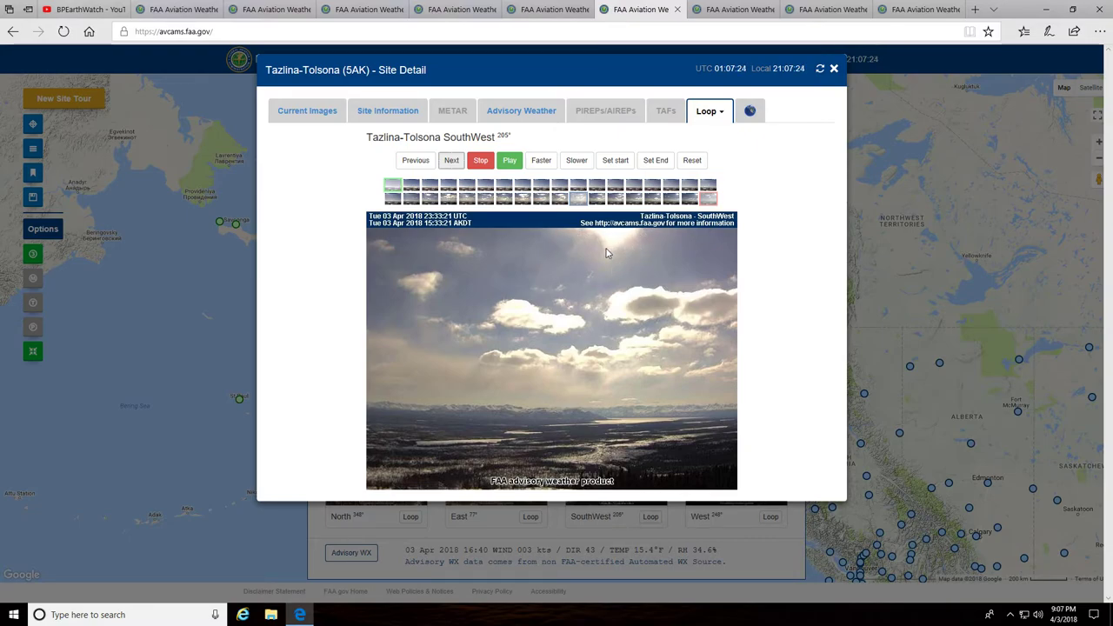
{"action": "mouse_move", "coordinate": [580, 236]}
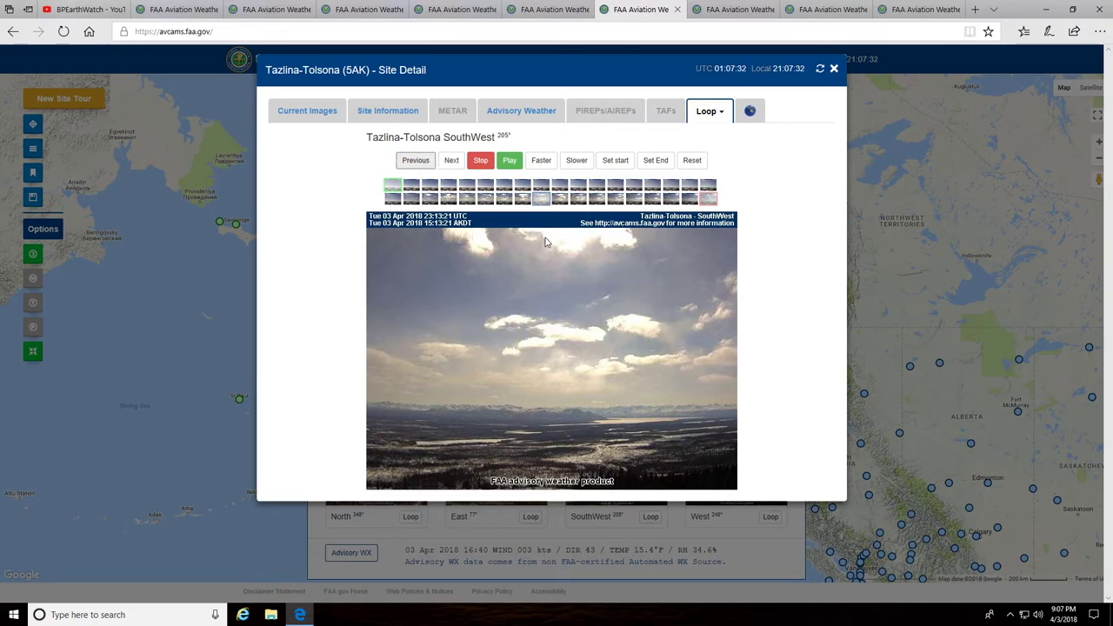
{"action": "mouse_move", "coordinate": [596, 237]}
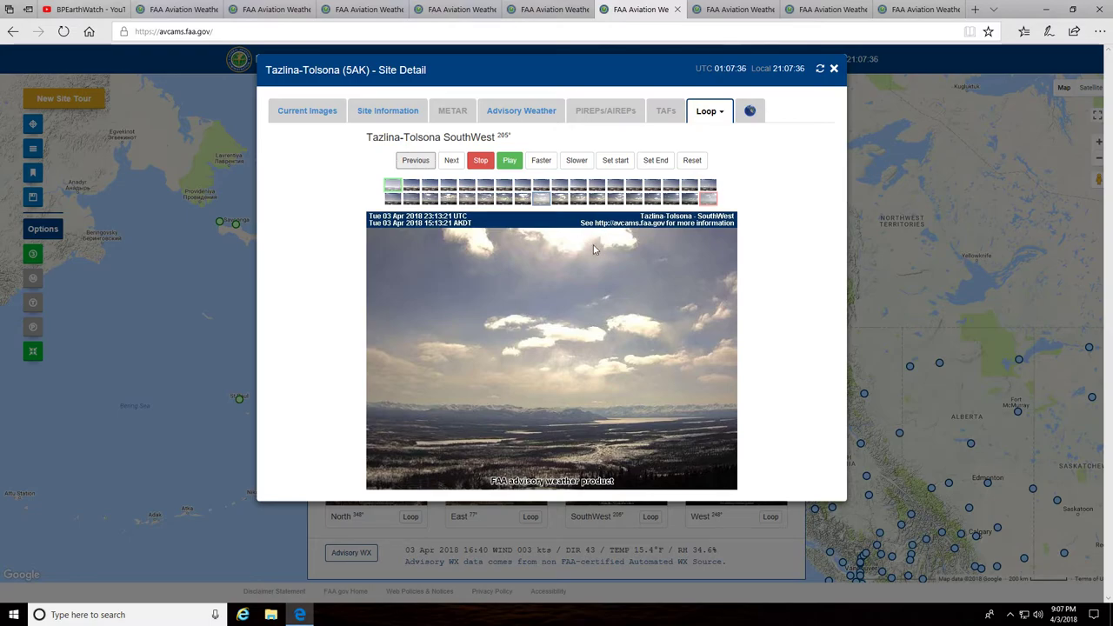
{"action": "mouse_move", "coordinate": [599, 254]}
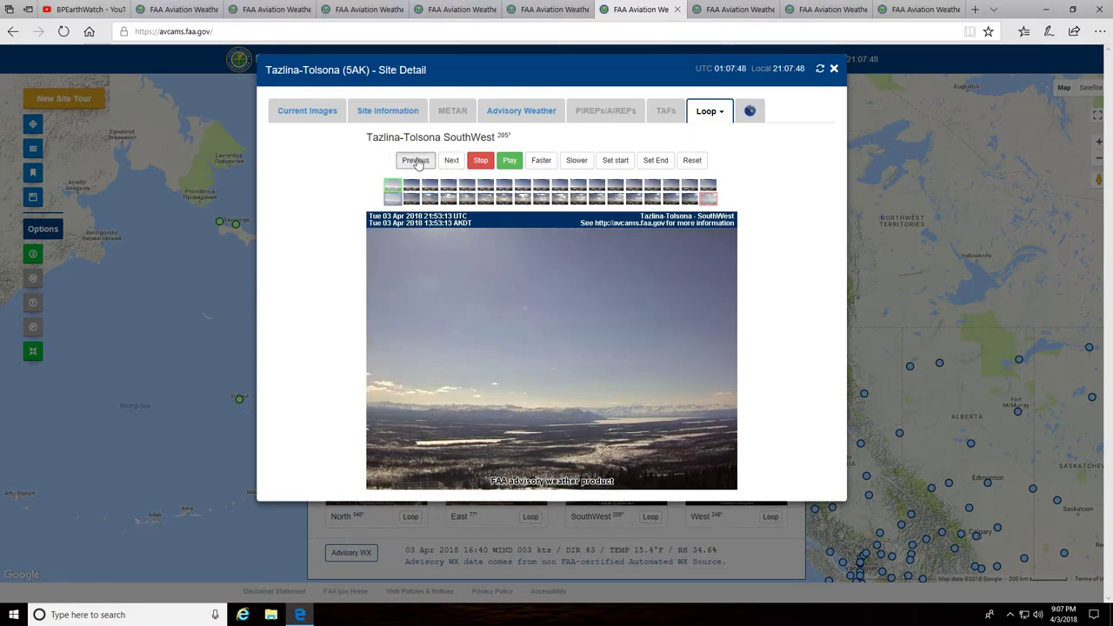
Rewind the Tazlina-Tolsona SouthWest loop to its earliest frames, then step forward into the evening
{"action": "left_click", "coordinate": [415, 160]}
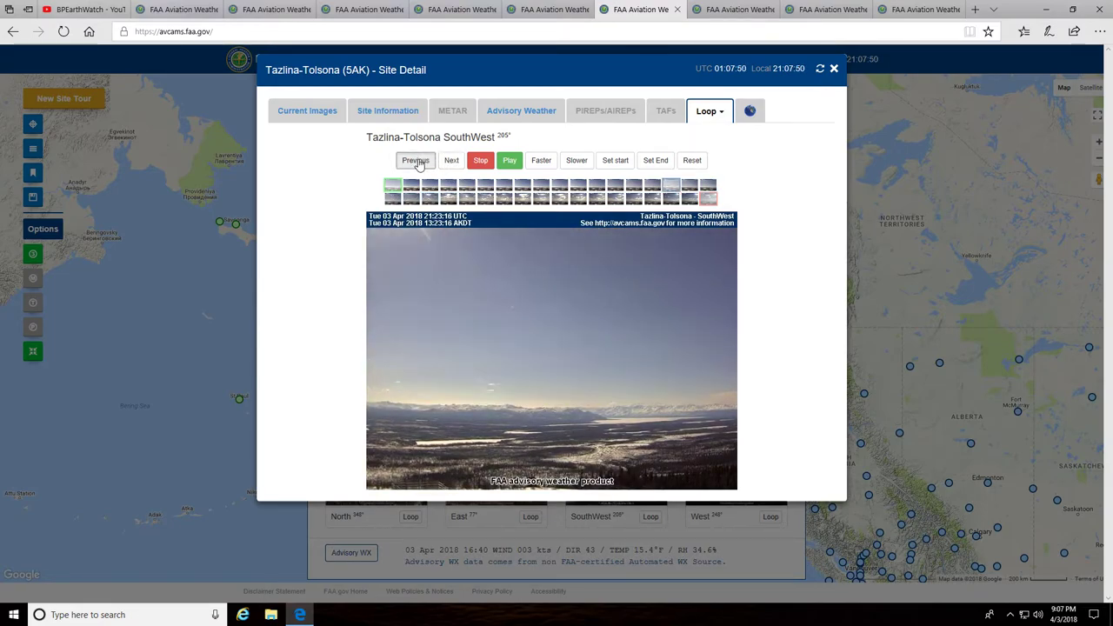
{"action": "left_click", "coordinate": [452, 160]}
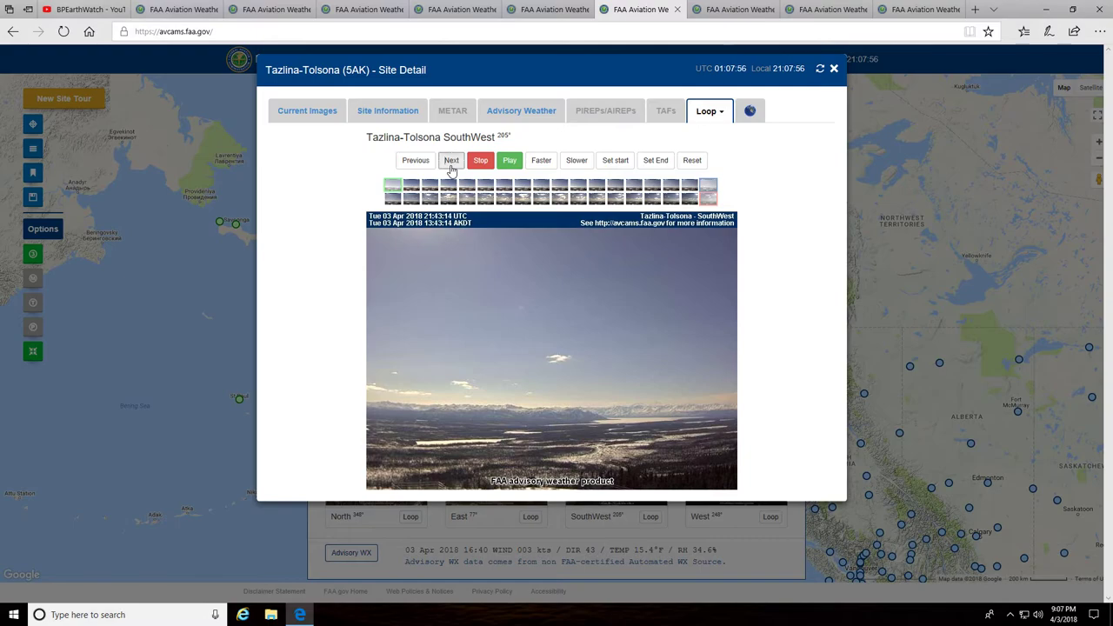
{"action": "left_click", "coordinate": [451, 160]}
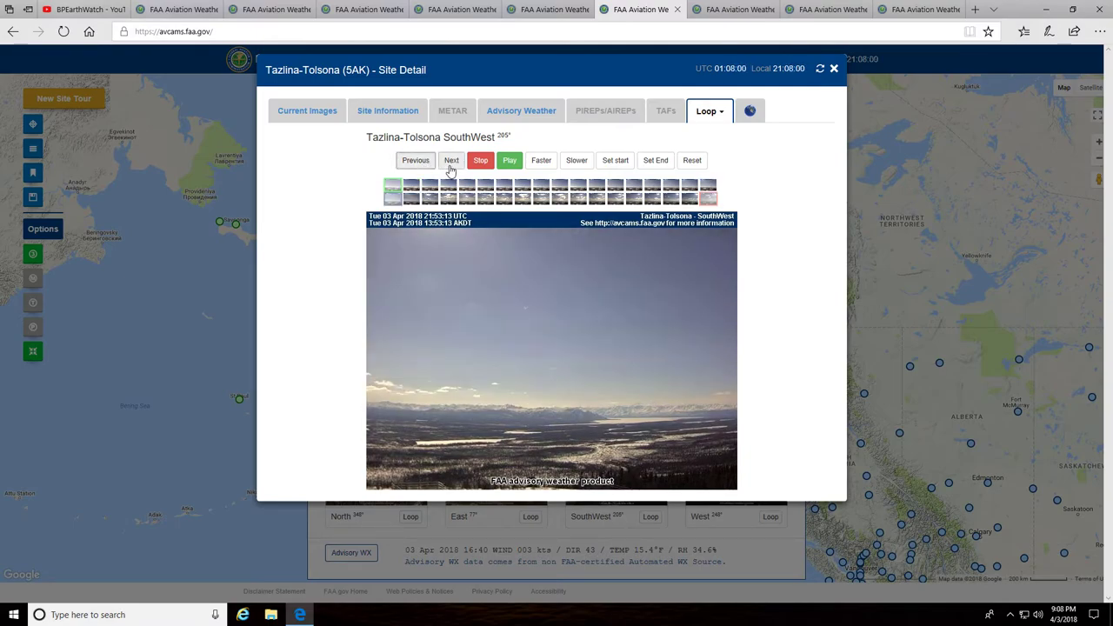
{"action": "left_click", "coordinate": [452, 160]}
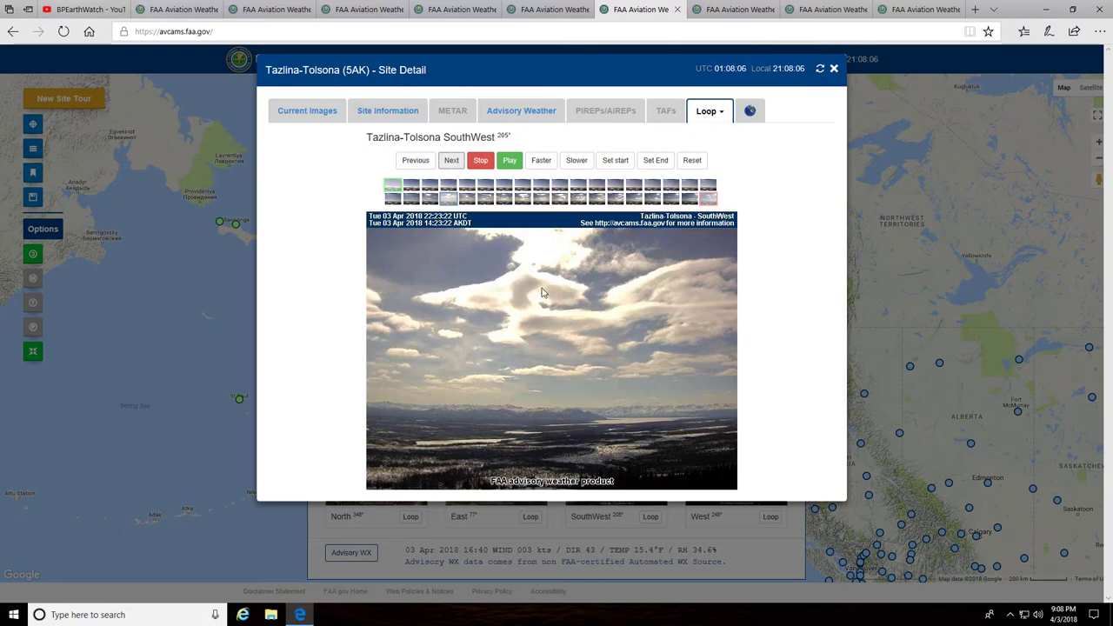
{"action": "left_click", "coordinate": [452, 160]}
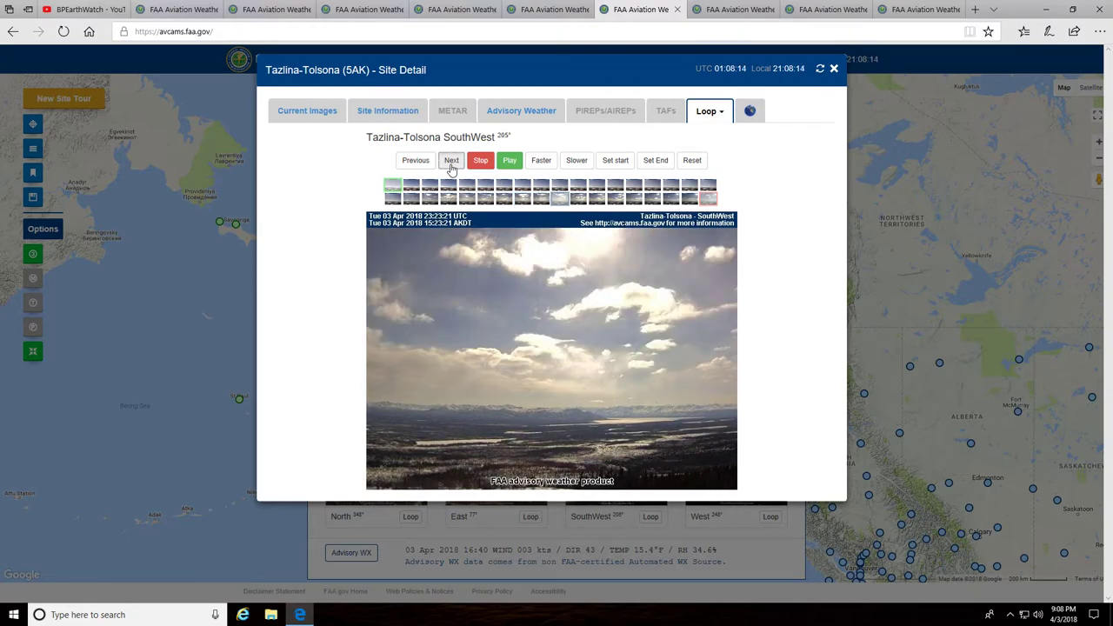
{"action": "left_click", "coordinate": [451, 160]}
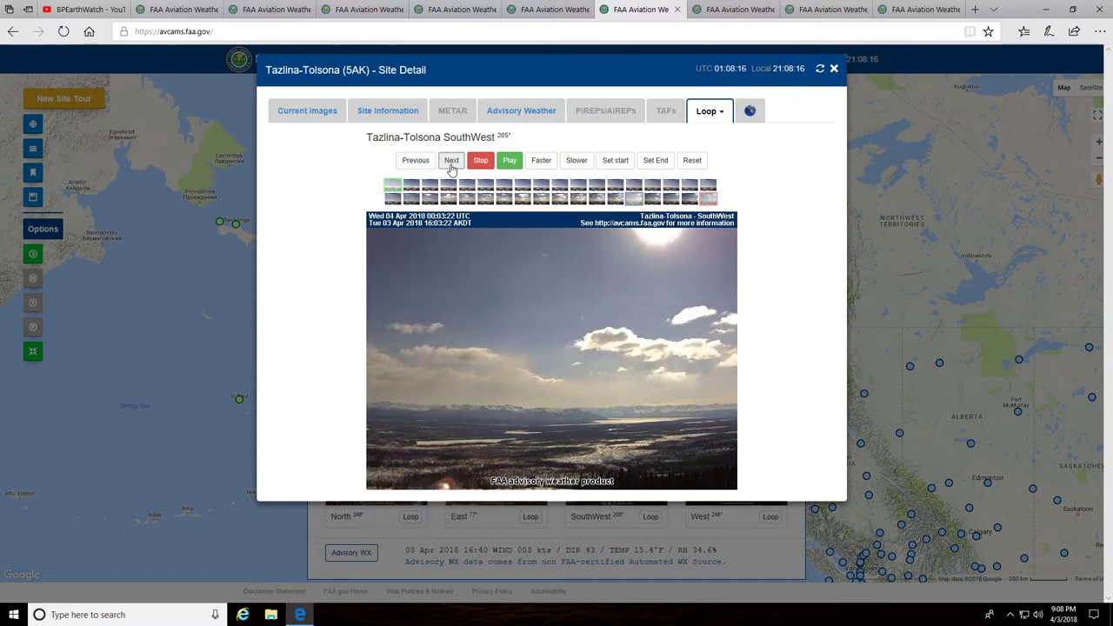
{"action": "left_click", "coordinate": [452, 160]}
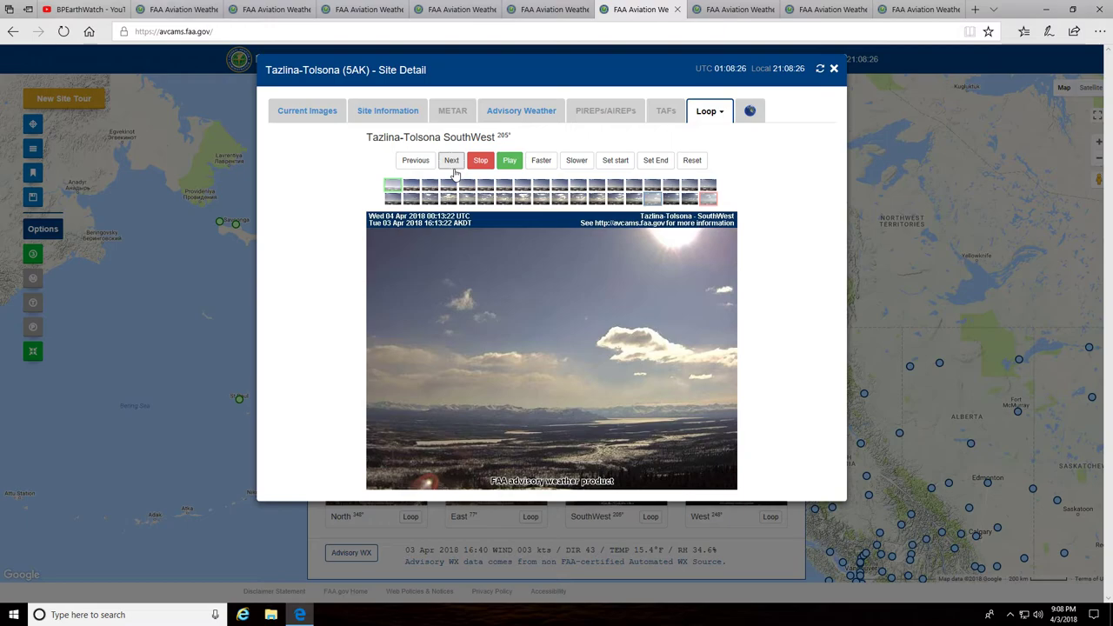
{"action": "left_click", "coordinate": [454, 10]}
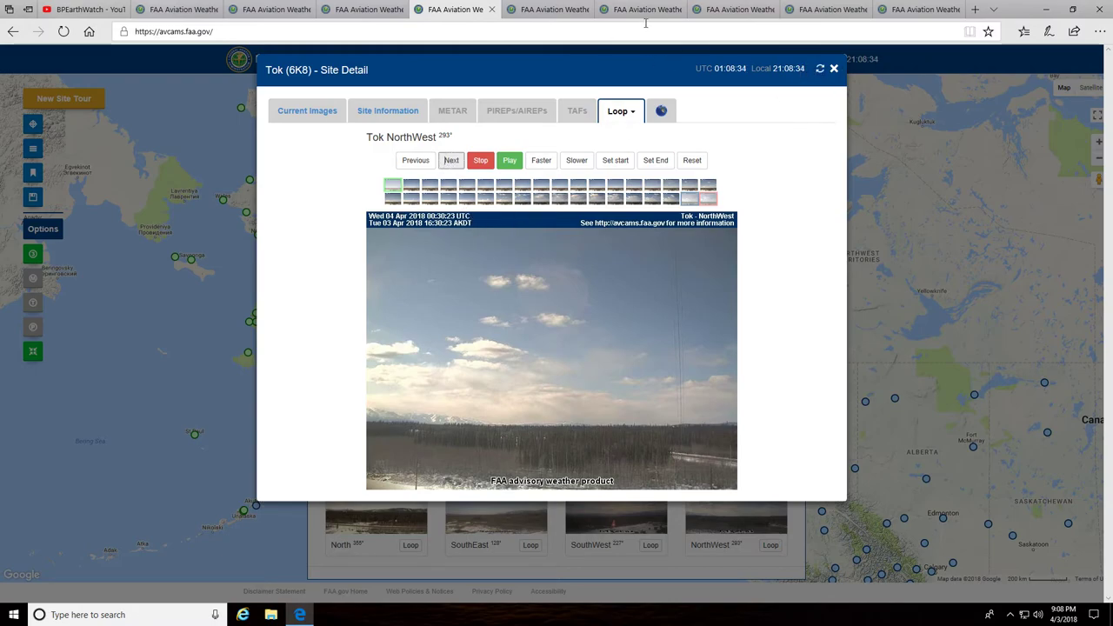
Switch to the Tok browser tab to bring up the NorthWest camera loop
{"action": "left_click", "coordinate": [733, 10]}
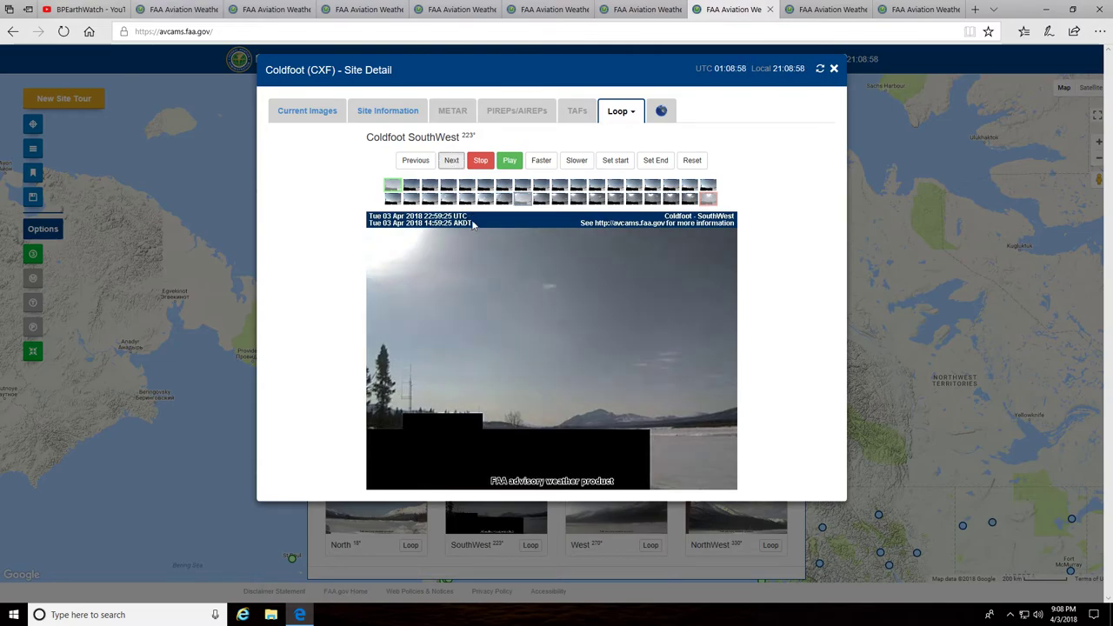
{"action": "mouse_move", "coordinate": [543, 232]}
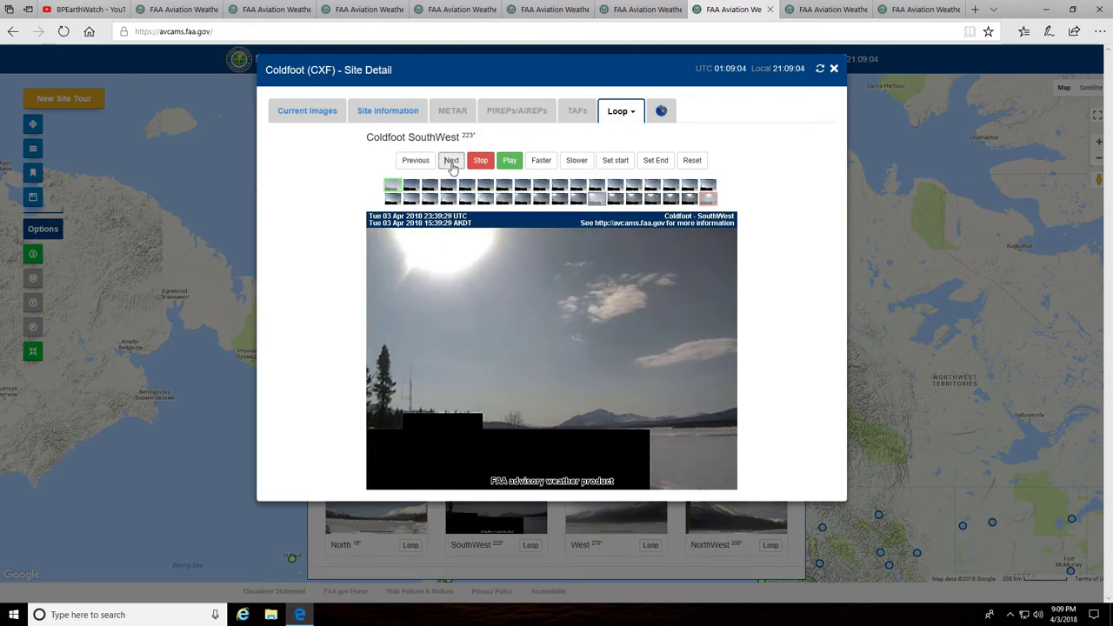
Step the Coldfoot SouthWest loop frame by frame to the 15:19 AKDT image
{"action": "left_click", "coordinate": [450, 160]}
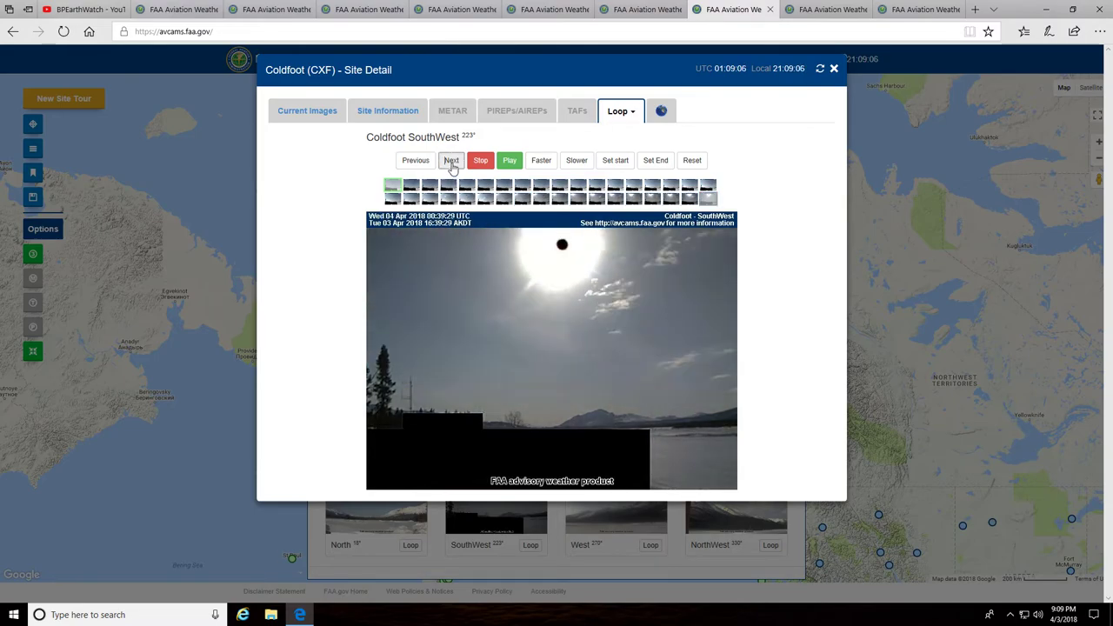
{"action": "left_click", "coordinate": [415, 160]}
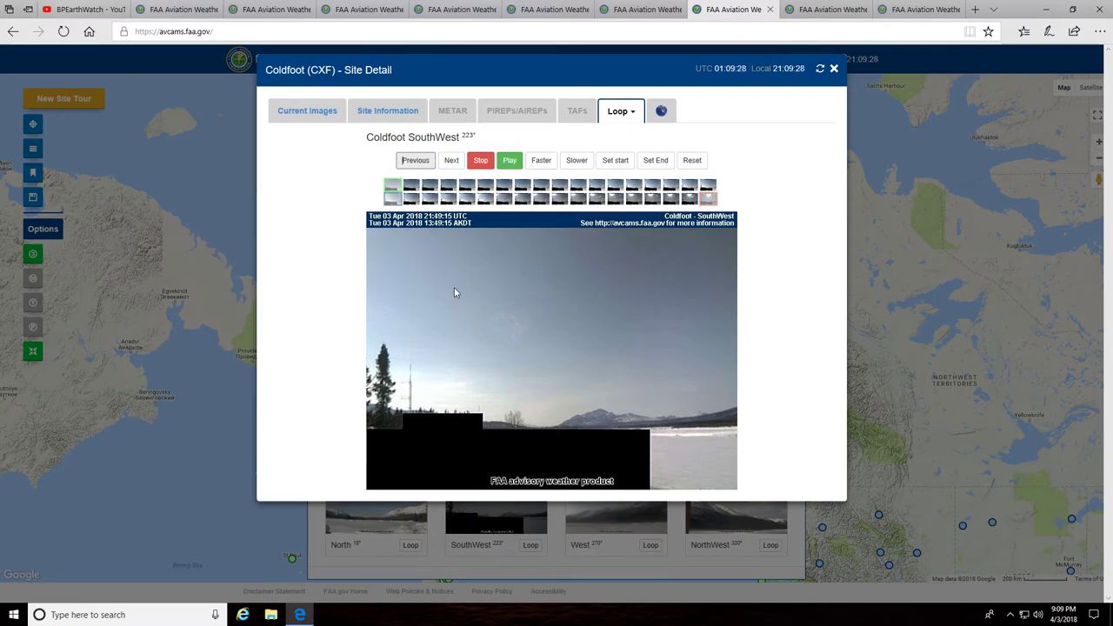
{"action": "mouse_move", "coordinate": [476, 272]}
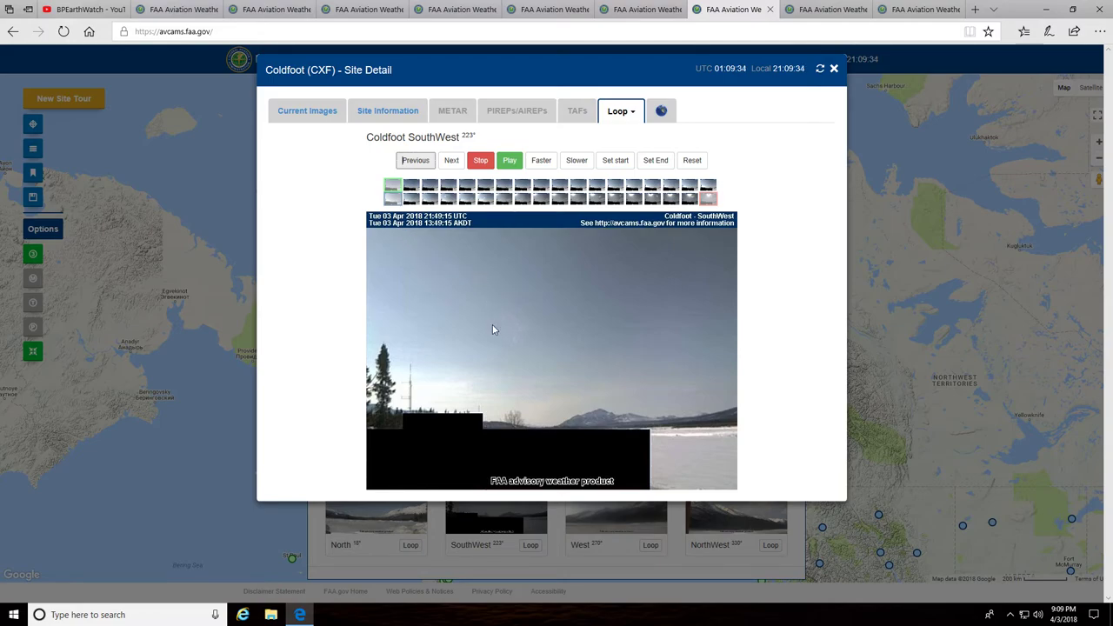
{"action": "mouse_move", "coordinate": [466, 272]}
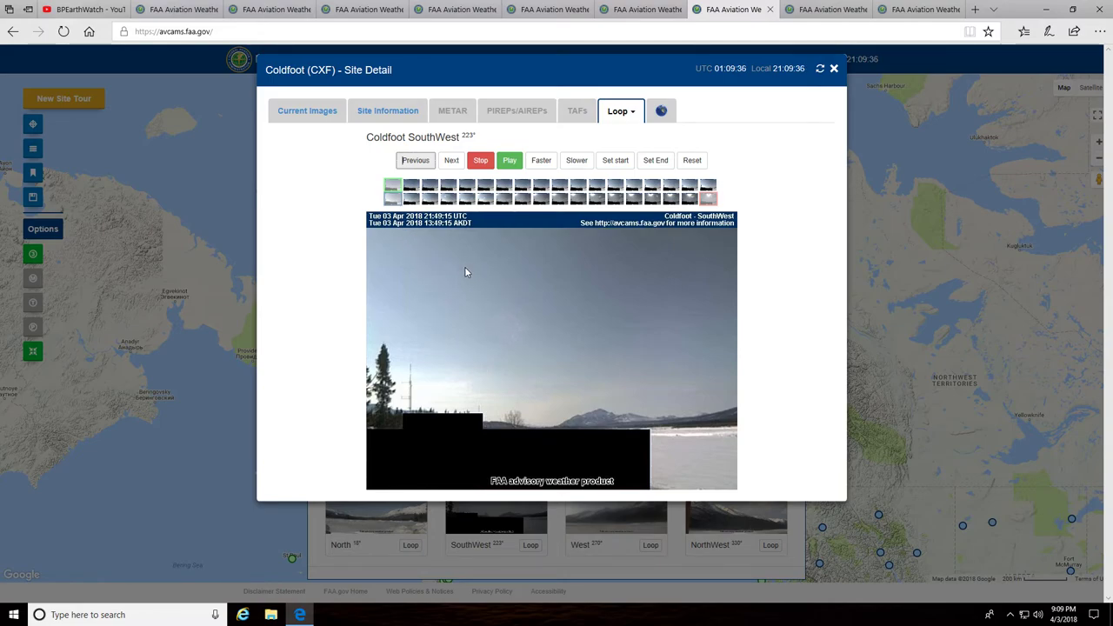
{"action": "mouse_move", "coordinate": [540, 320]}
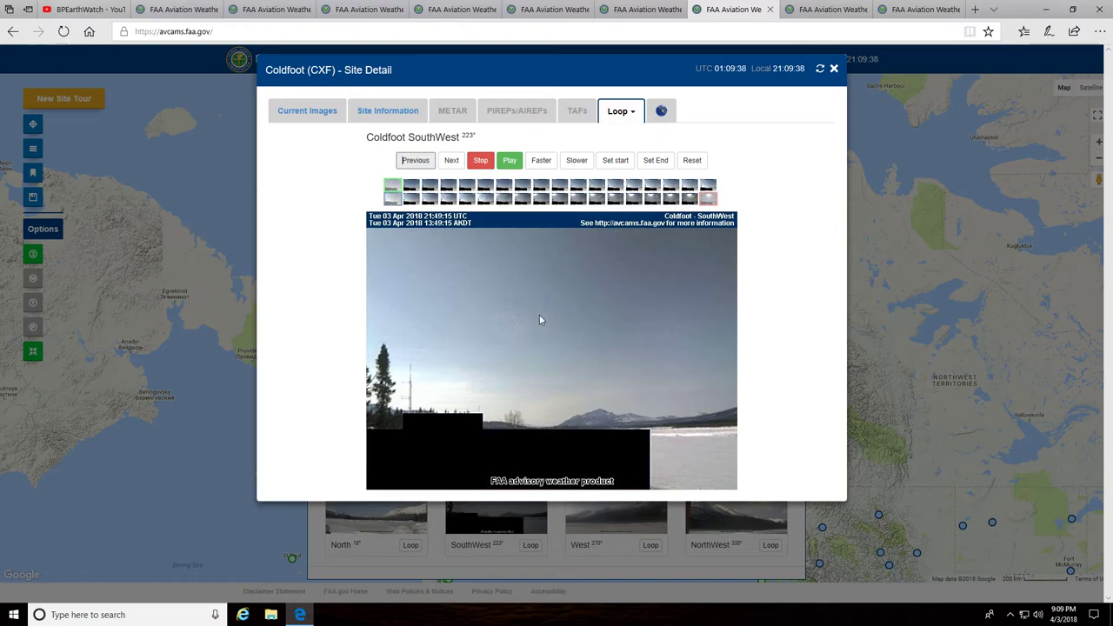
{"action": "left_click", "coordinate": [452, 160]}
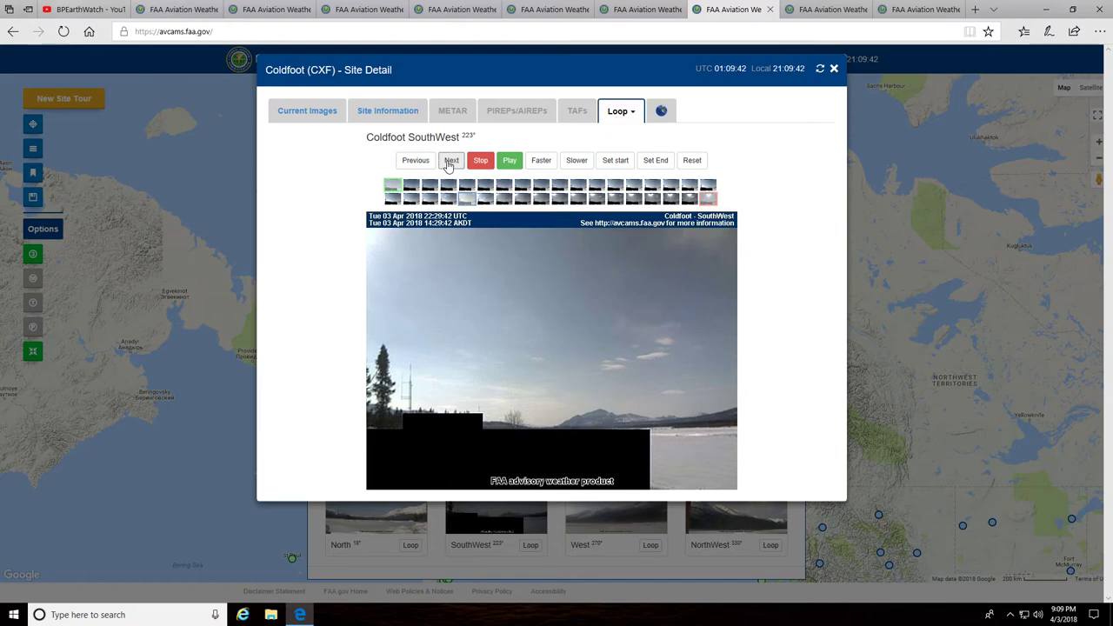
{"action": "left_click", "coordinate": [451, 160]}
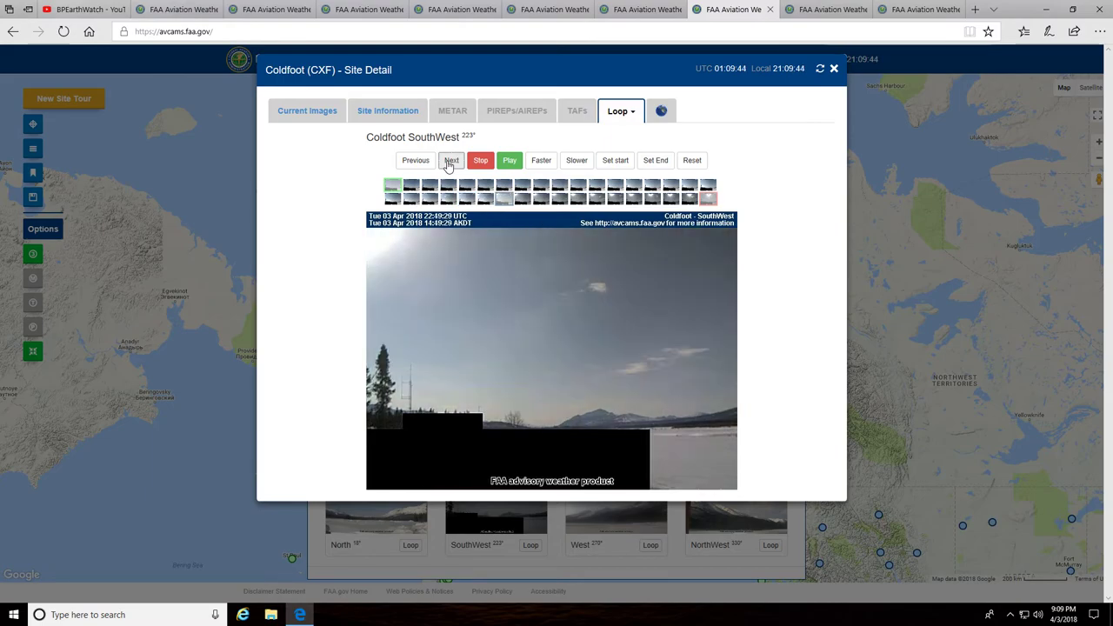
{"action": "left_click", "coordinate": [452, 160]}
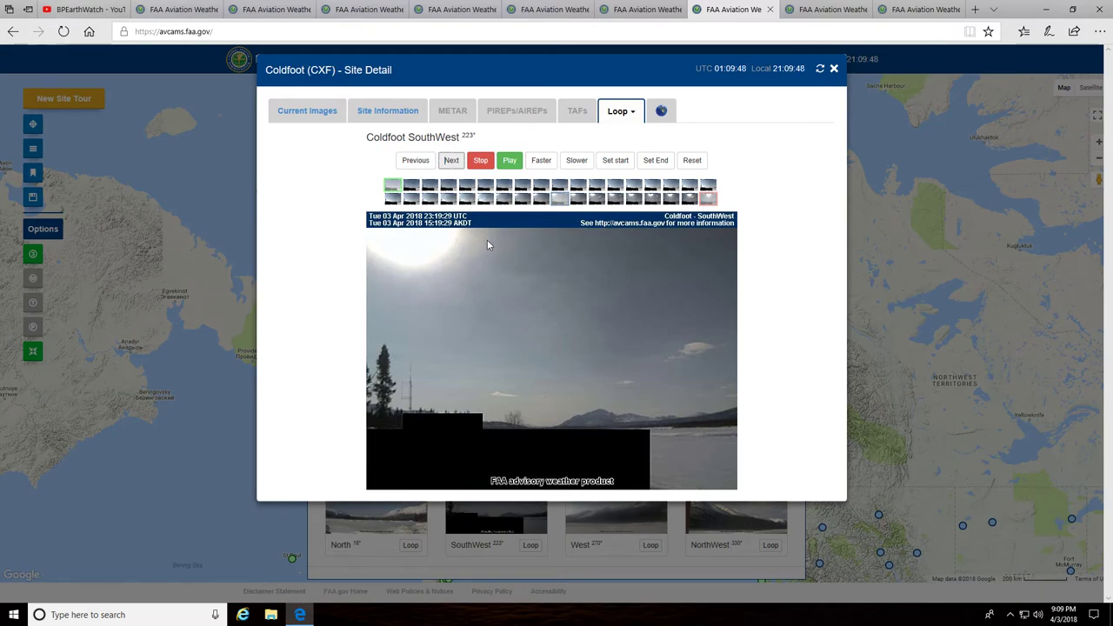
{"action": "mouse_move", "coordinate": [484, 318]}
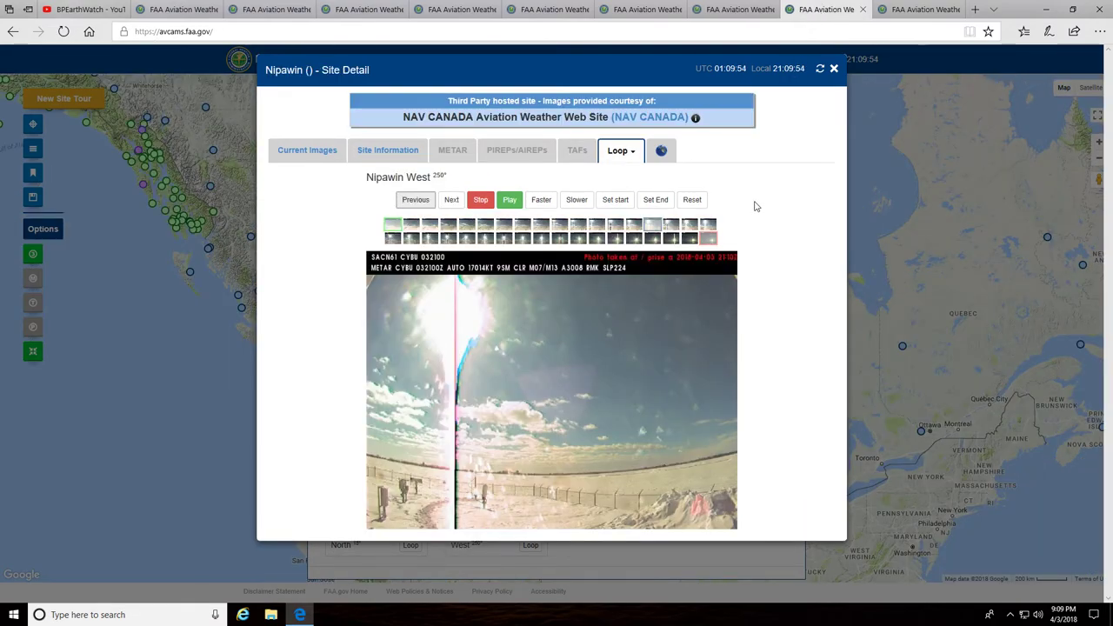
{"action": "mouse_move", "coordinate": [847, 356]}
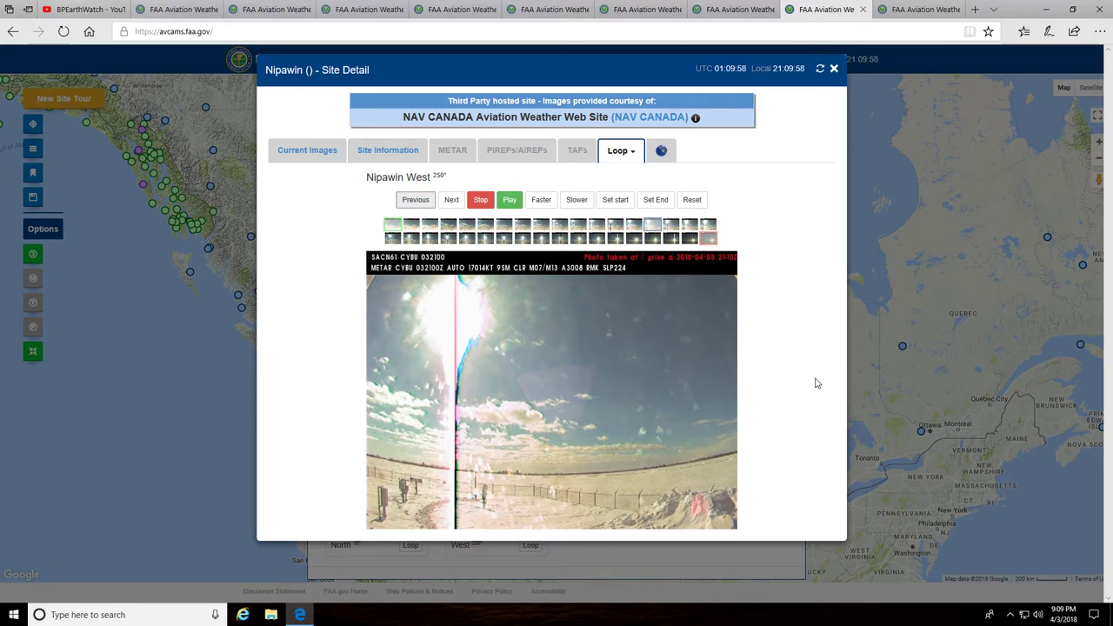
{"action": "mouse_move", "coordinate": [526, 389]}
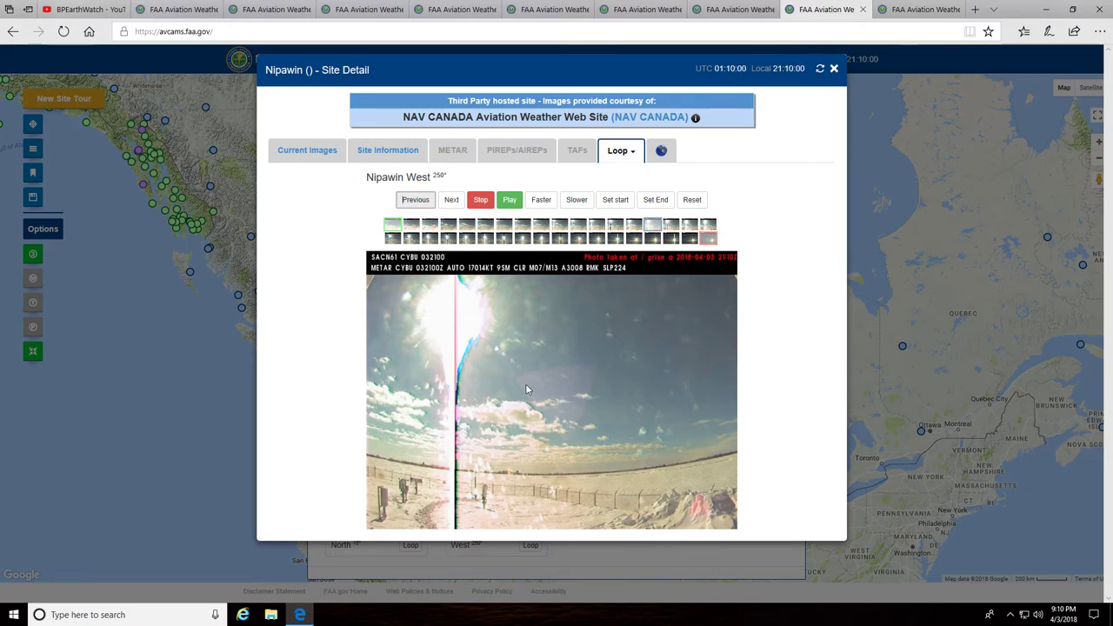
{"action": "mouse_move", "coordinate": [490, 312]}
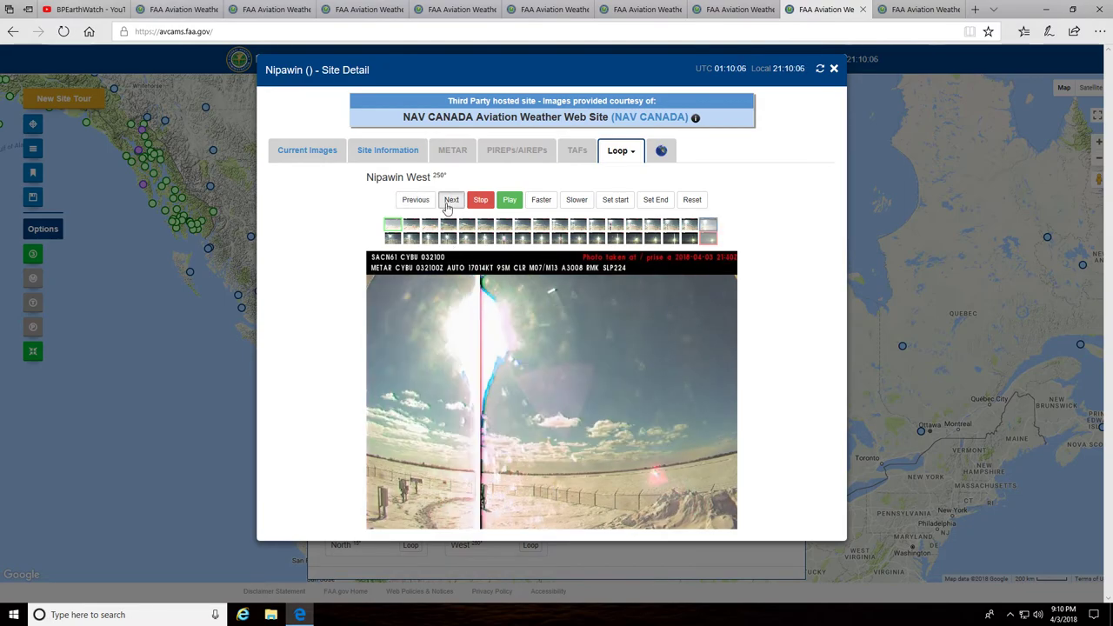
Move the Nipawin West loop forward, back, then forward again to examine the sky
{"action": "left_click", "coordinate": [452, 199]}
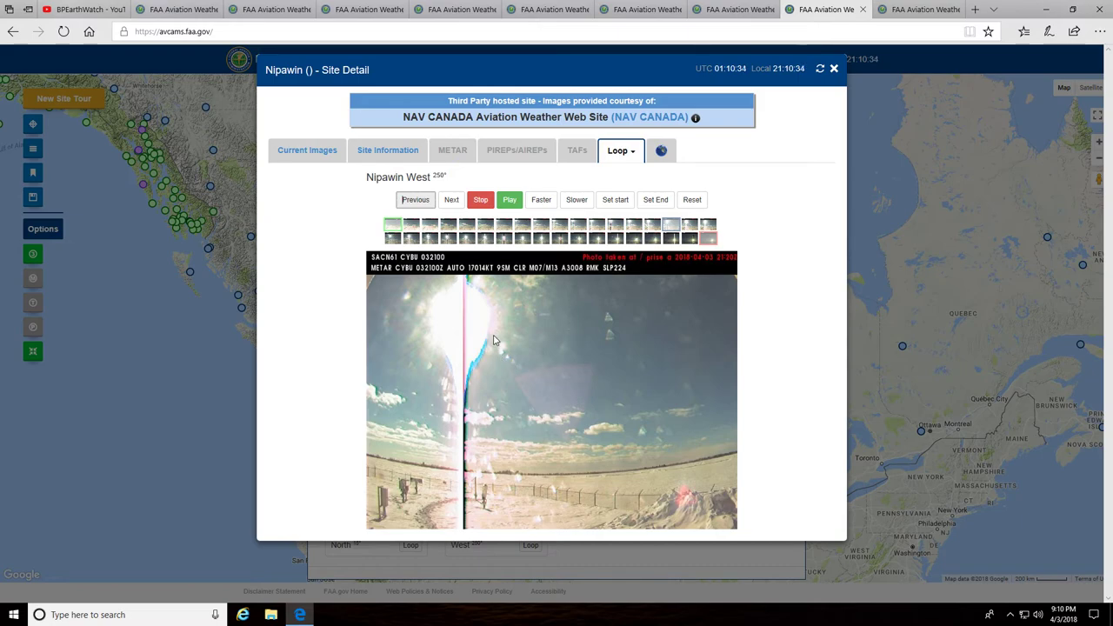
{"action": "mouse_move", "coordinate": [540, 363]}
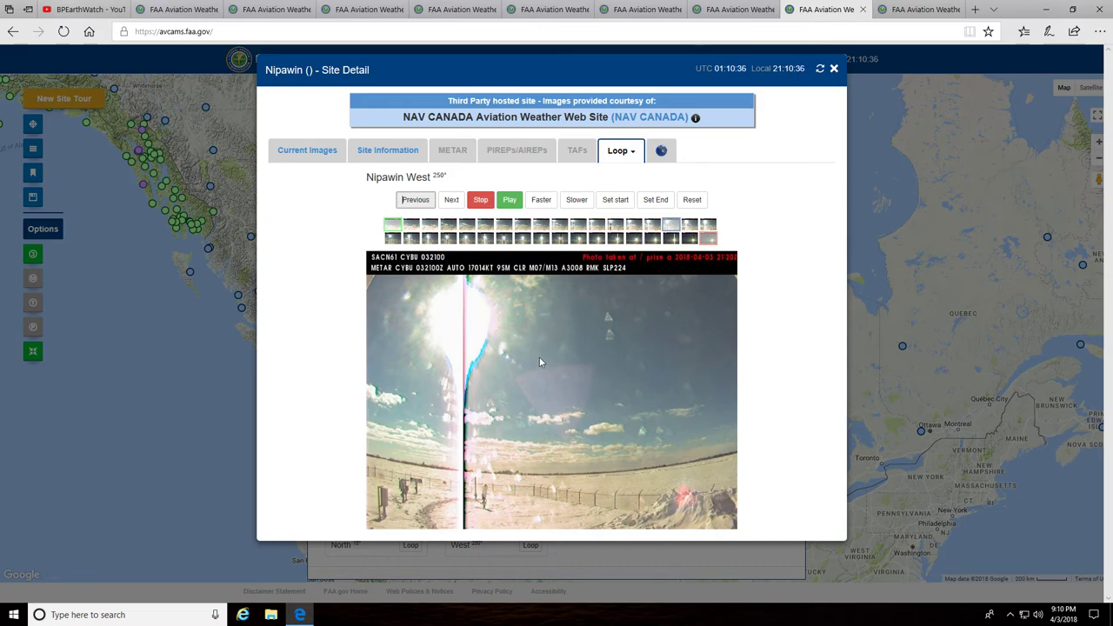
{"action": "mouse_move", "coordinate": [500, 405]}
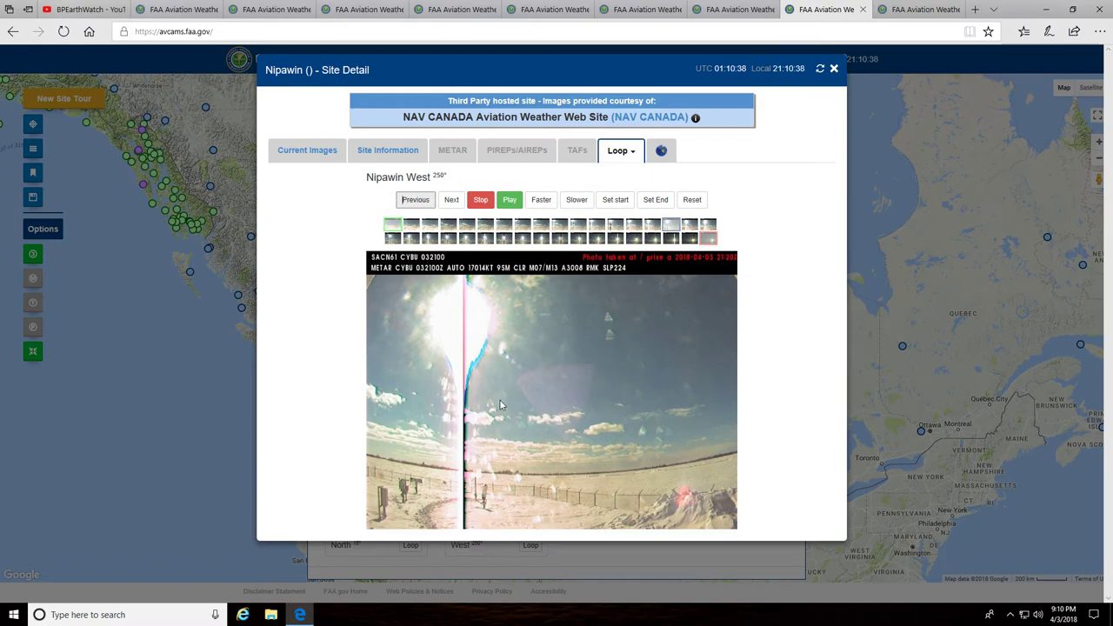
{"action": "mouse_move", "coordinate": [419, 365]}
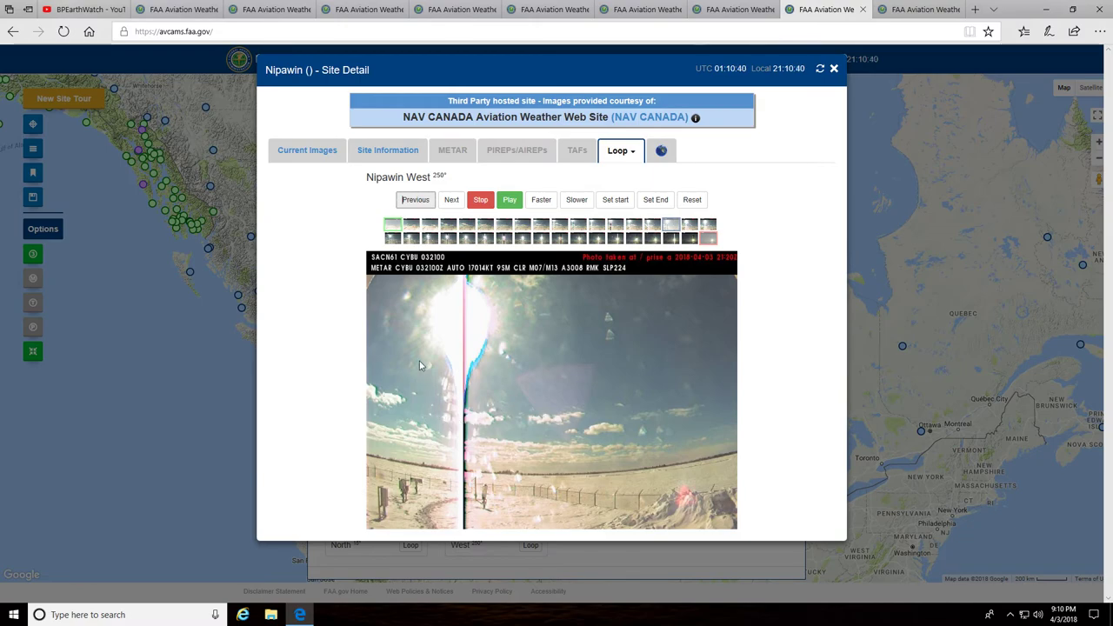
{"action": "mouse_move", "coordinate": [513, 359]}
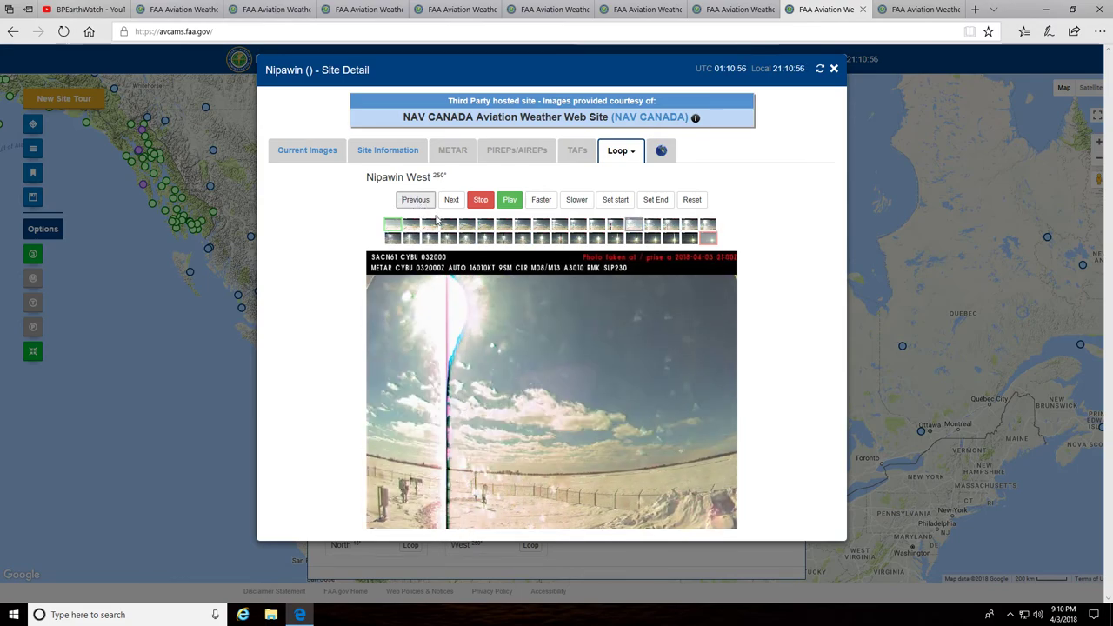
{"action": "left_click", "coordinate": [451, 199]}
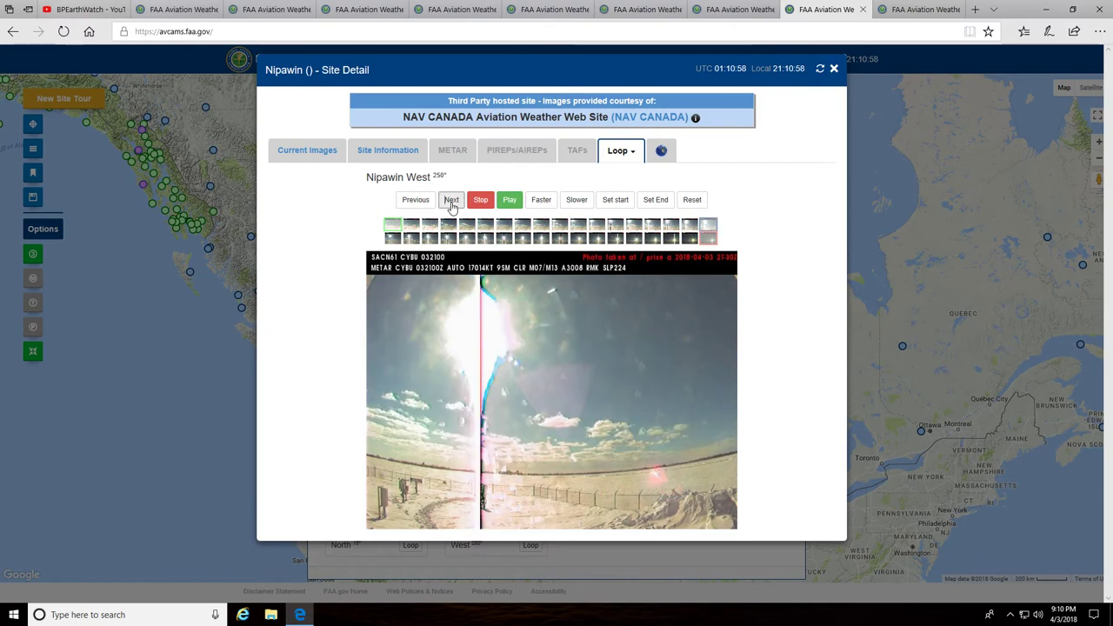
{"action": "left_click", "coordinate": [451, 199]}
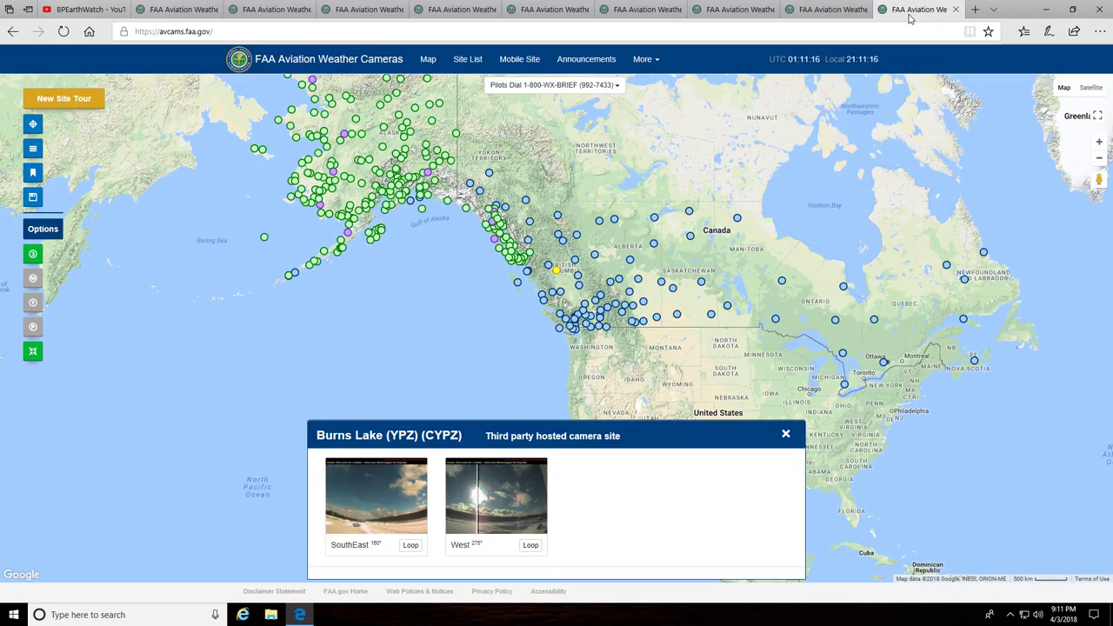
{"action": "mouse_move", "coordinate": [537, 559]}
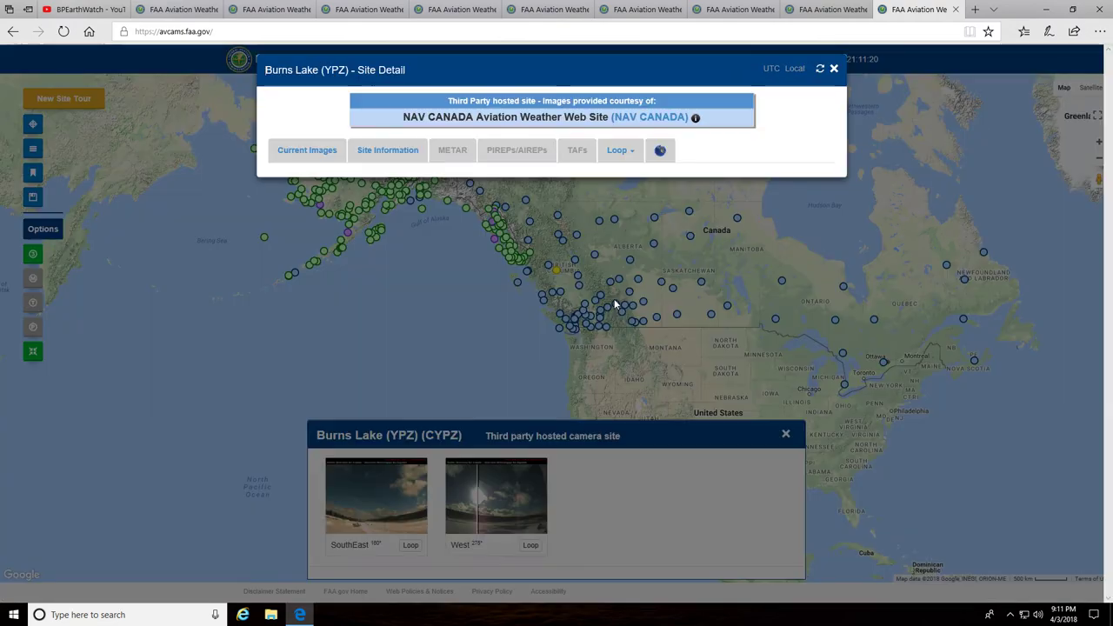
Load the image loop for the Burns Lake West camera
{"action": "left_click", "coordinate": [617, 149]}
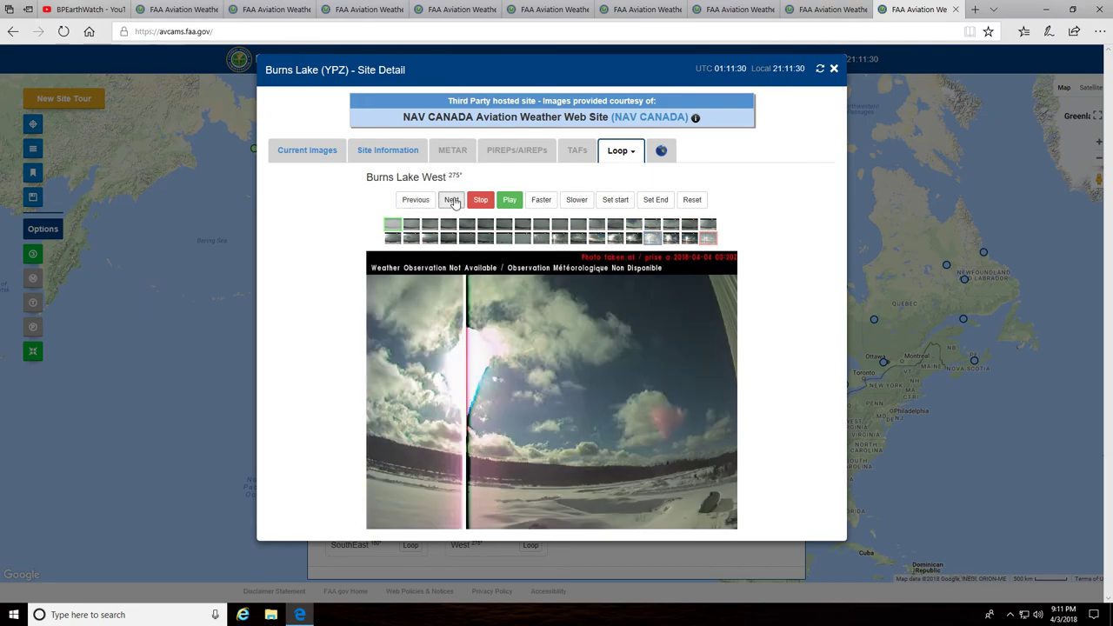
{"action": "mouse_move", "coordinate": [493, 361]}
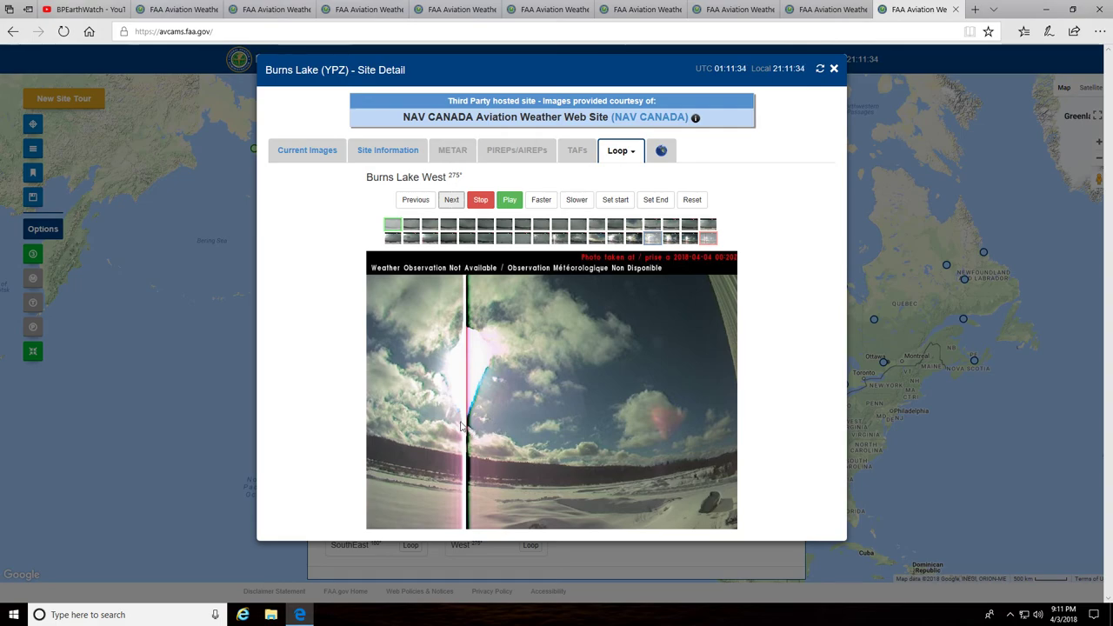
{"action": "mouse_move", "coordinate": [500, 374]}
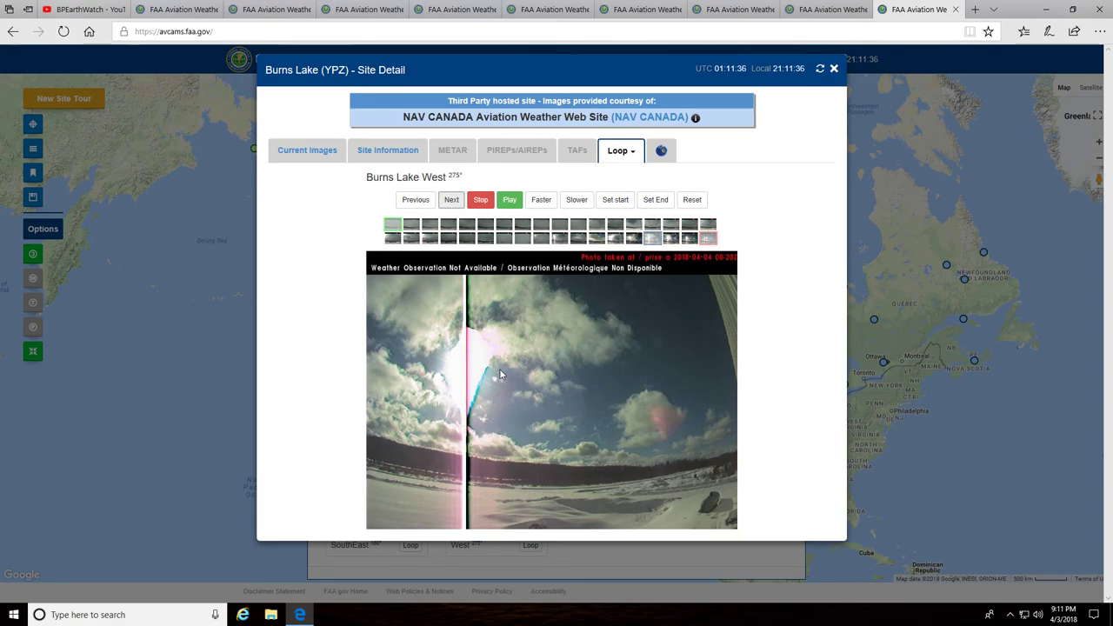
{"action": "mouse_move", "coordinate": [508, 403]}
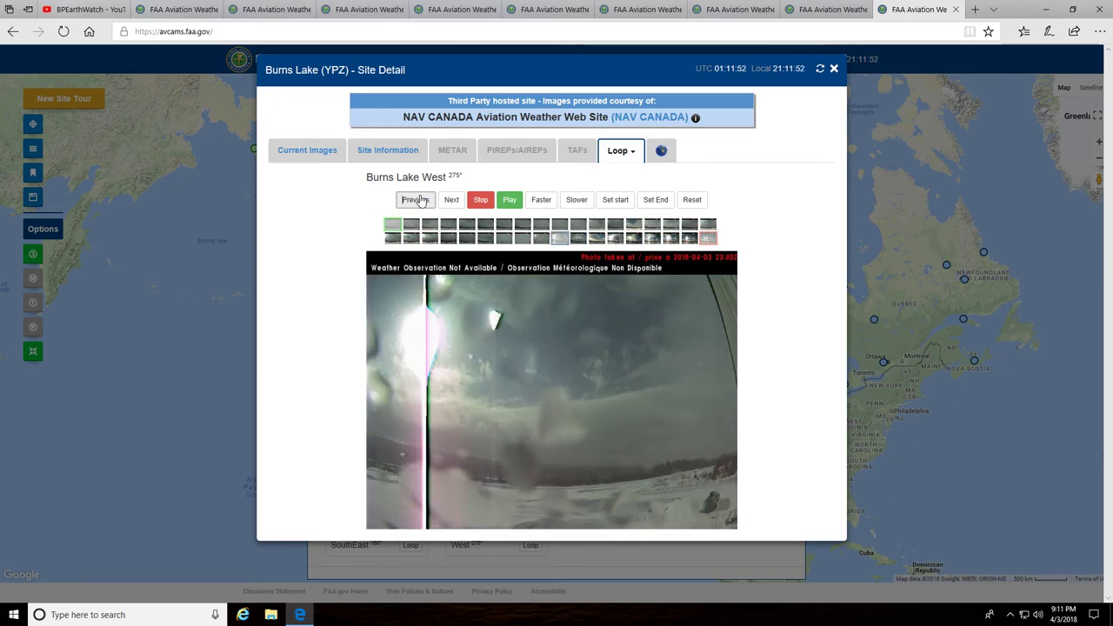
Flip the Burns Lake West loop back and forth to the sunlit 4 April frame
{"action": "left_click", "coordinate": [416, 199]}
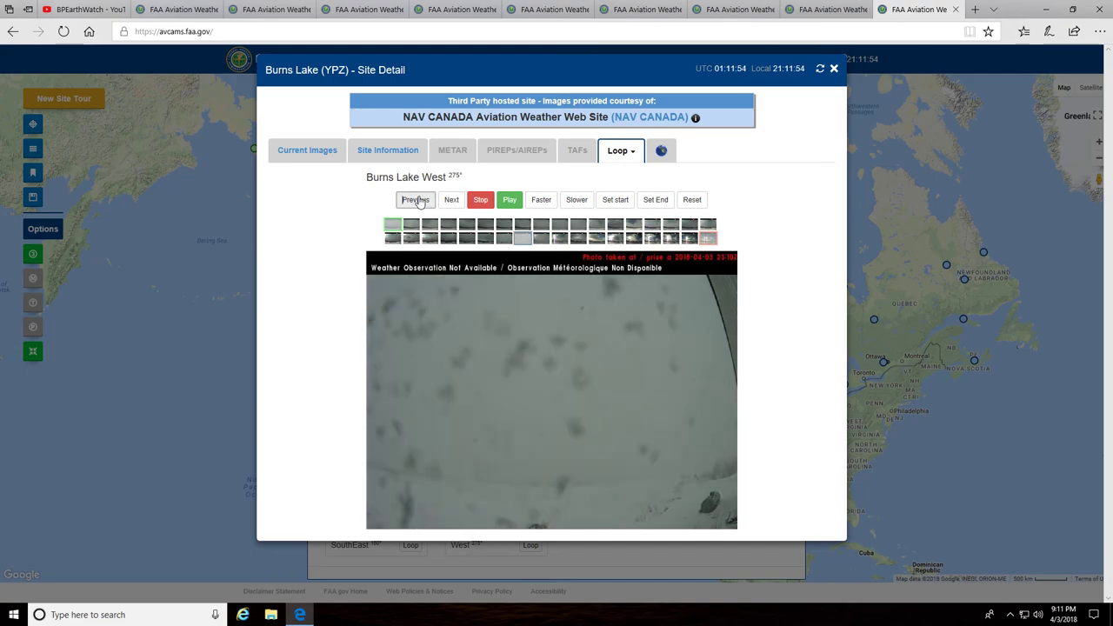
{"action": "left_click", "coordinate": [450, 199]}
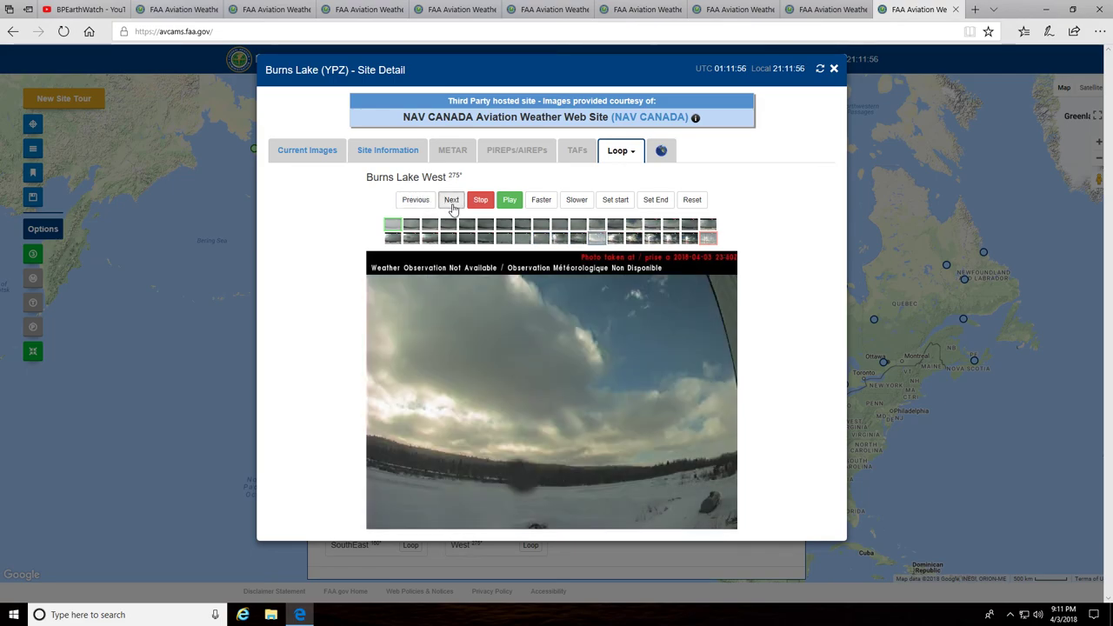
{"action": "left_click", "coordinate": [451, 199]}
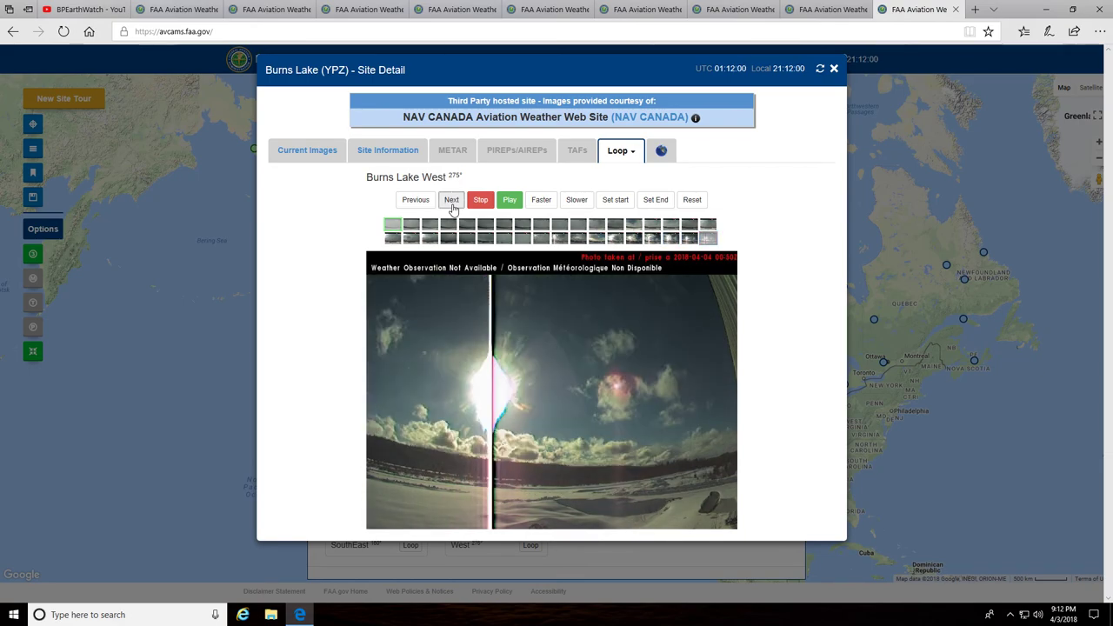
{"action": "left_click", "coordinate": [415, 199]}
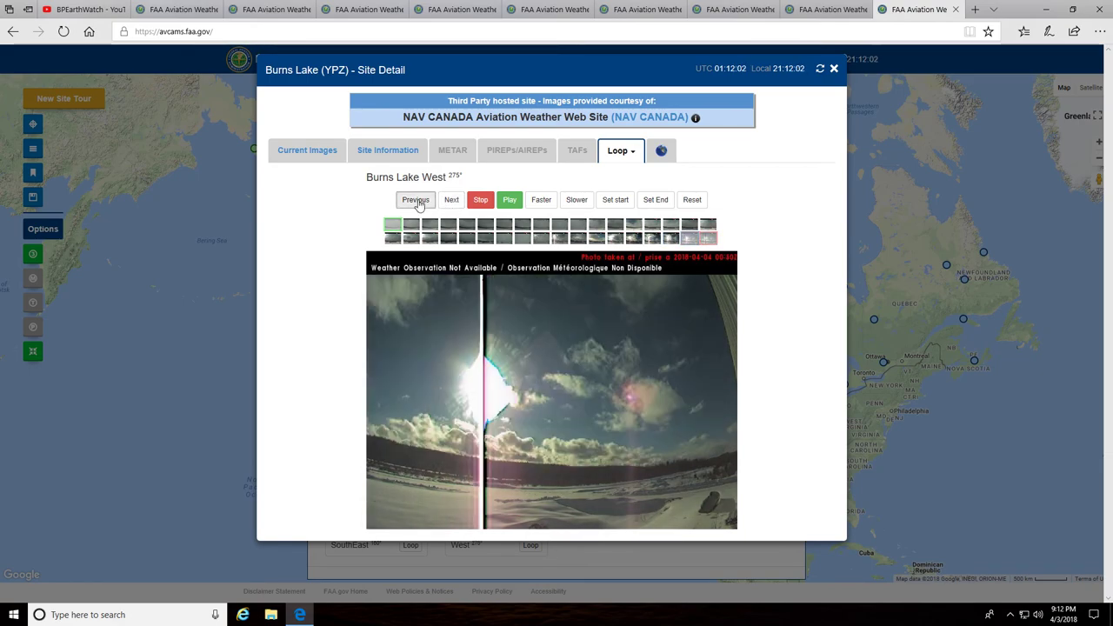
{"action": "left_click", "coordinate": [415, 199]}
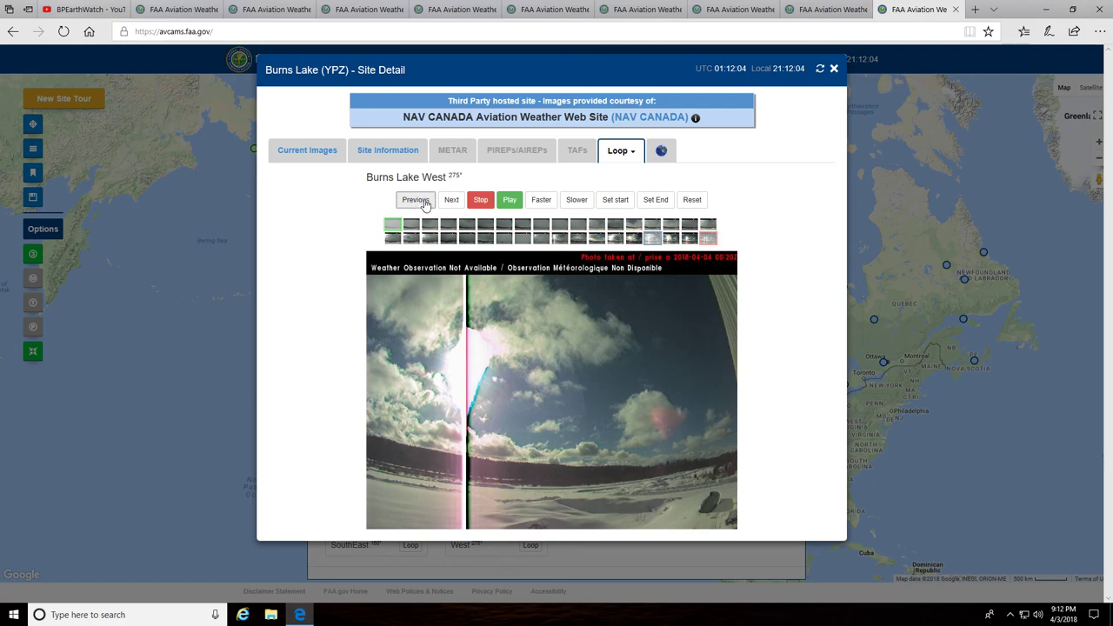
{"action": "left_click", "coordinate": [451, 199]}
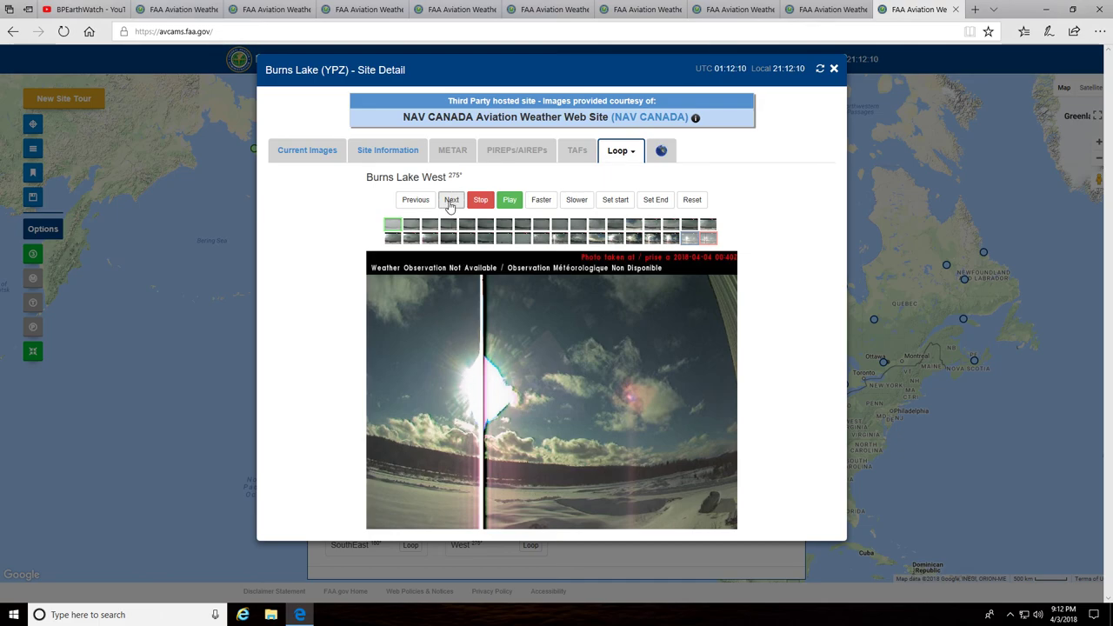
{"action": "left_click", "coordinate": [451, 199]}
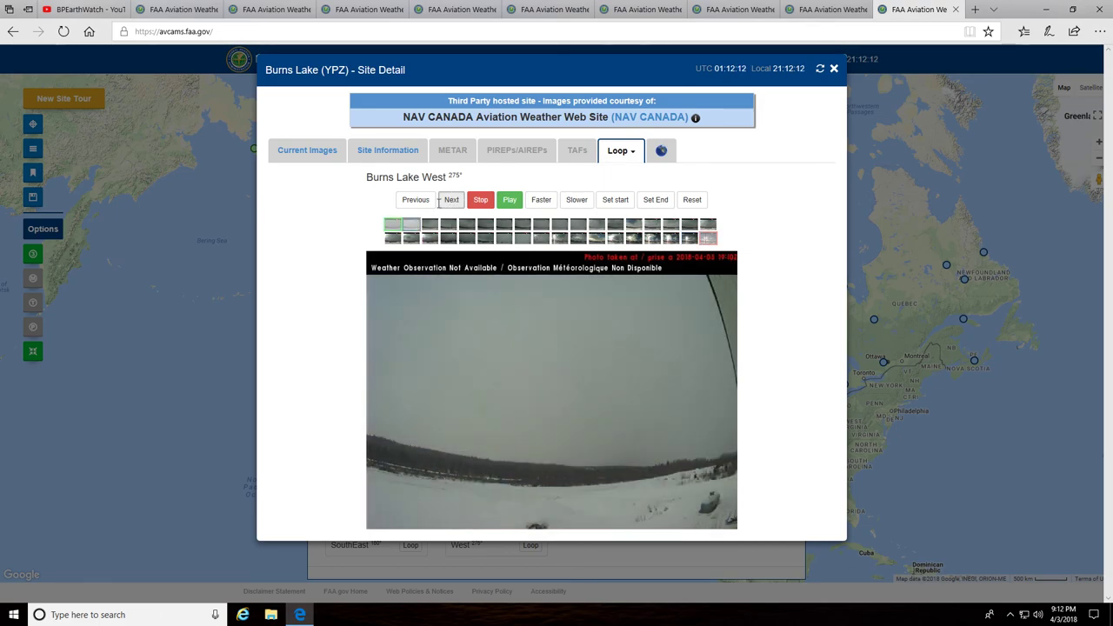
{"action": "left_click", "coordinate": [414, 199]}
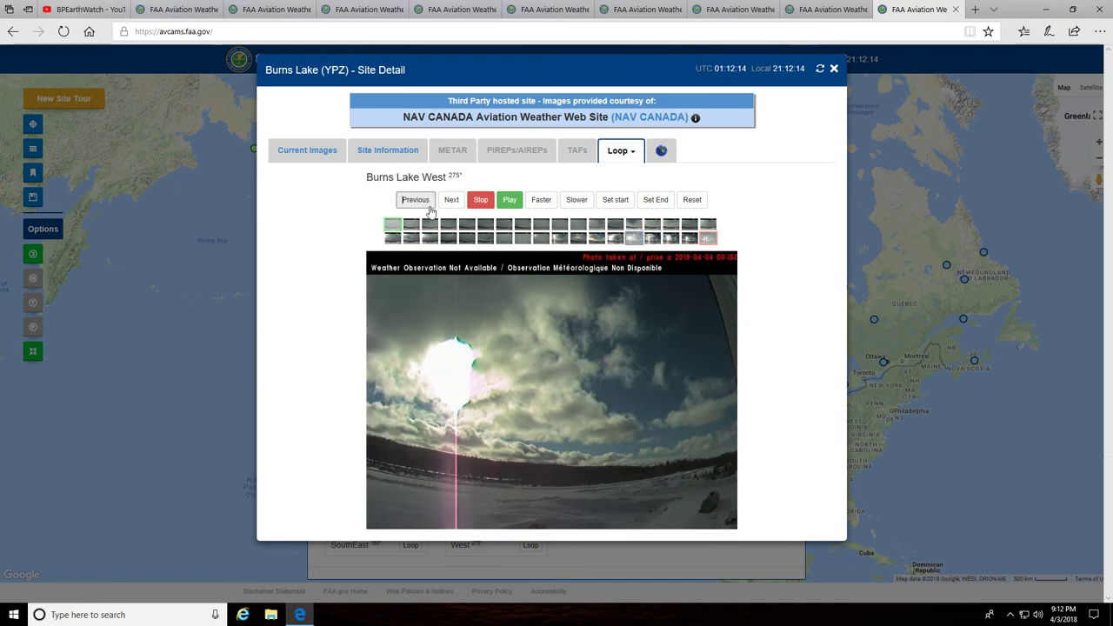
{"action": "mouse_move", "coordinate": [726, 383]}
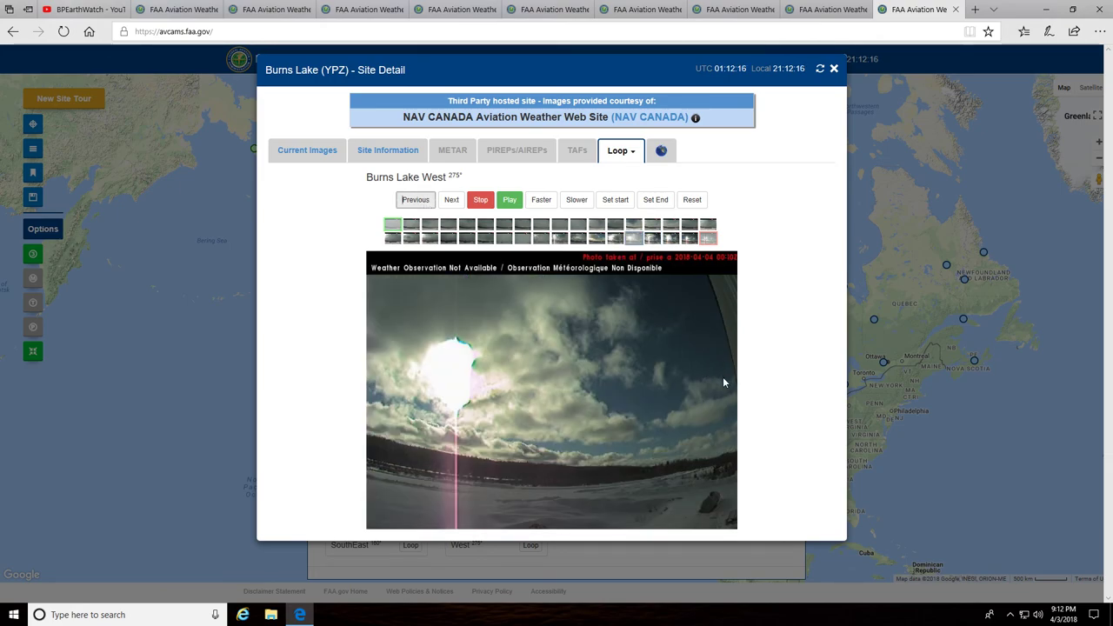